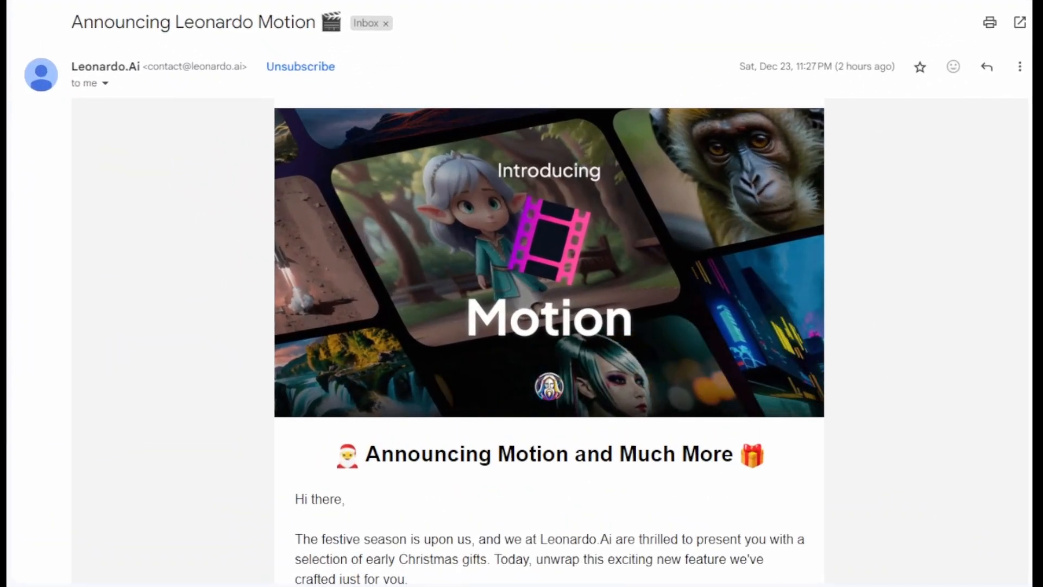
Scroll down through the Recent Creations feed on the Leonardo.Ai home page
scroll("down", 3)
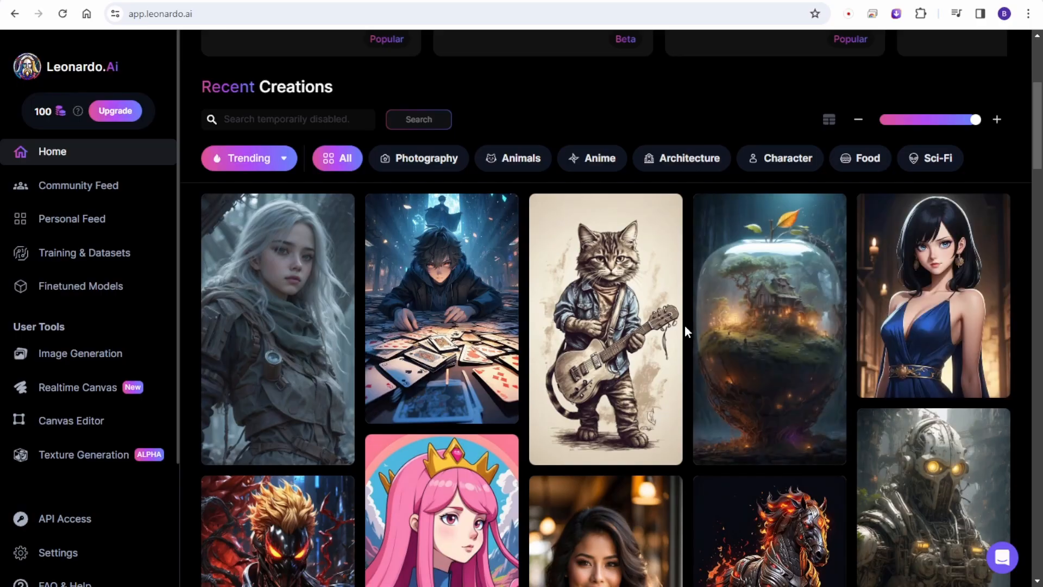
scroll("down", 3)
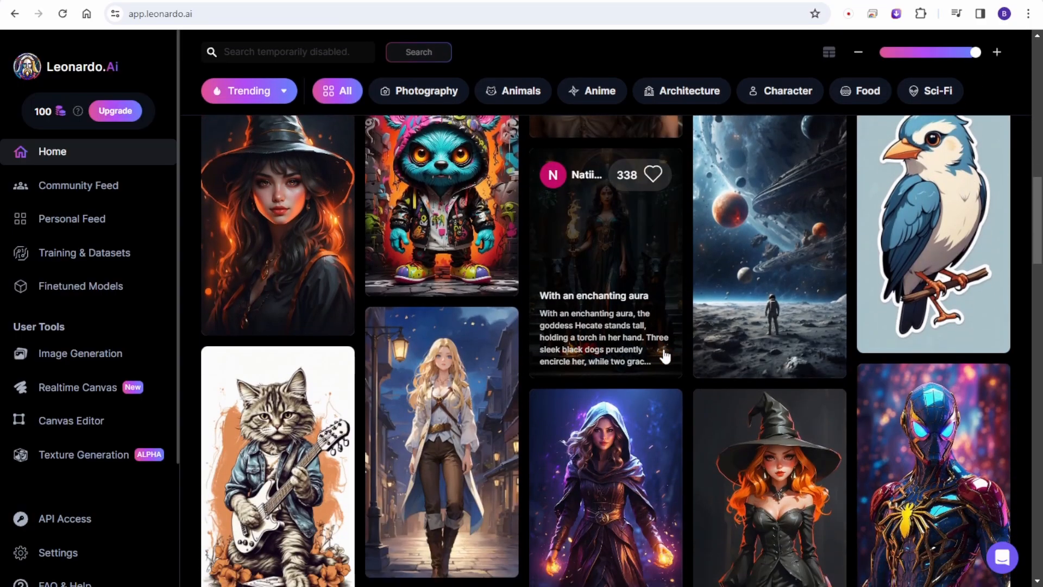
scroll("down", 3)
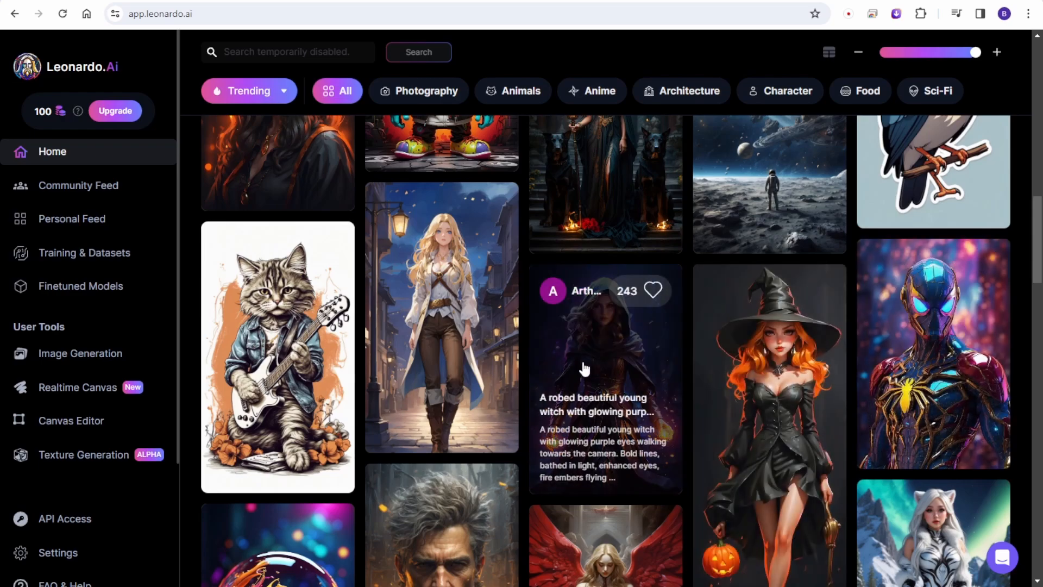
Generate an Image2Motion video from the community hooded witch image
left_click(585, 369)
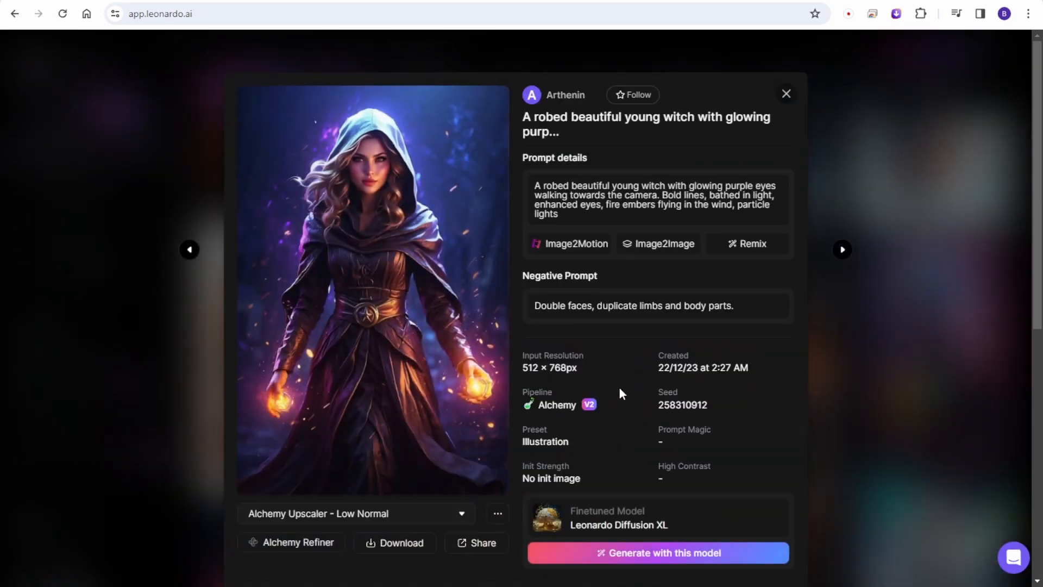
mouse_move(576, 243)
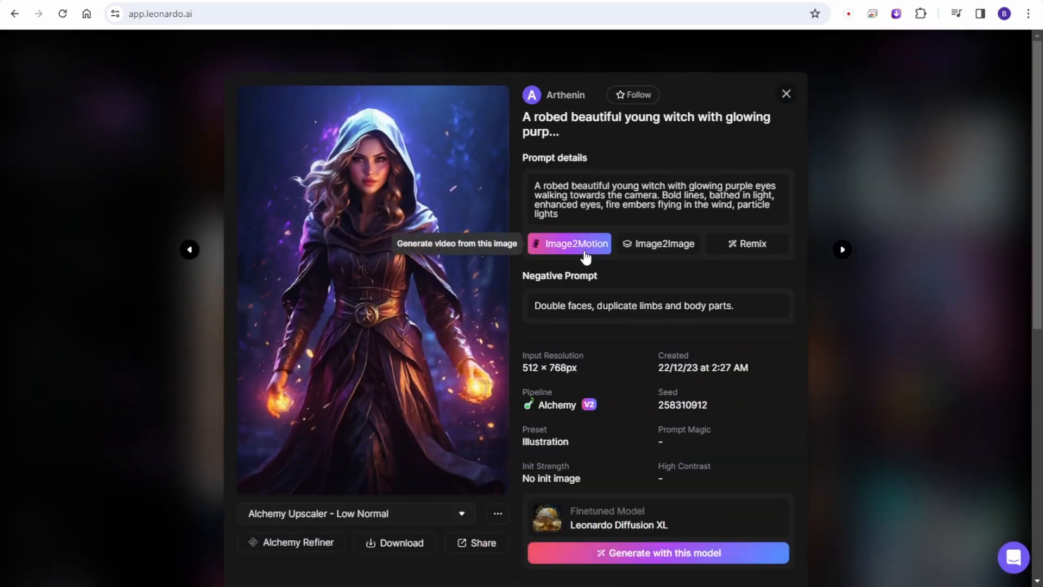
left_click(569, 243)
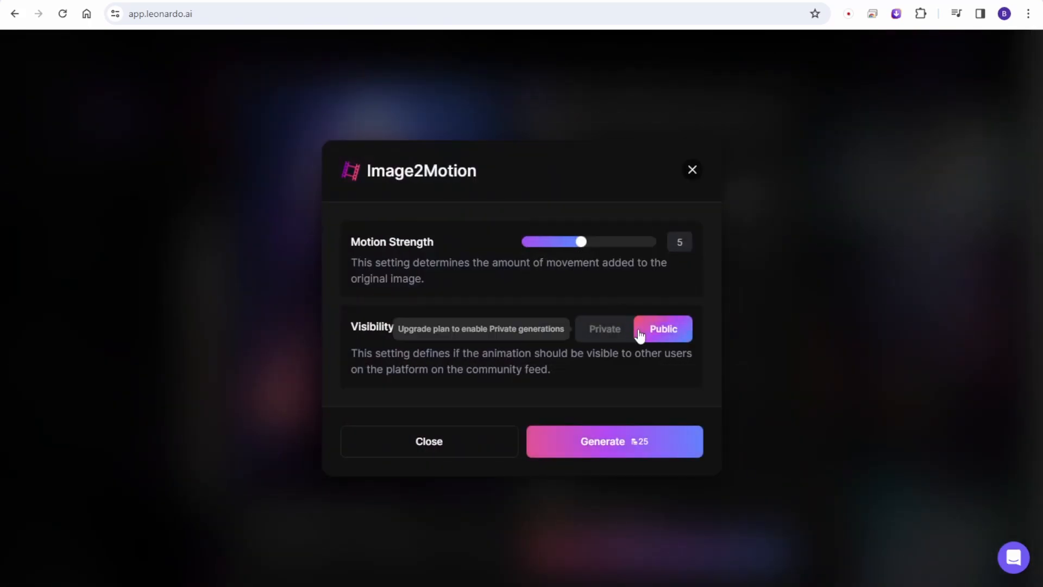
left_click(613, 442)
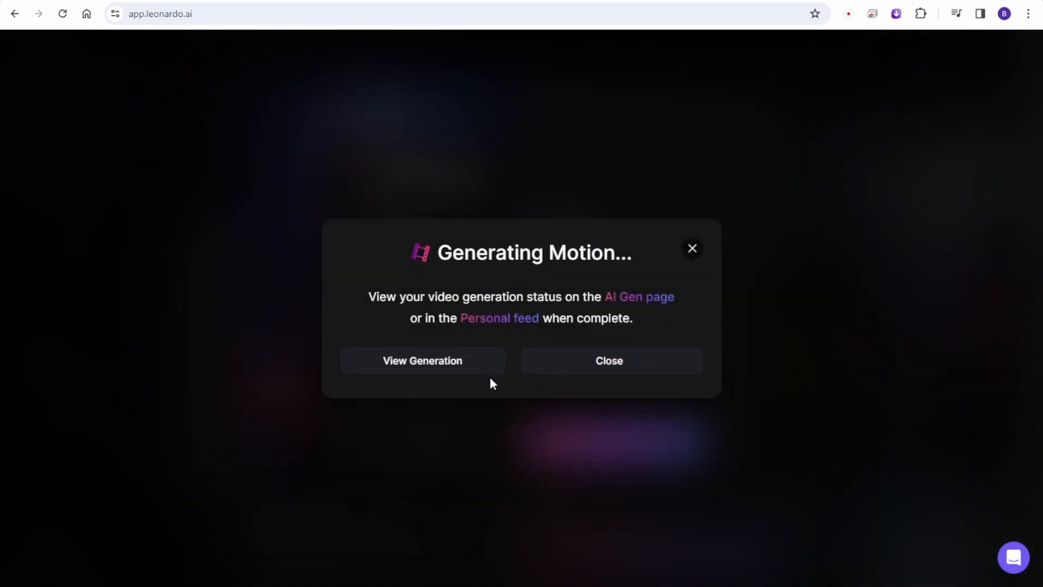
mouse_move(502, 380)
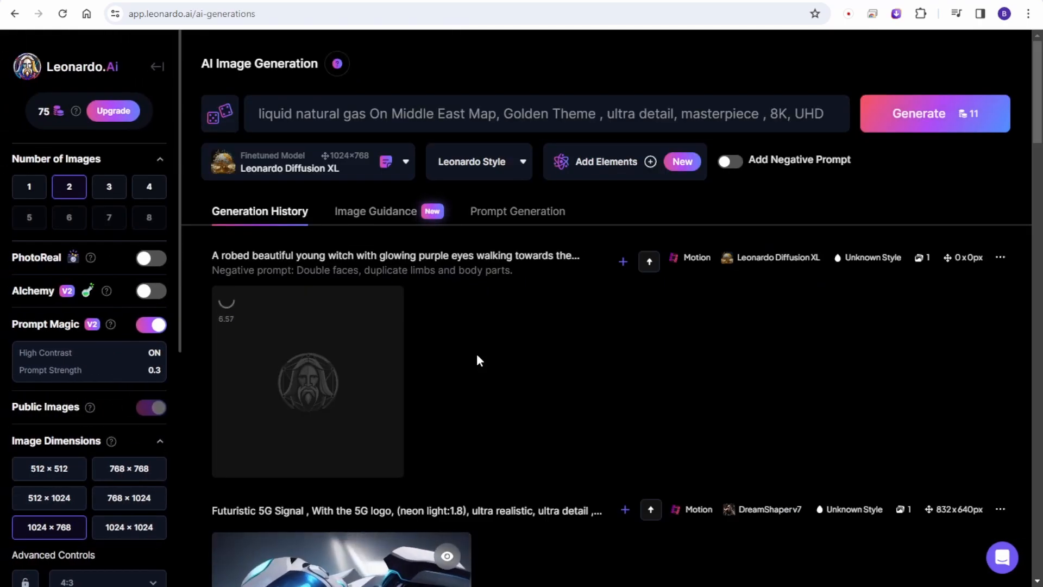
Preview the finished witch motion video, close it and return to the Leonardo.Ai home page
left_click(306, 381)
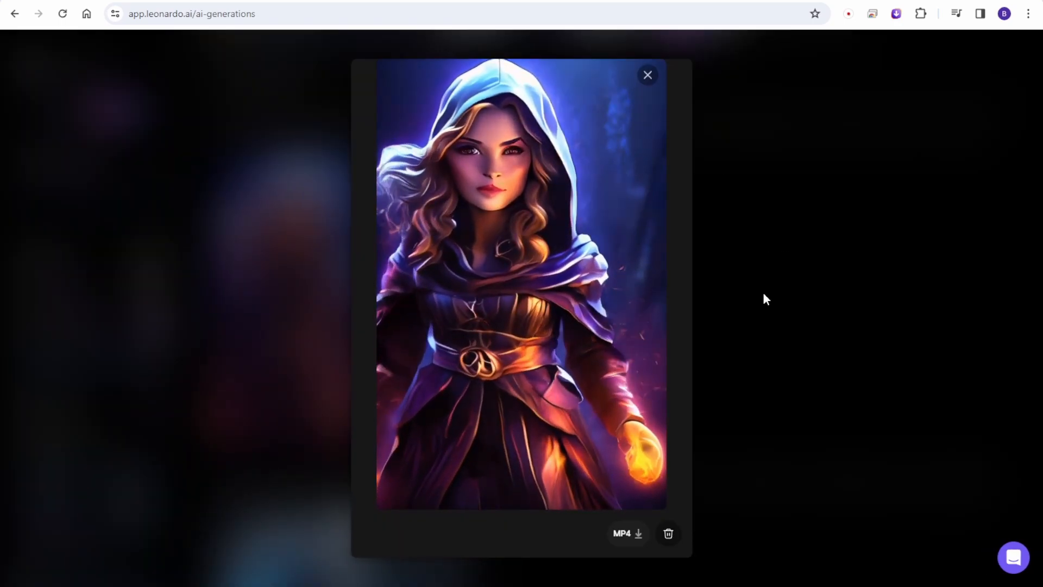
left_click(647, 75)
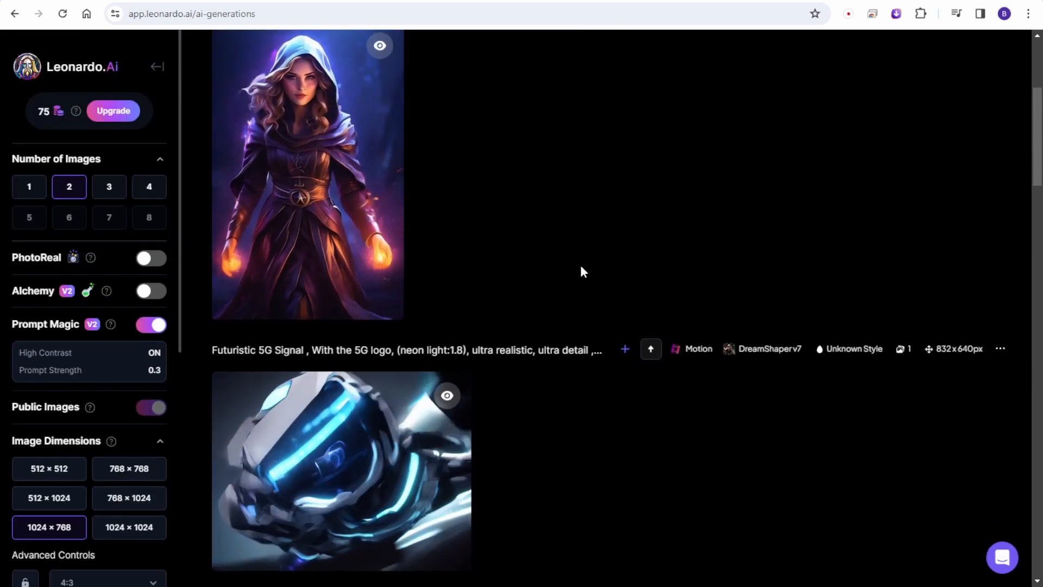
left_click(81, 67)
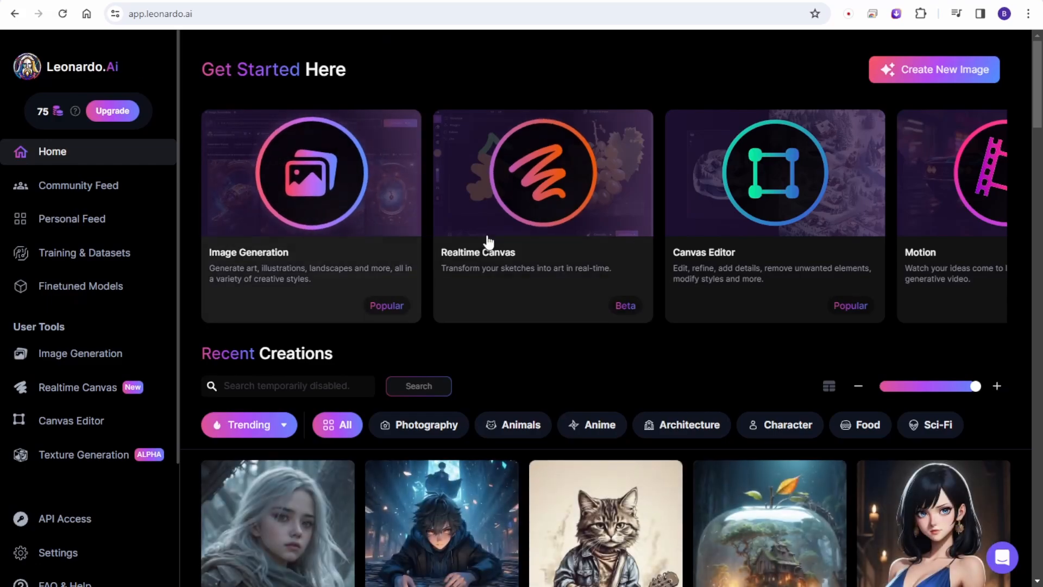
scroll("down", 3)
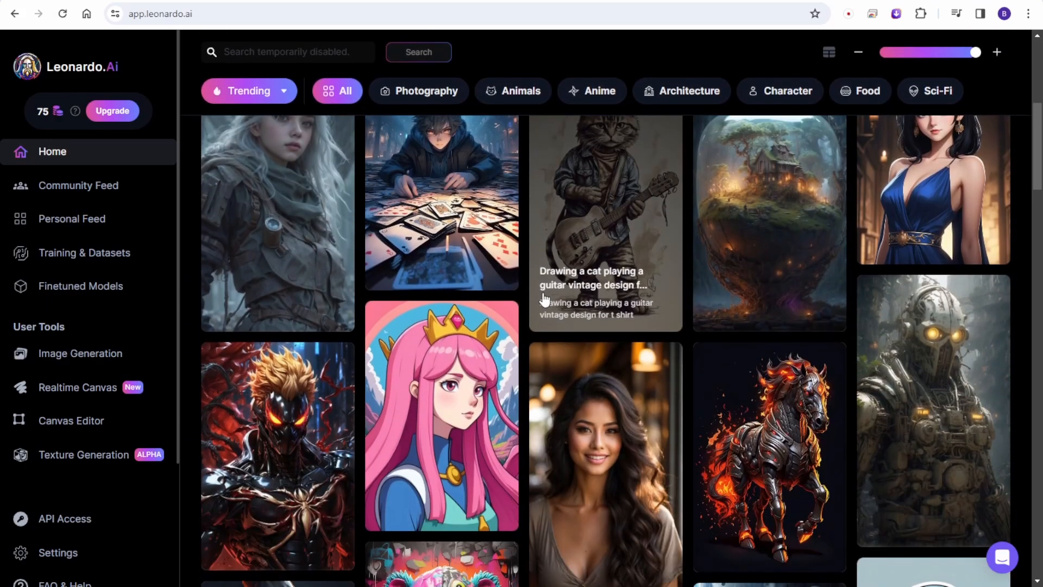
scroll("down", 3)
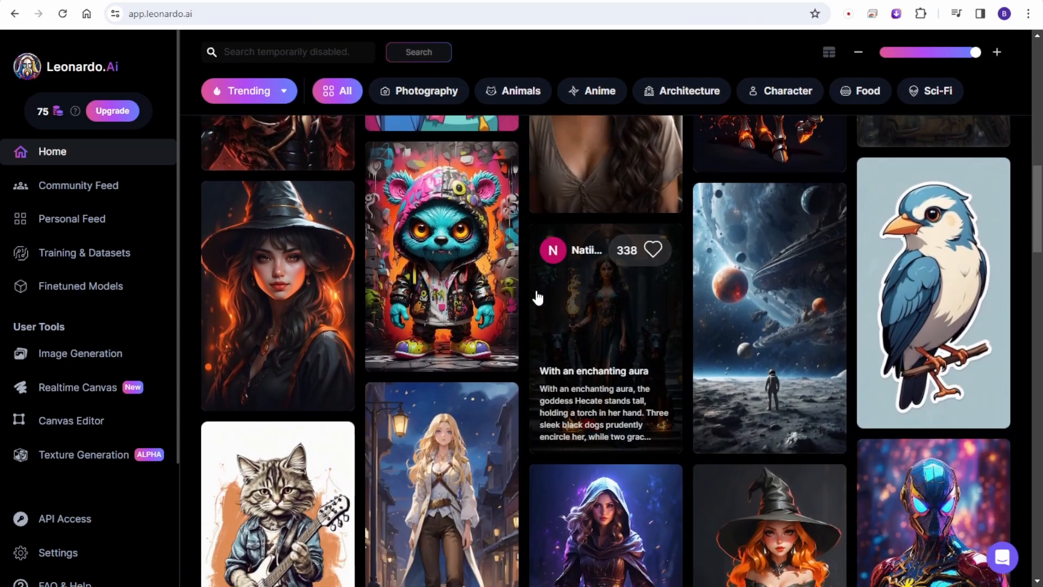
scroll("down", 3)
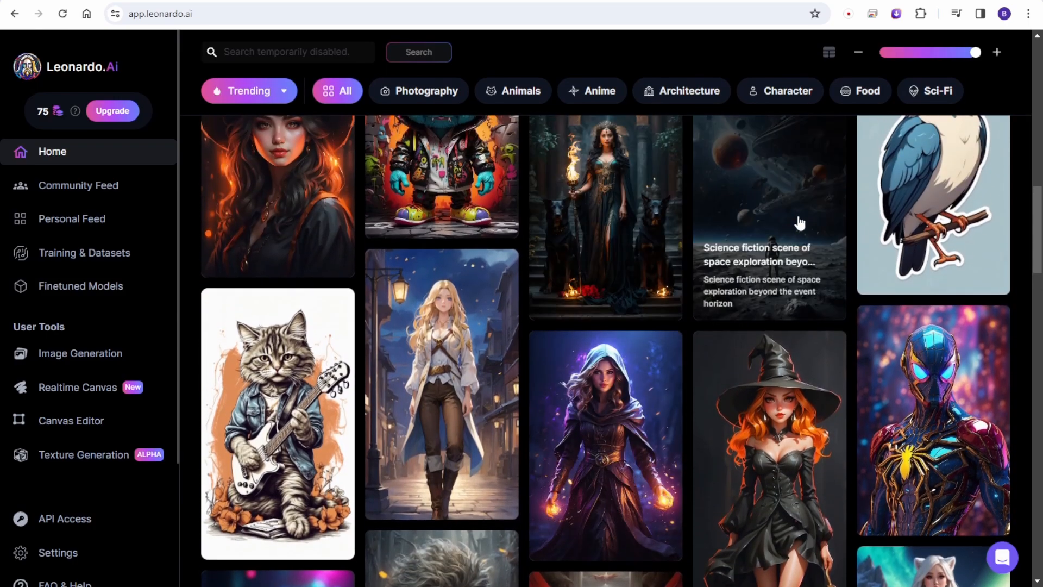
left_click(769, 200)
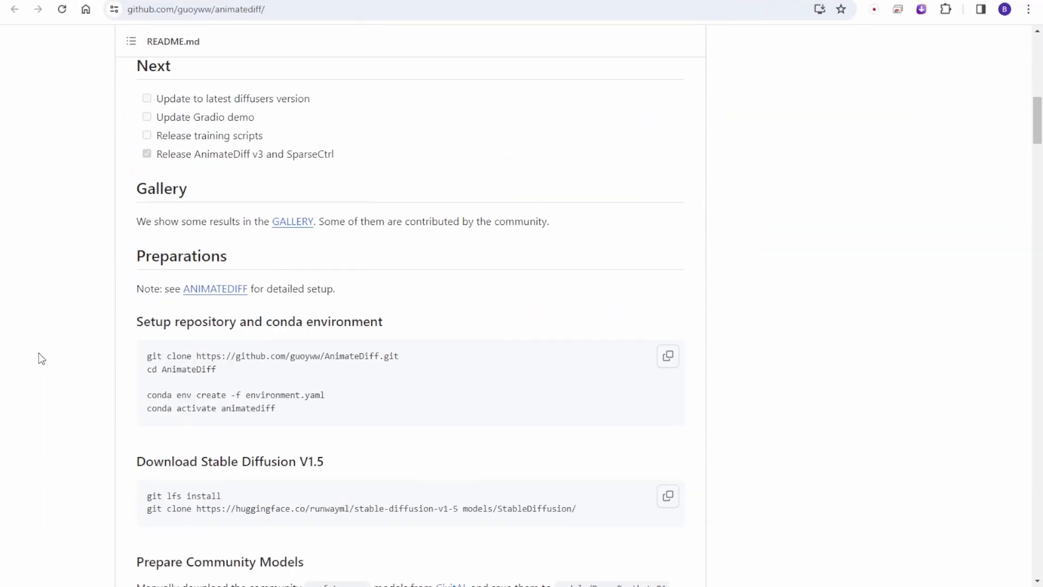
scroll("down", 3)
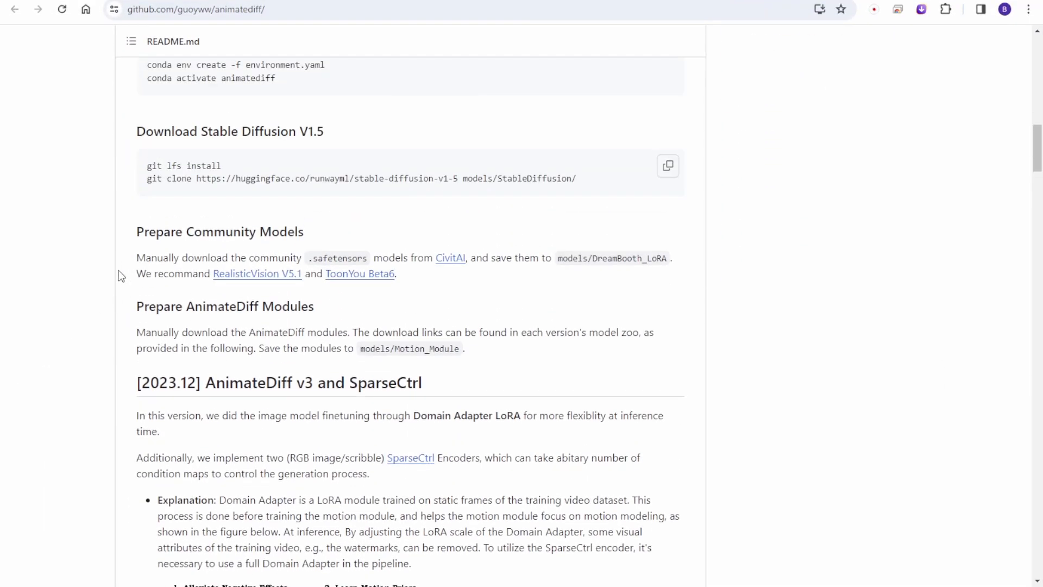
scroll("down", 3)
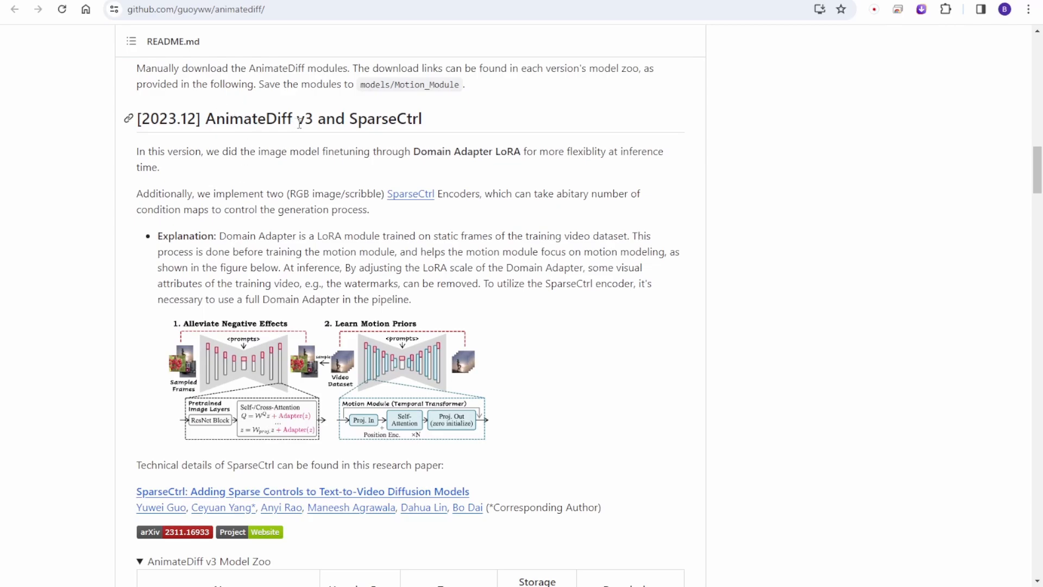
mouse_move(78, 361)
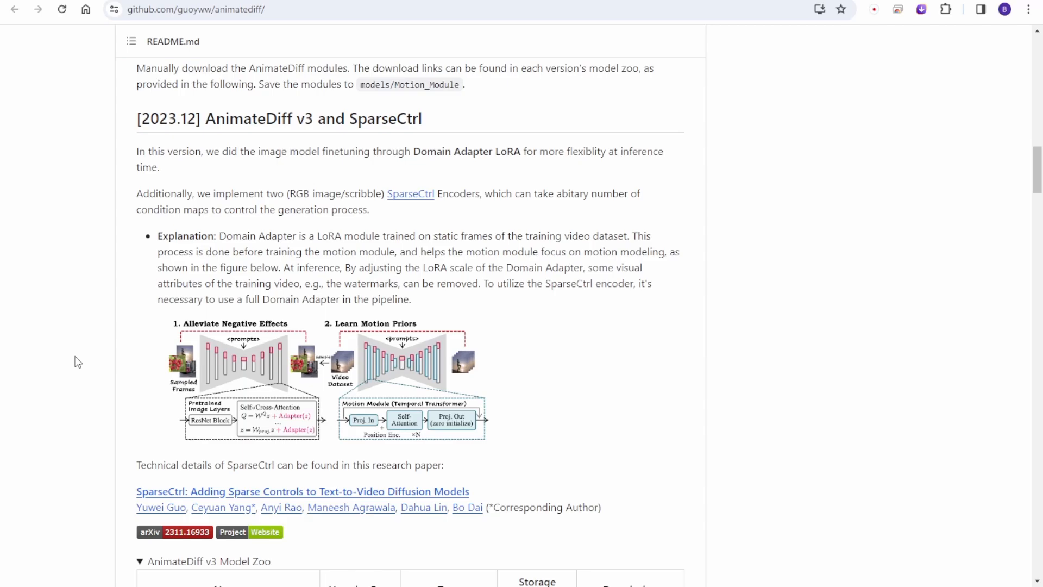
scroll("down", 3)
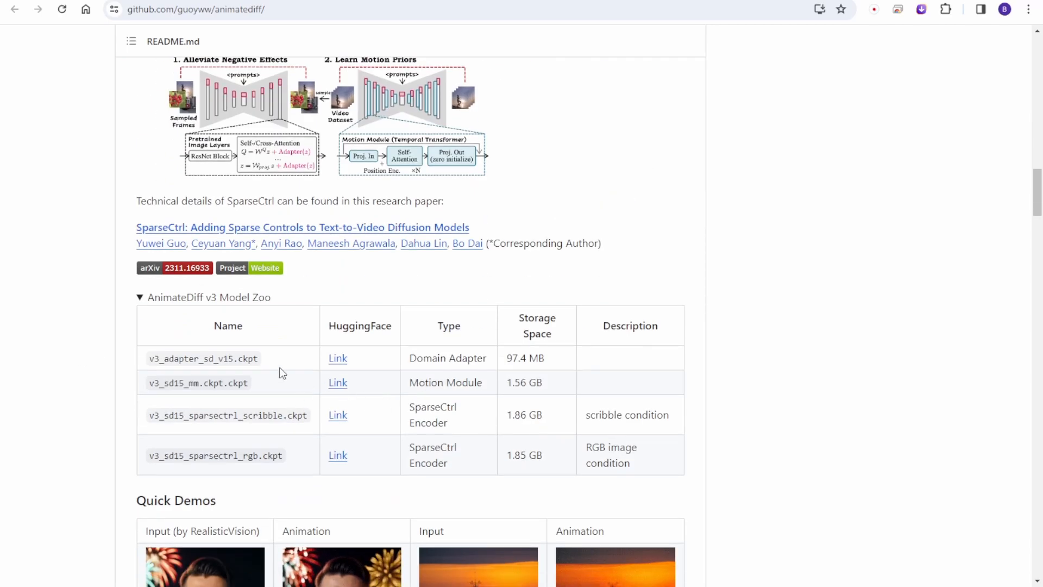
mouse_move(576, 395)
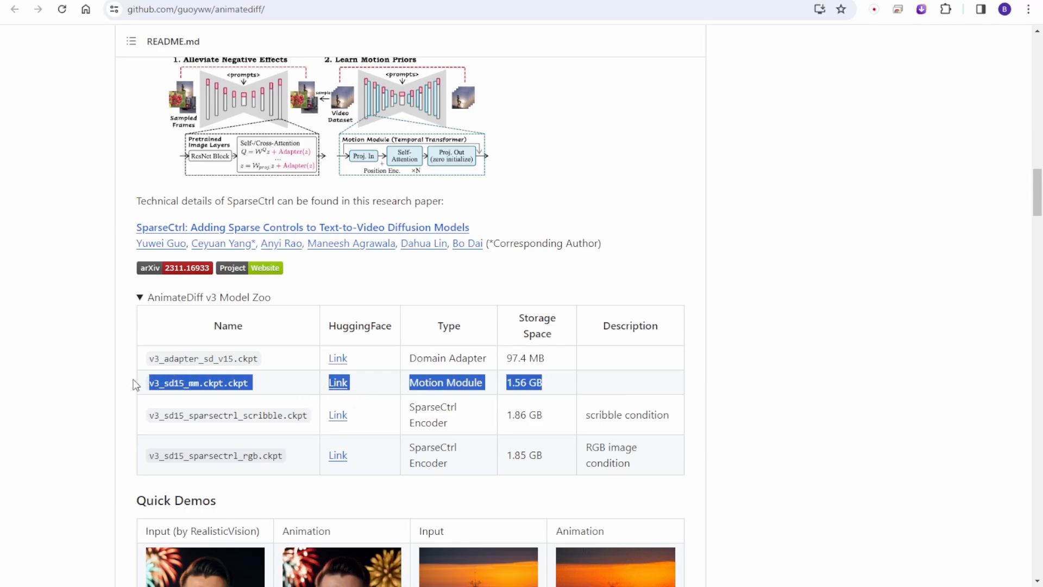
scroll("down", 3)
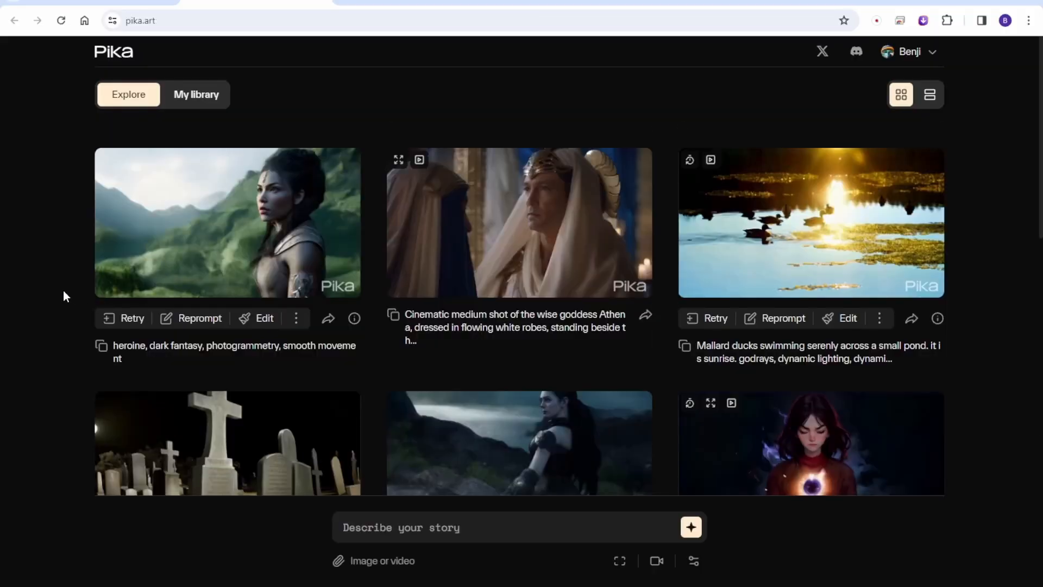
mouse_move(449, 66)
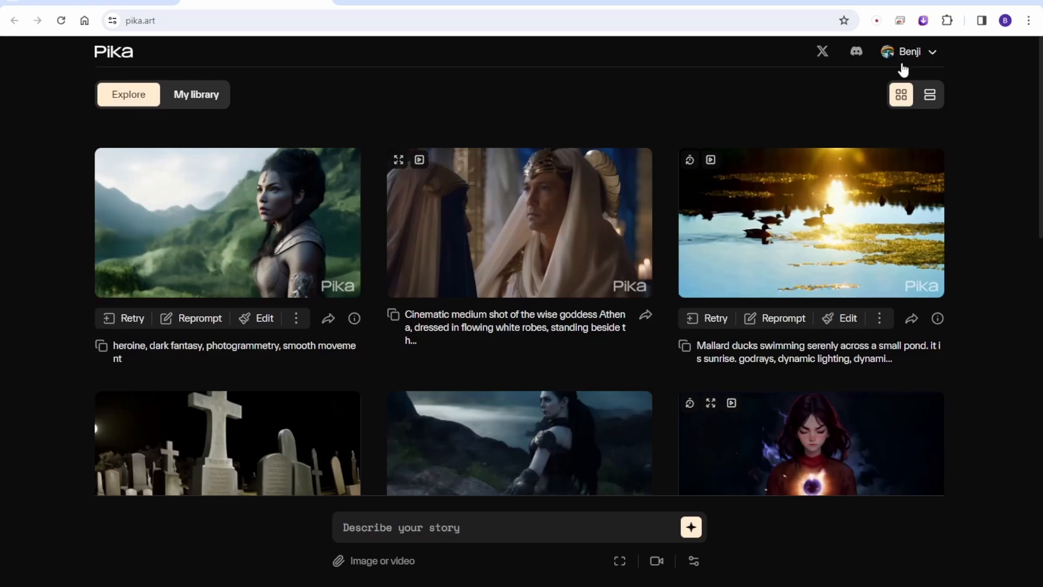
Scroll through Pika's Explore feed of community videos and their prompts
scroll("down", 3)
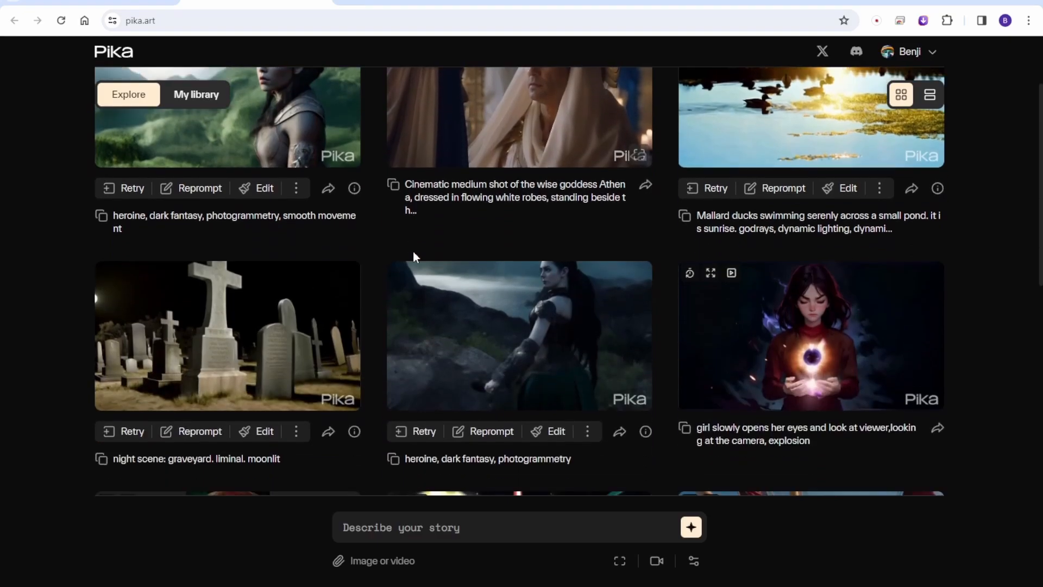
scroll("down", 3)
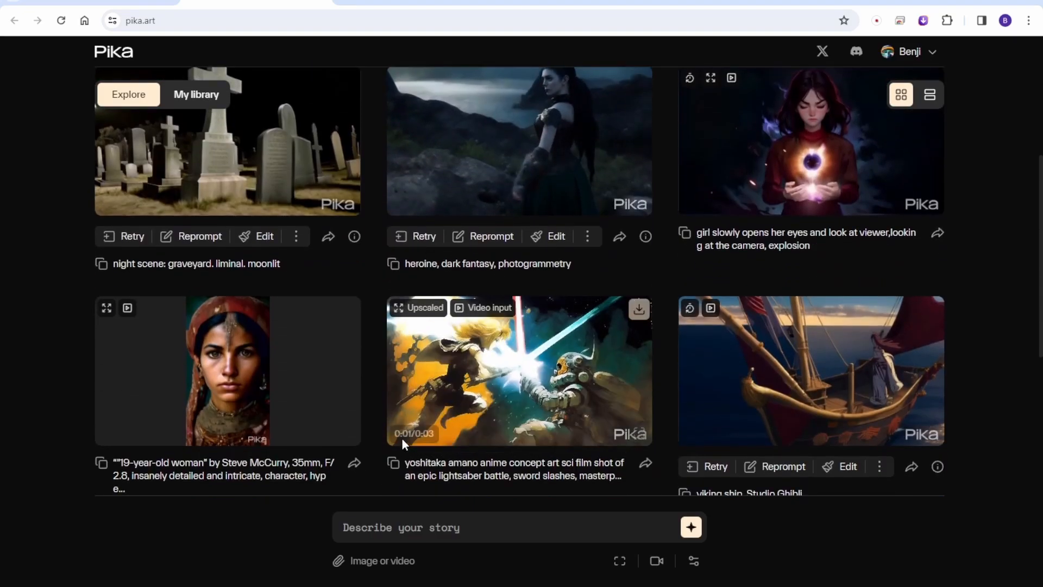
scroll("down", 3)
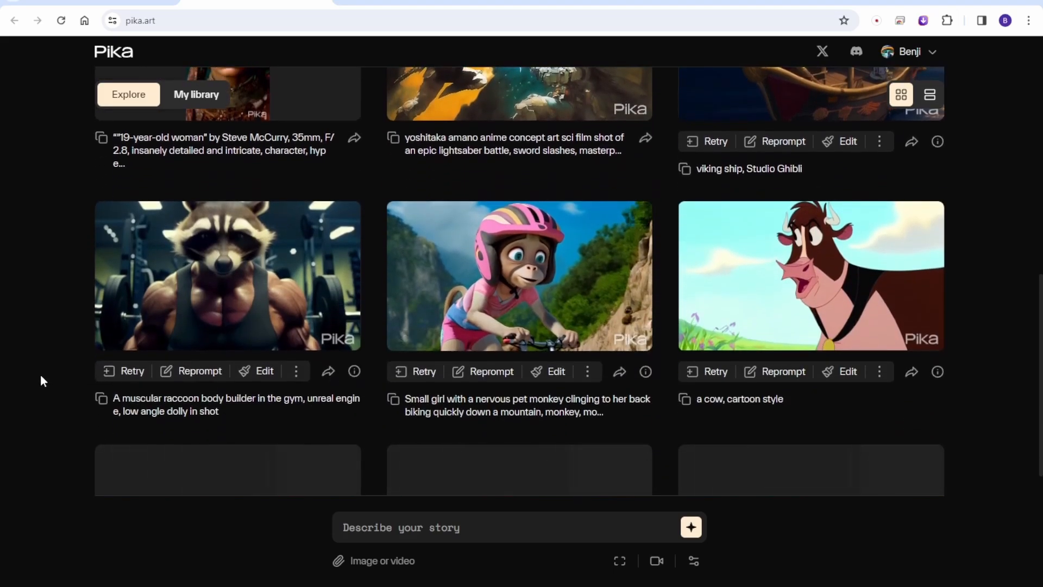
scroll("up", 3)
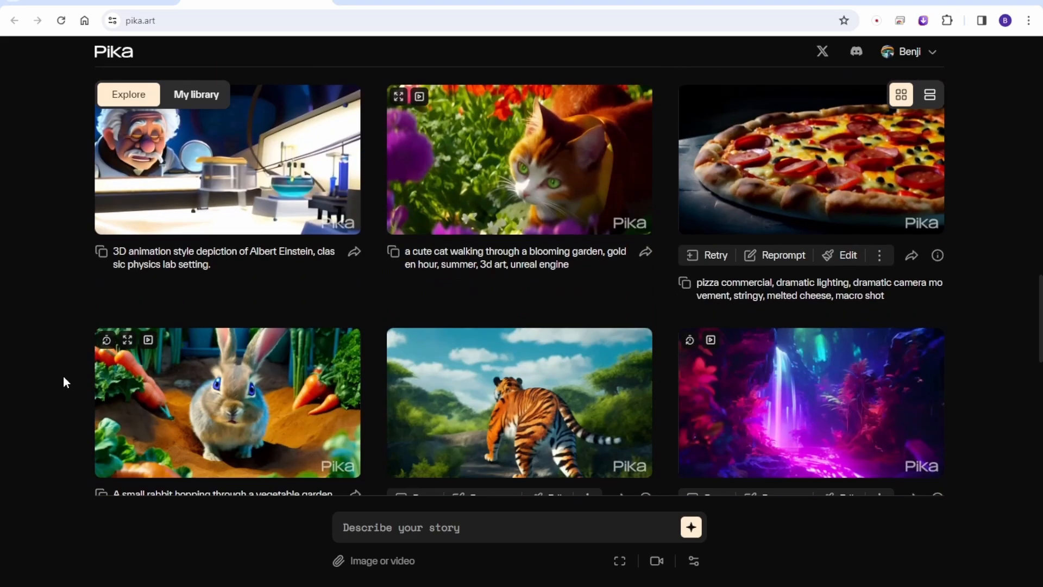
scroll("down", 3)
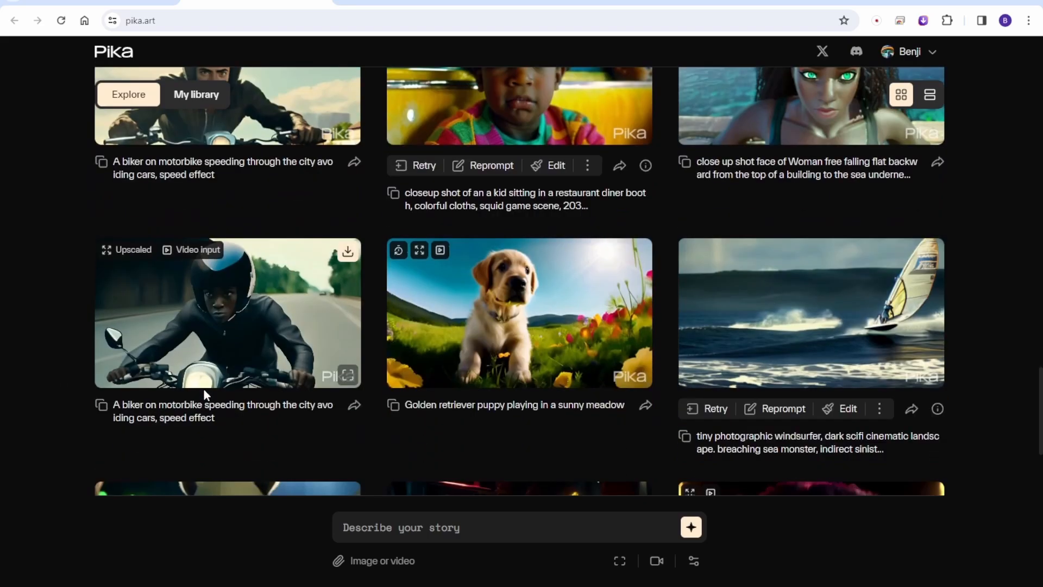
scroll("down", 3)
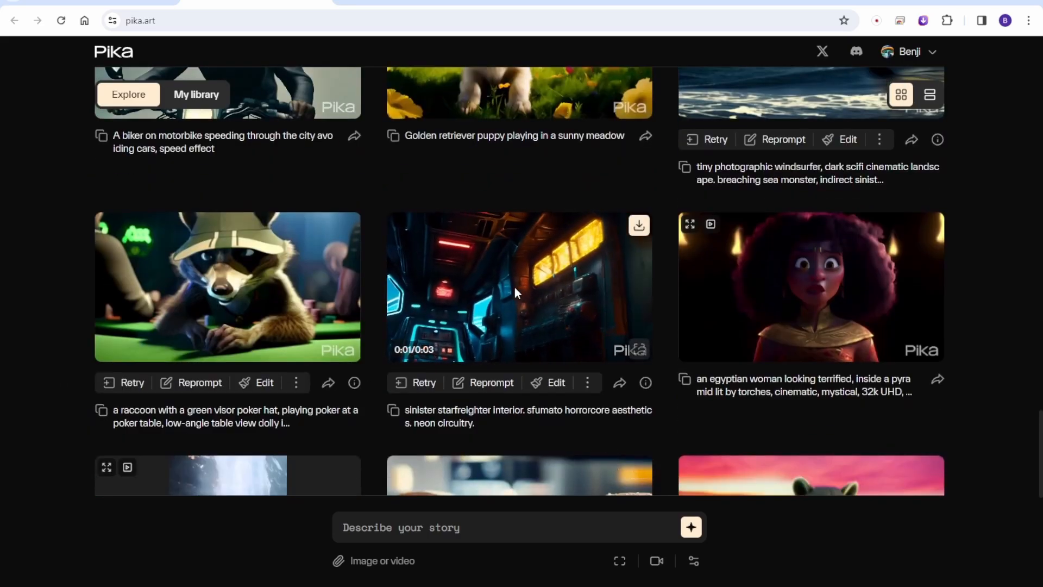
mouse_move(518, 292)
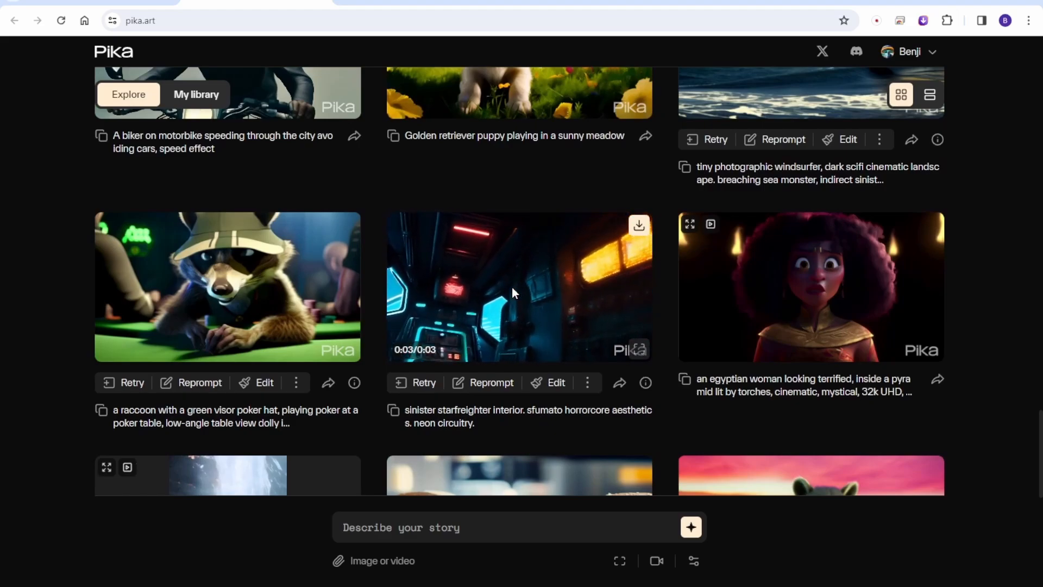
Queue a video in My library from the attached 832x1216 image with no text prompt
left_click(195, 94)
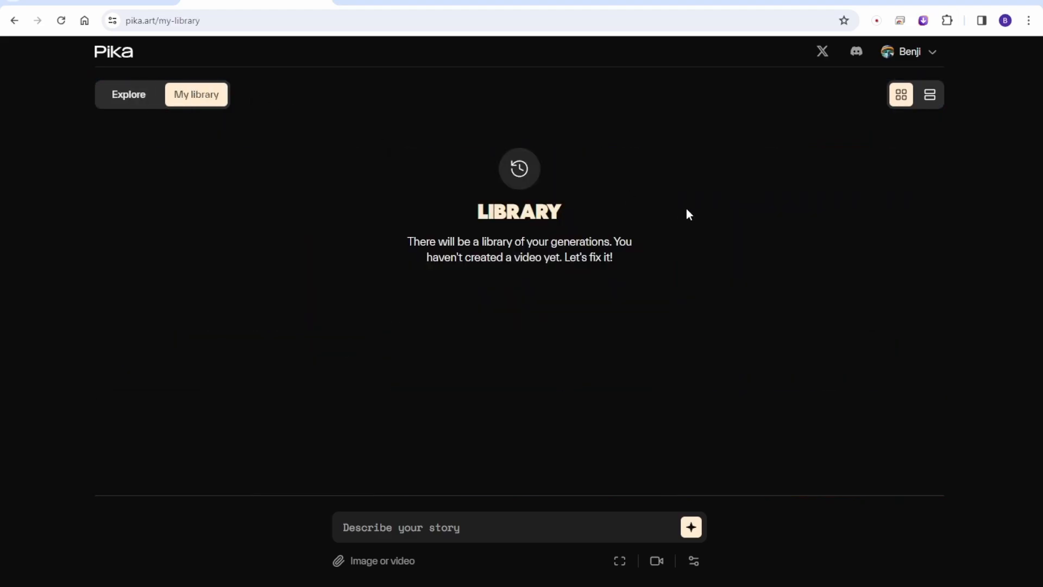
mouse_move(779, 242)
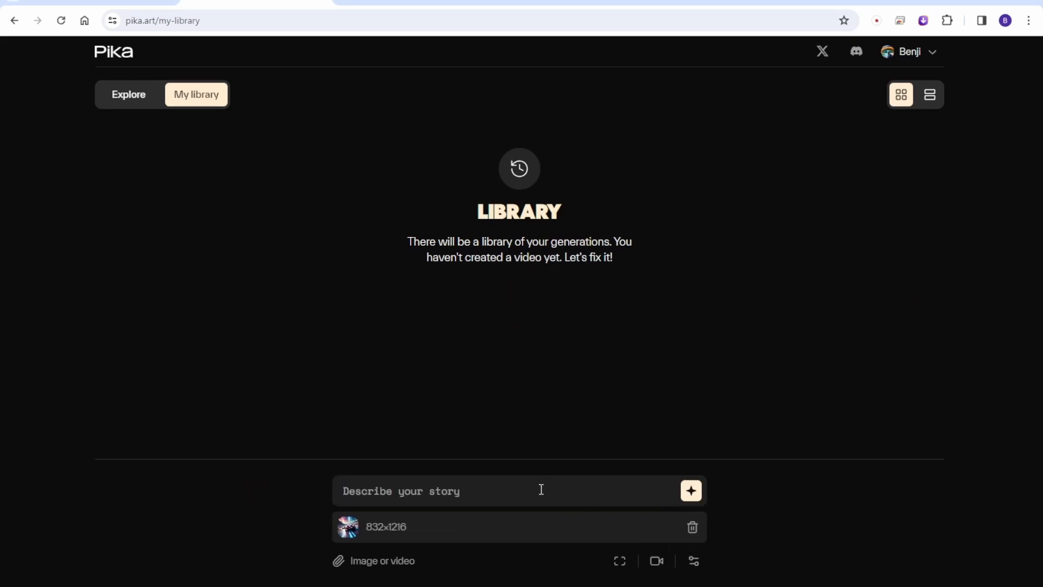
left_click(691, 491)
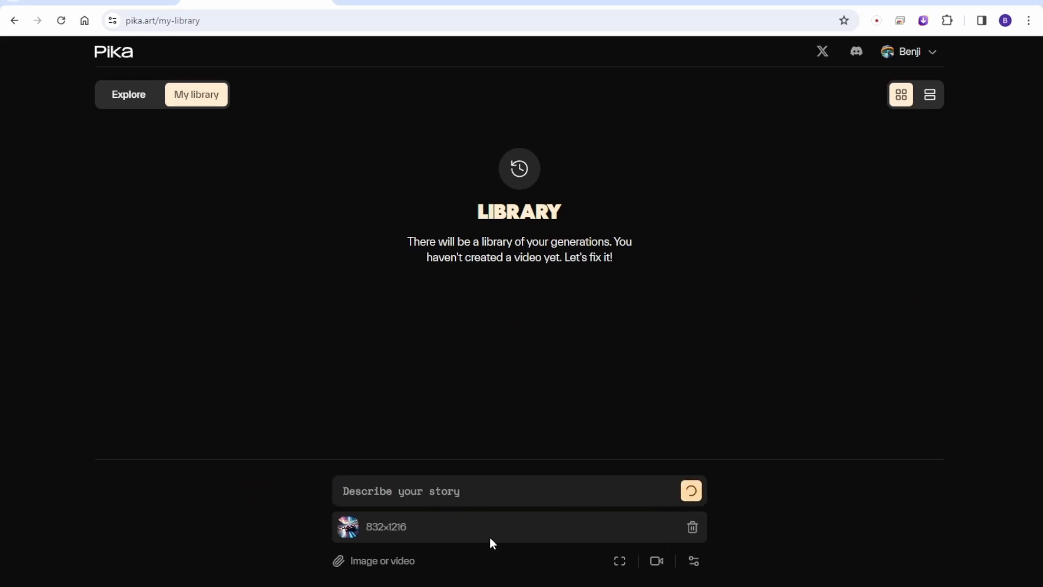
left_click(691, 490)
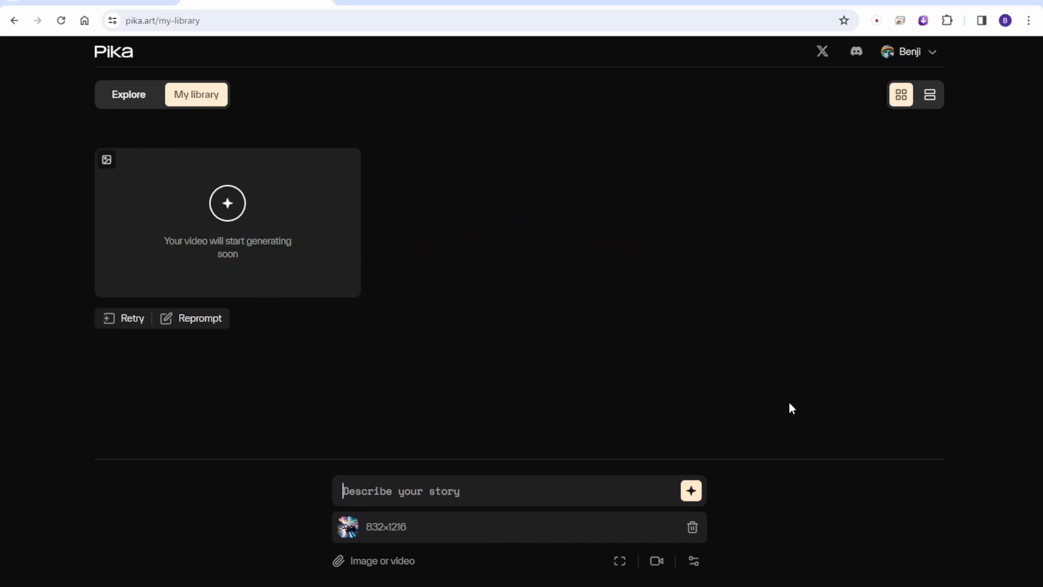
mouse_move(656, 560)
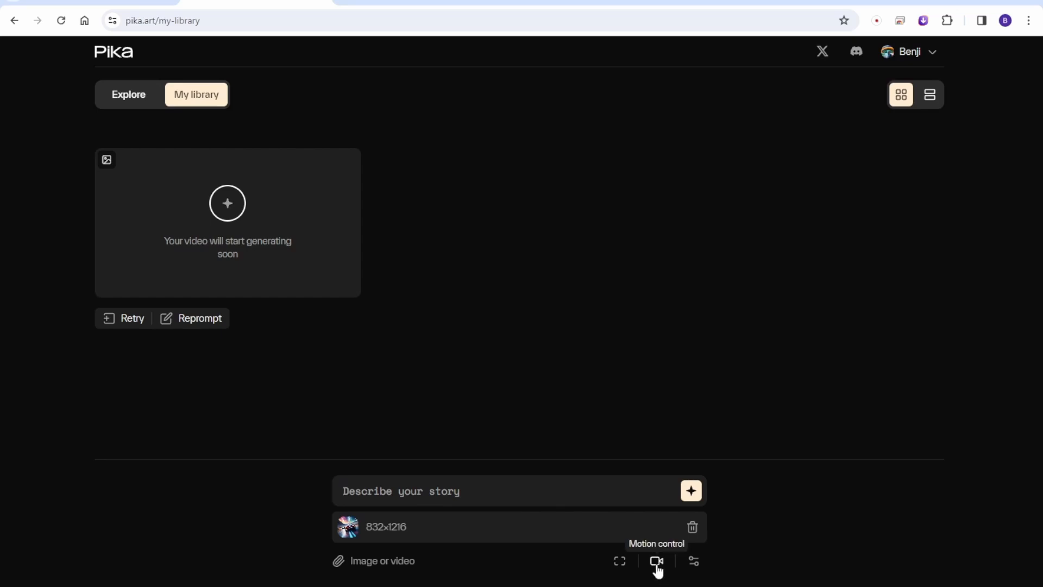
Set the camera motion to zoom in at strength 2 instead of panning
left_click(656, 560)
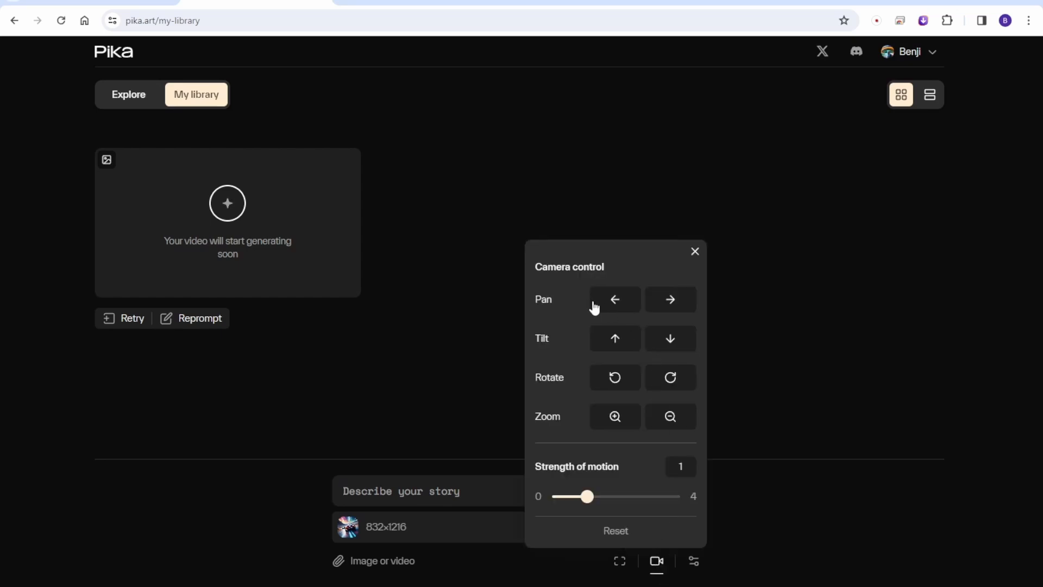
mouse_move(605, 303)
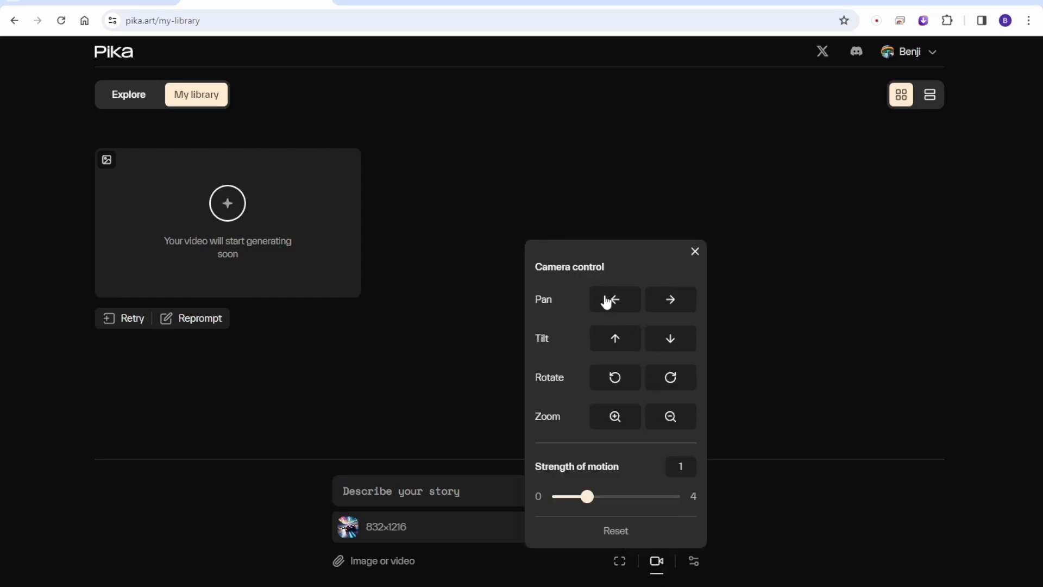
left_click(614, 300)
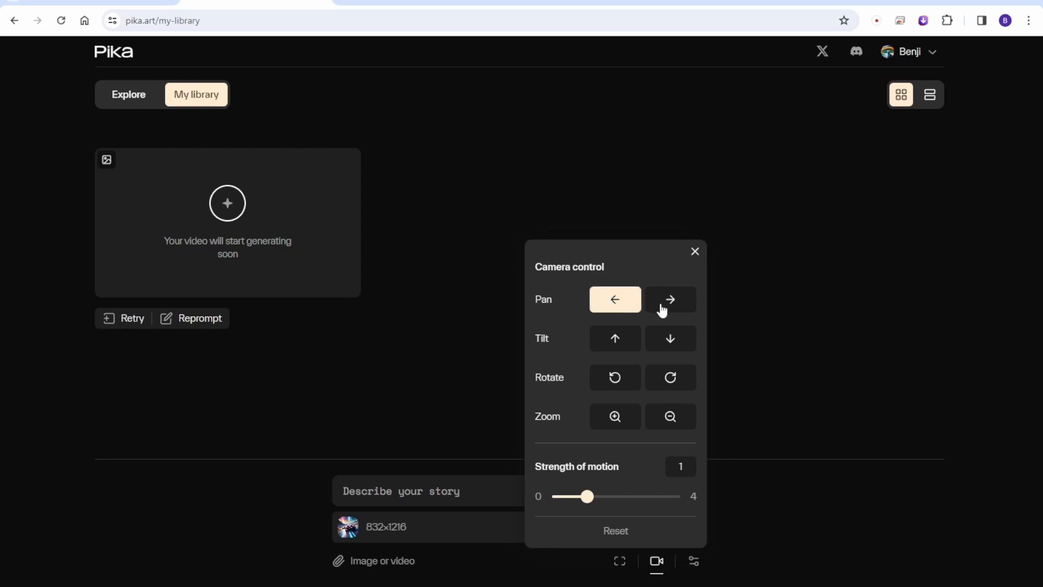
left_click(614, 338)
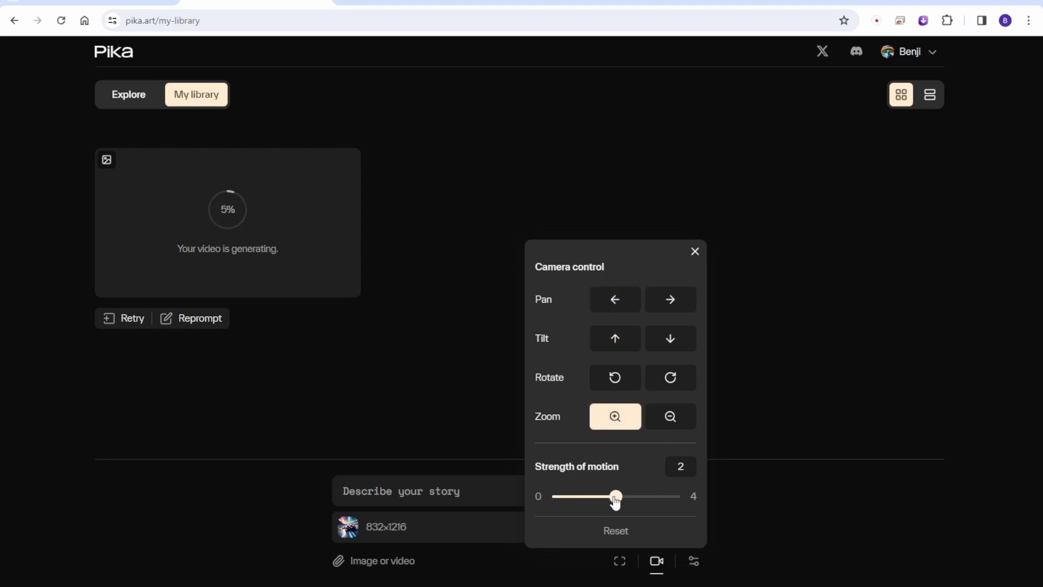
left_click(695, 251)
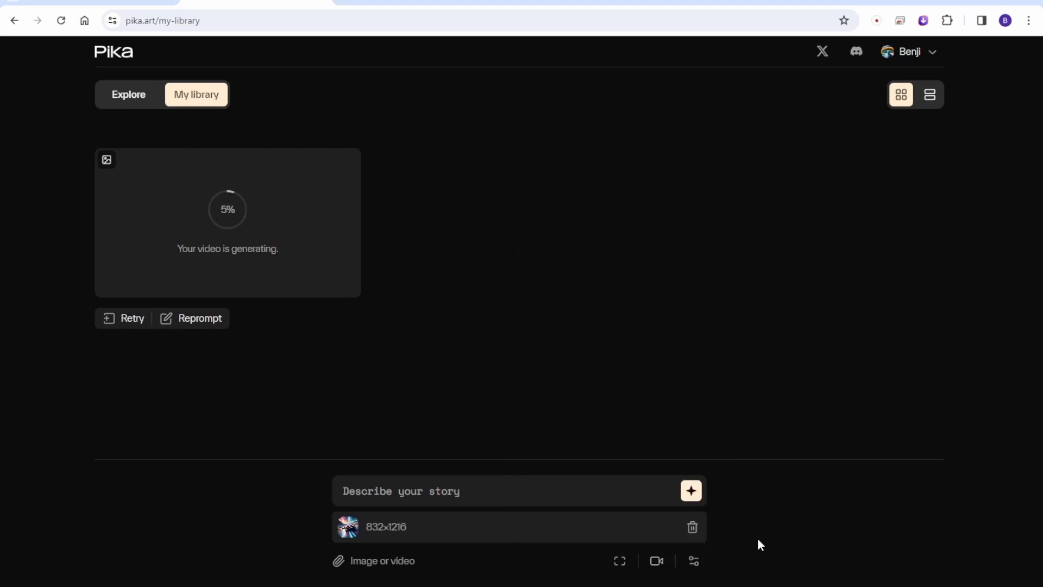
Check the advanced generation settings, then remove the attached image from the prompt
left_click(694, 560)
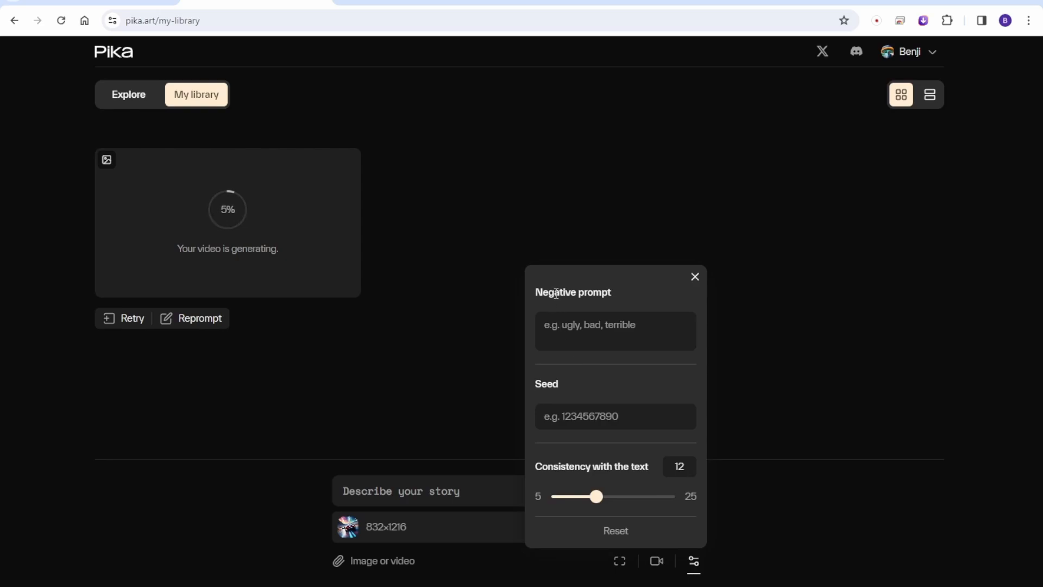
left_click(612, 416)
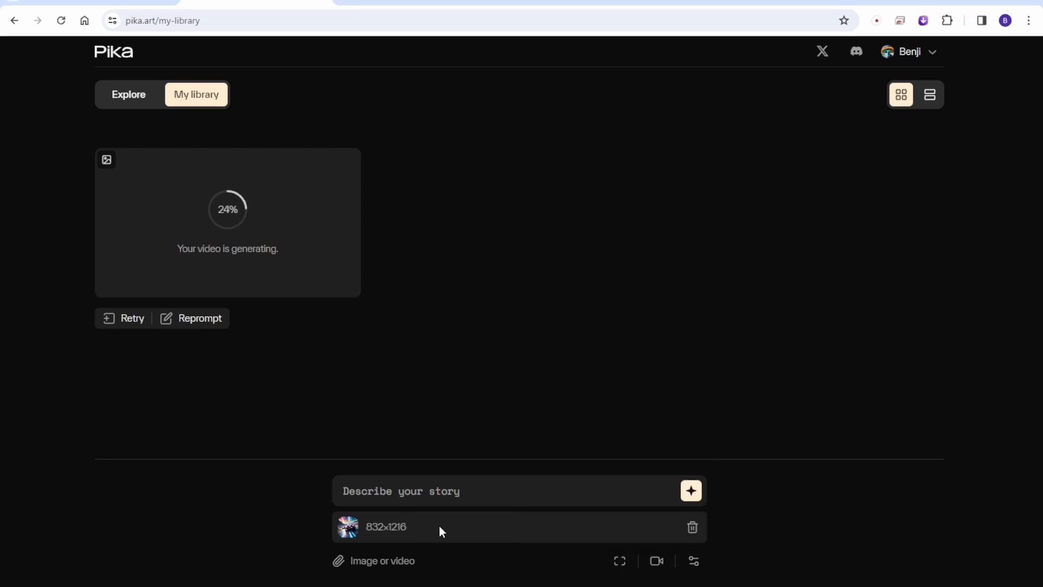
left_click(692, 527)
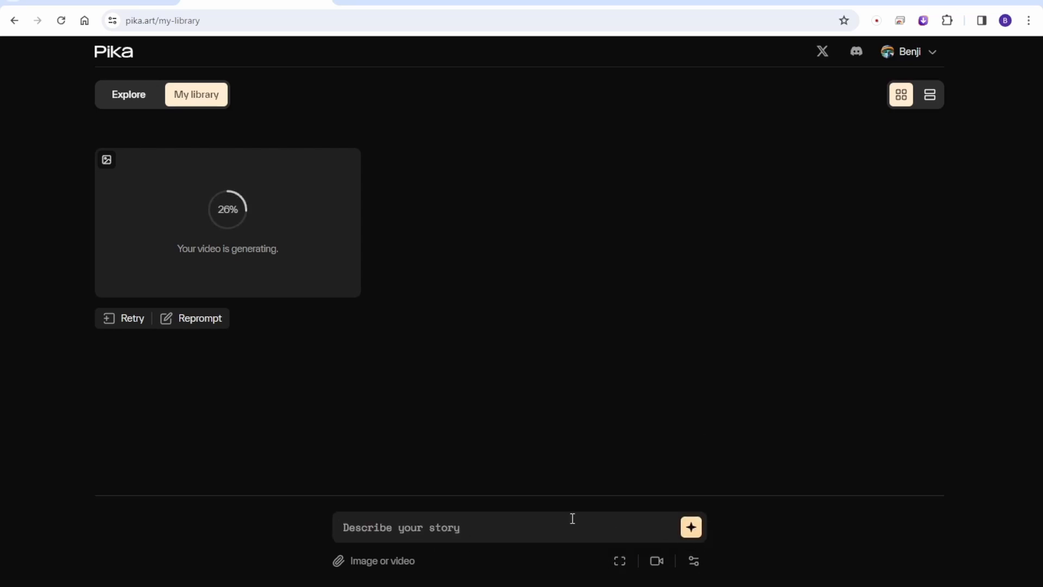
mouse_move(439, 409)
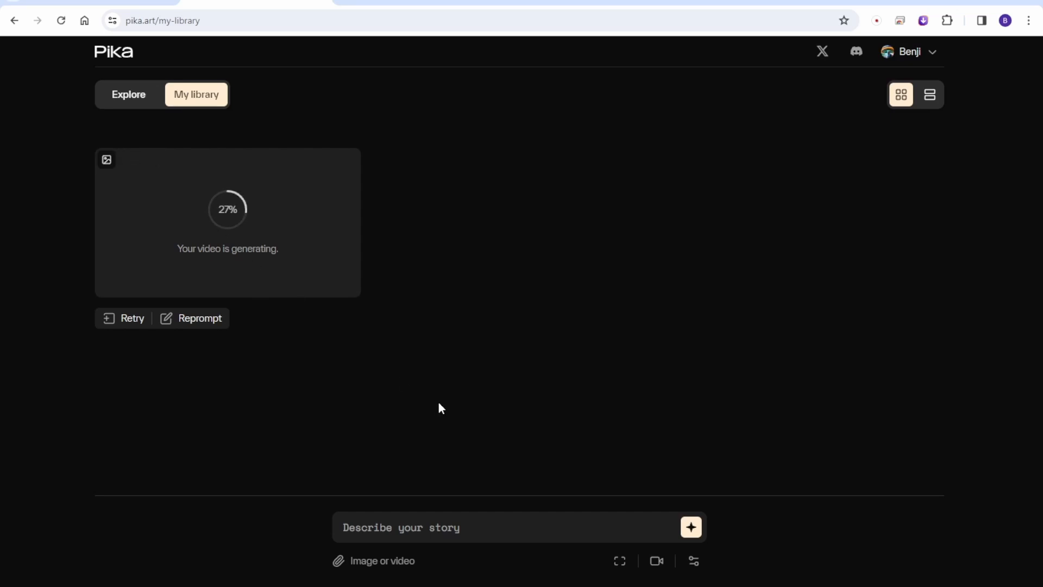
Submit the text prompt 'Michackson moon walk dance with suite and hat, iconic outfit' for generation
left_click(689, 527)
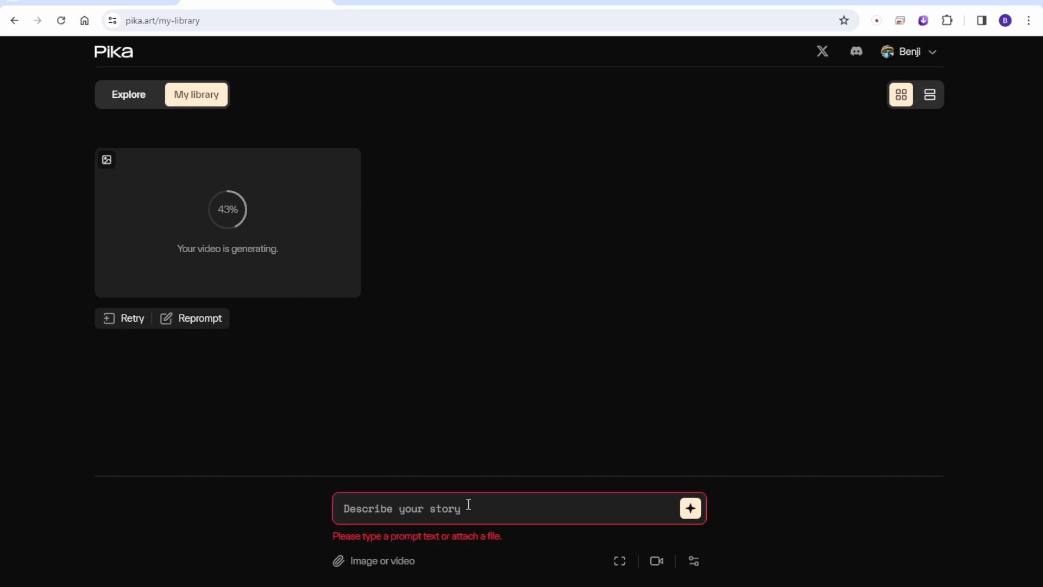
type("Mich")
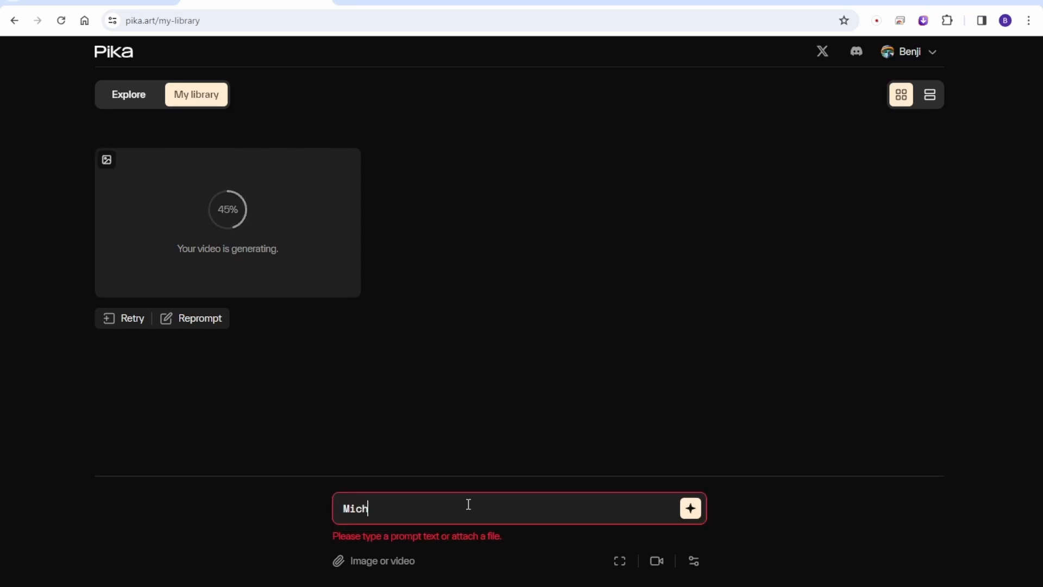
type("ael Jo")
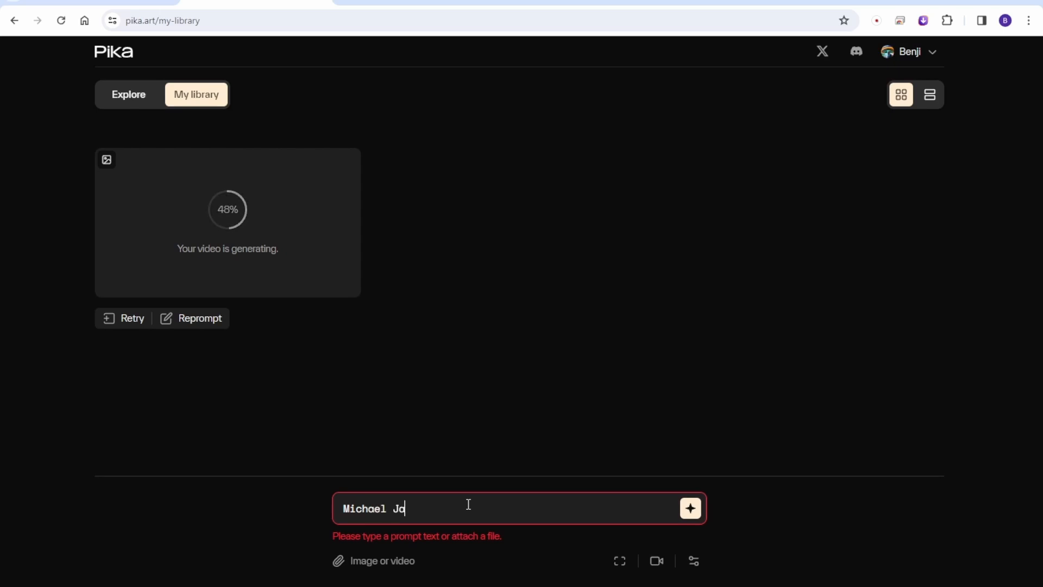
type("ckson")
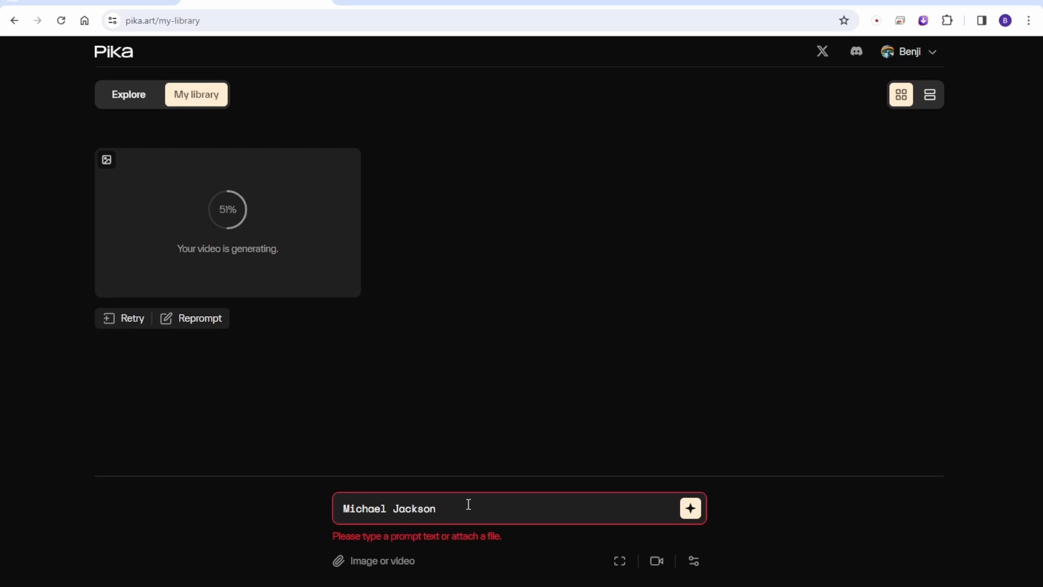
type("moon walk dance with suite and hat, iconic outfit")
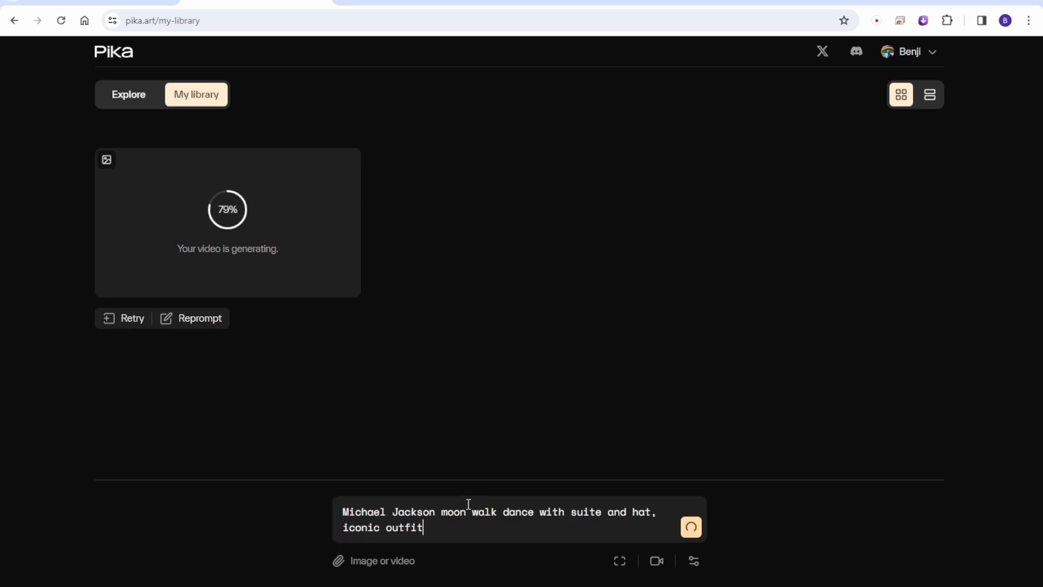
left_click(691, 527)
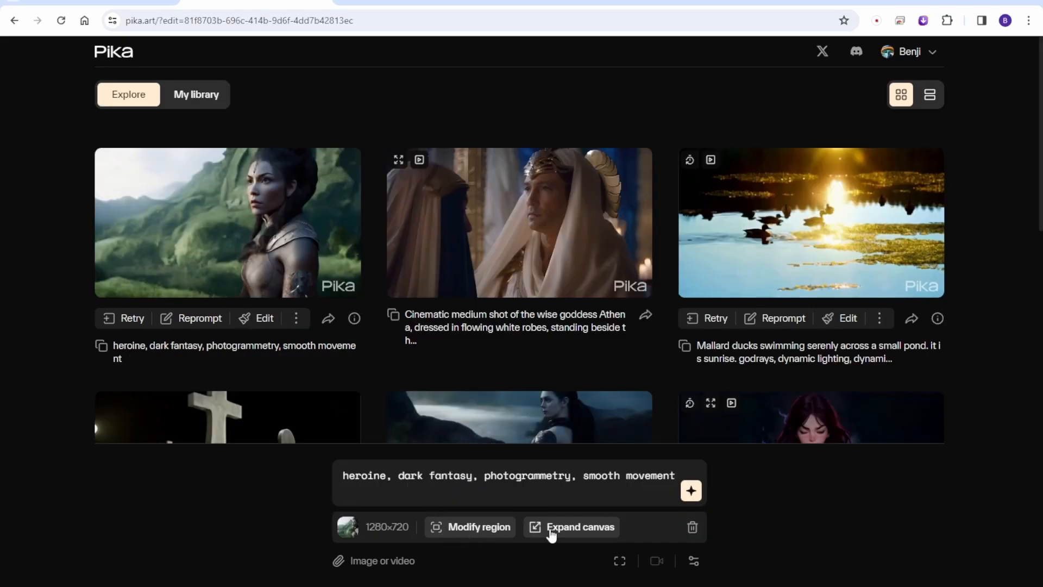
Switch from Modify region to Expand canvas, trying 5:2 and 16:9 before settling on 9:16 portrait
left_click(478, 525)
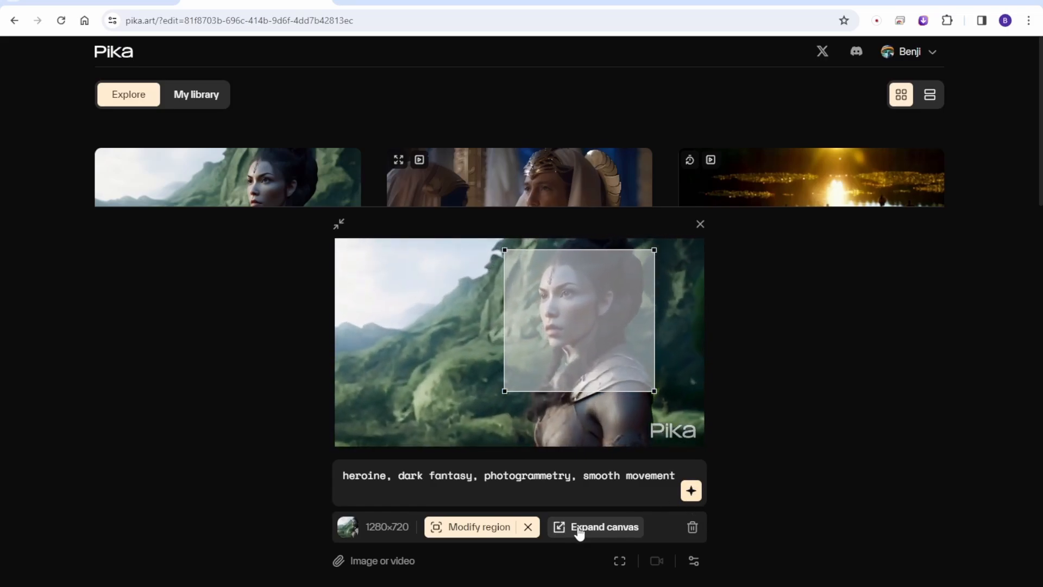
left_click(603, 525)
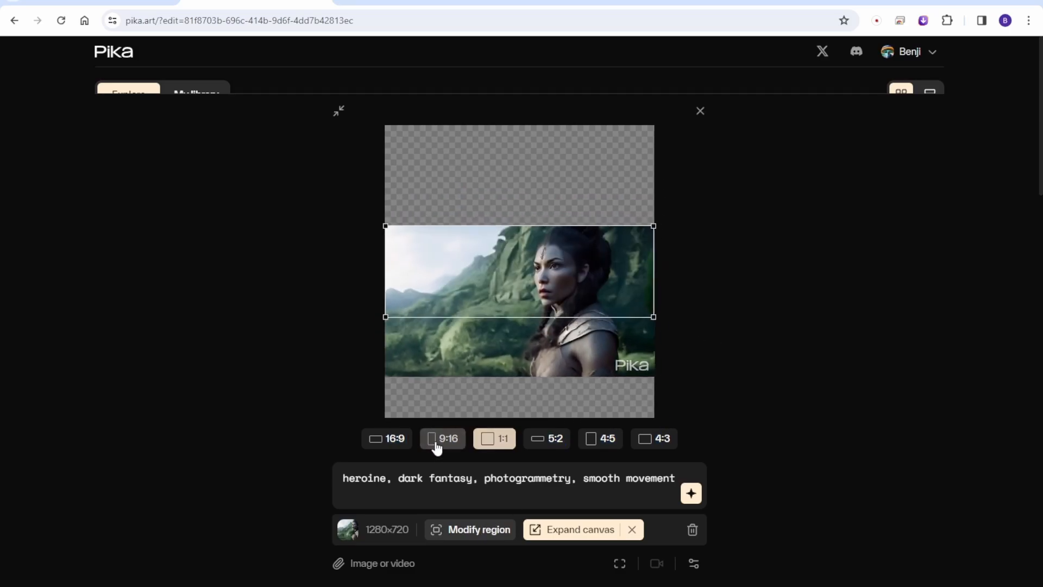
left_click(546, 435)
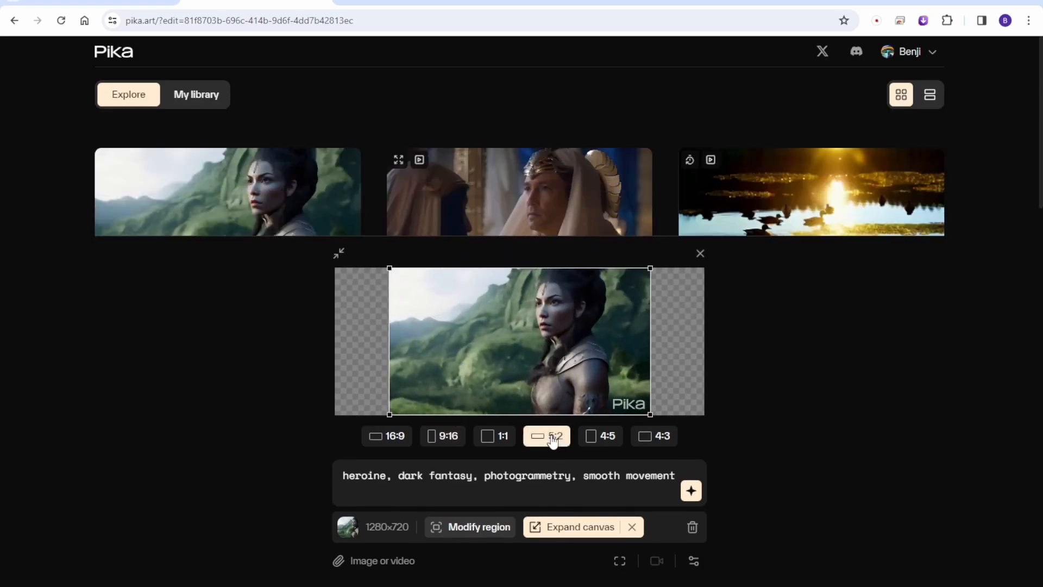
left_click(386, 436)
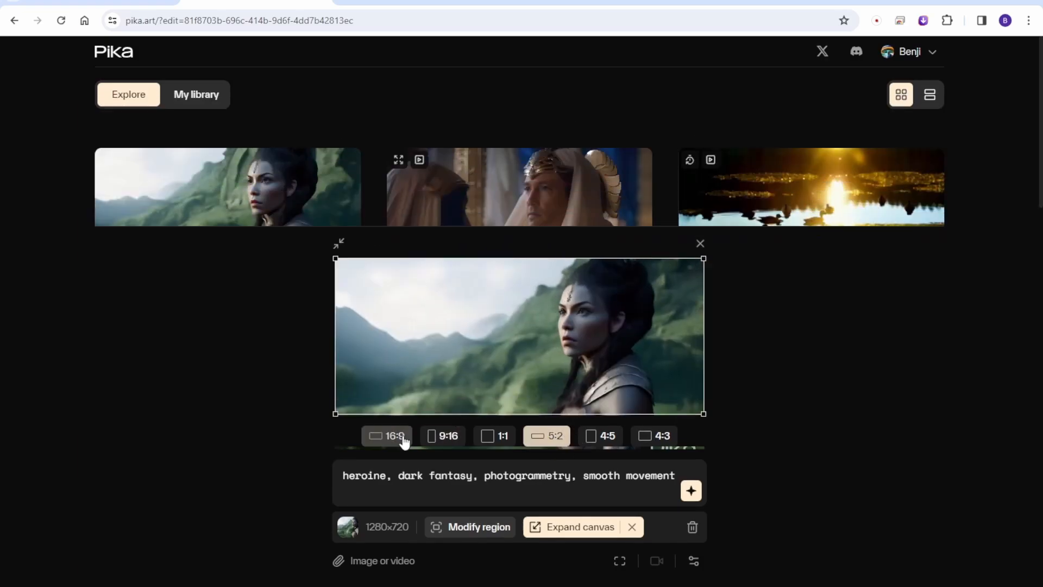
left_click(443, 436)
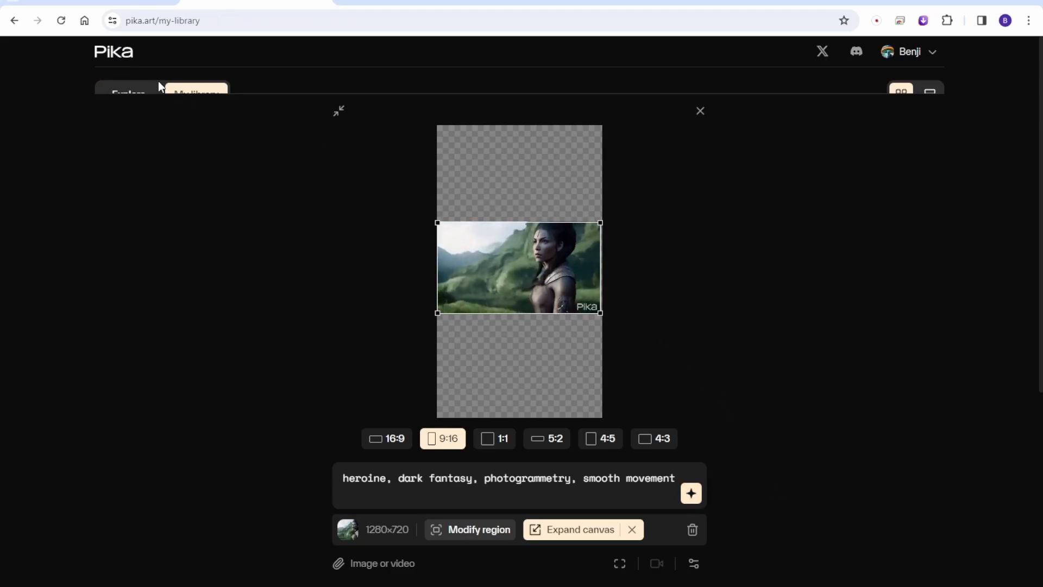
Generate the expanded heroine video, then queue a 4-second extension of the racing car video
left_click(700, 111)
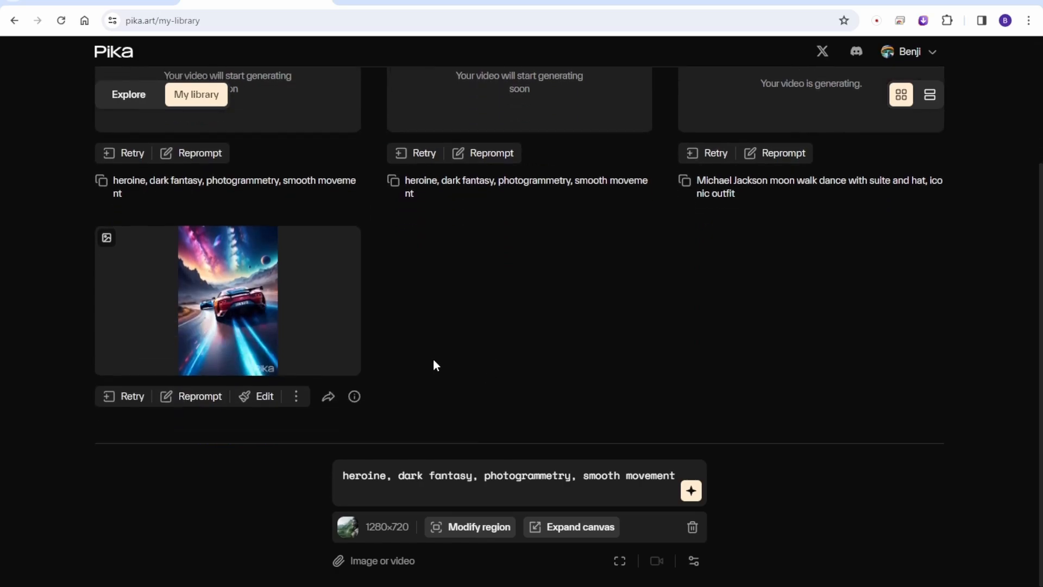
mouse_move(152, 299)
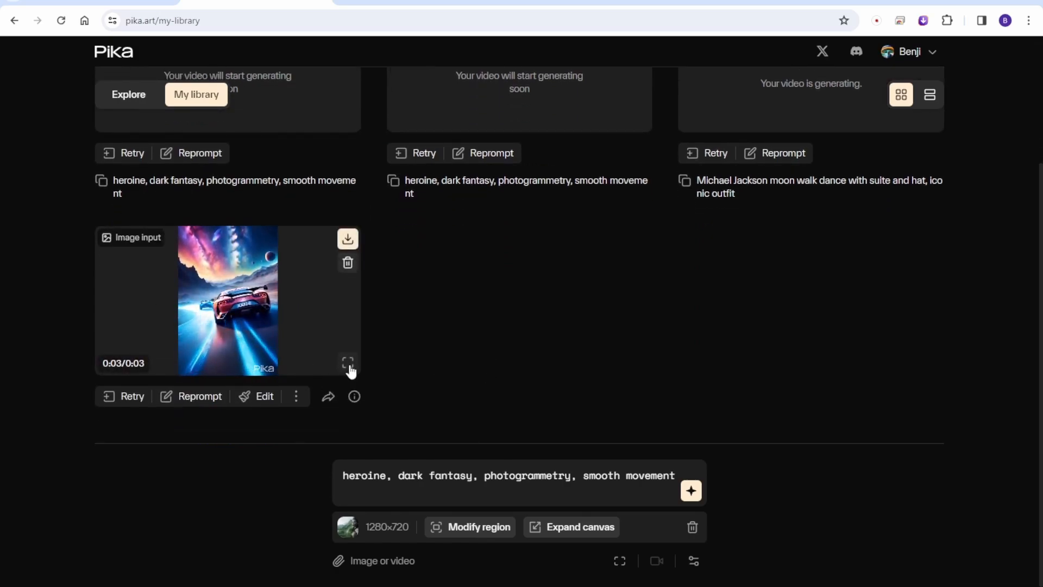
left_click(348, 363)
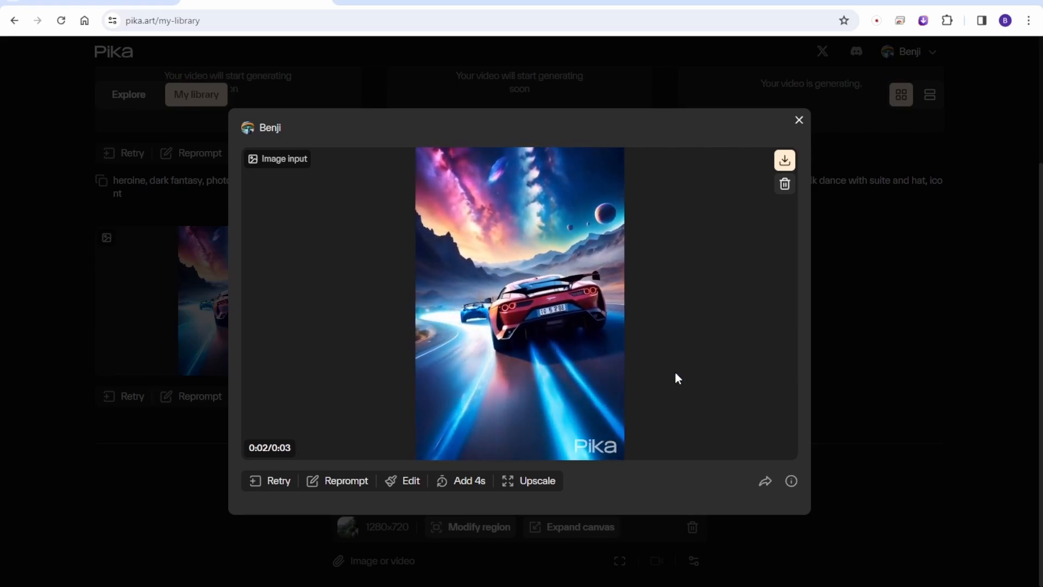
left_click(799, 120)
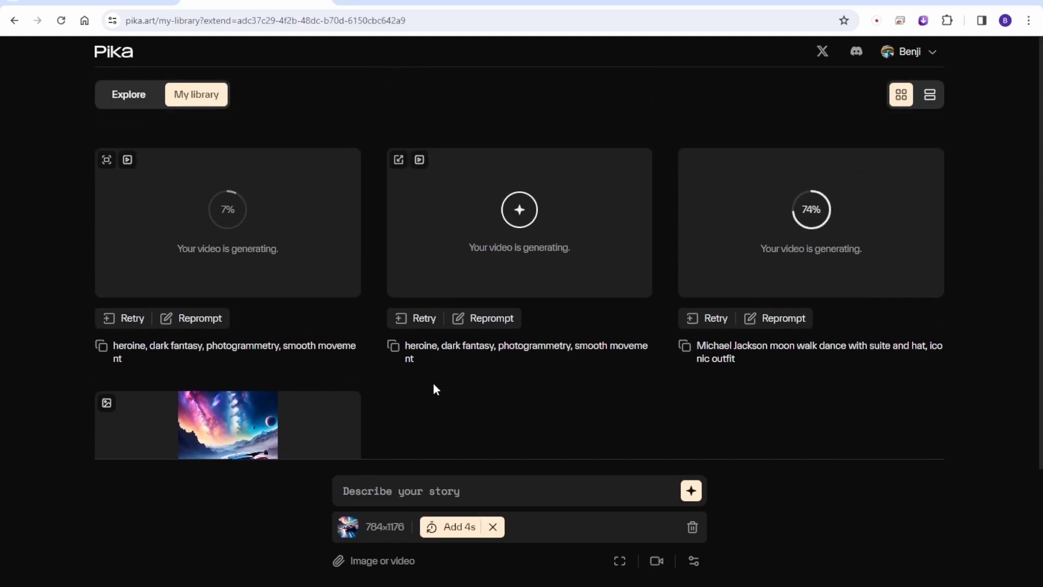
scroll("down", 3)
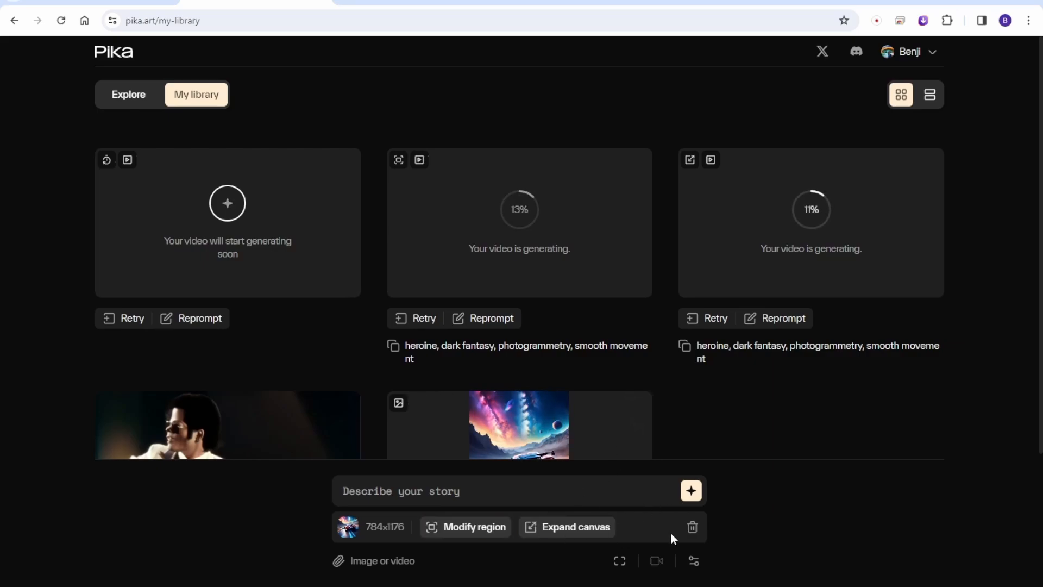
Load the finished 1280x720 heroine dark fantasy video for editing from the library
scroll("down", 3)
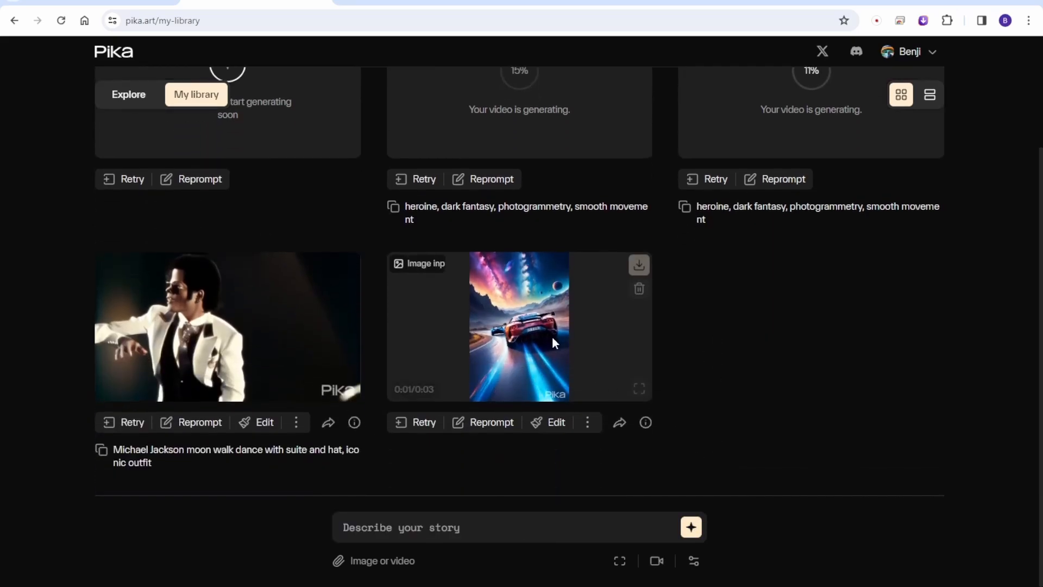
left_click(555, 421)
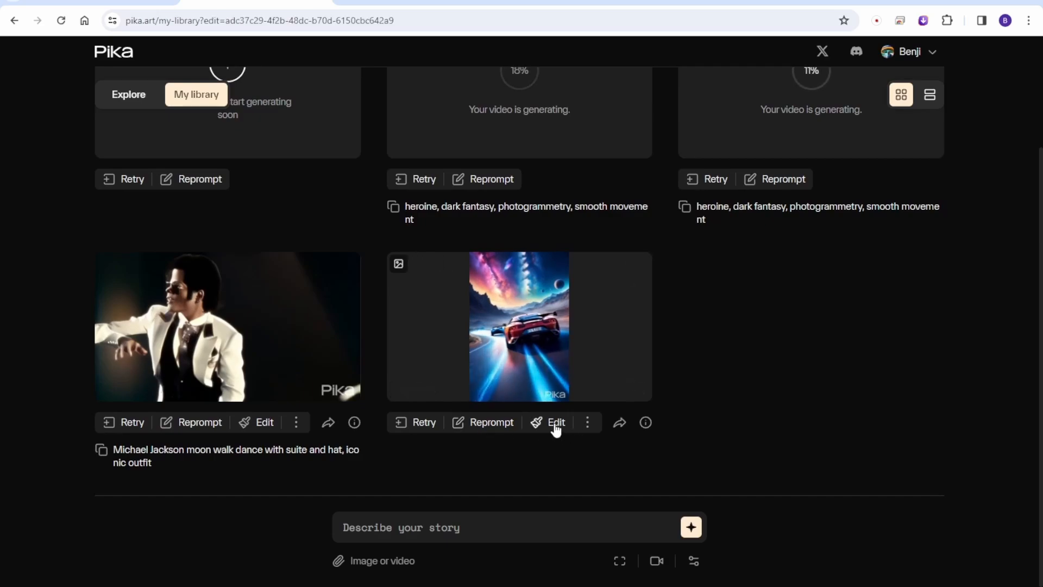
left_click(549, 423)
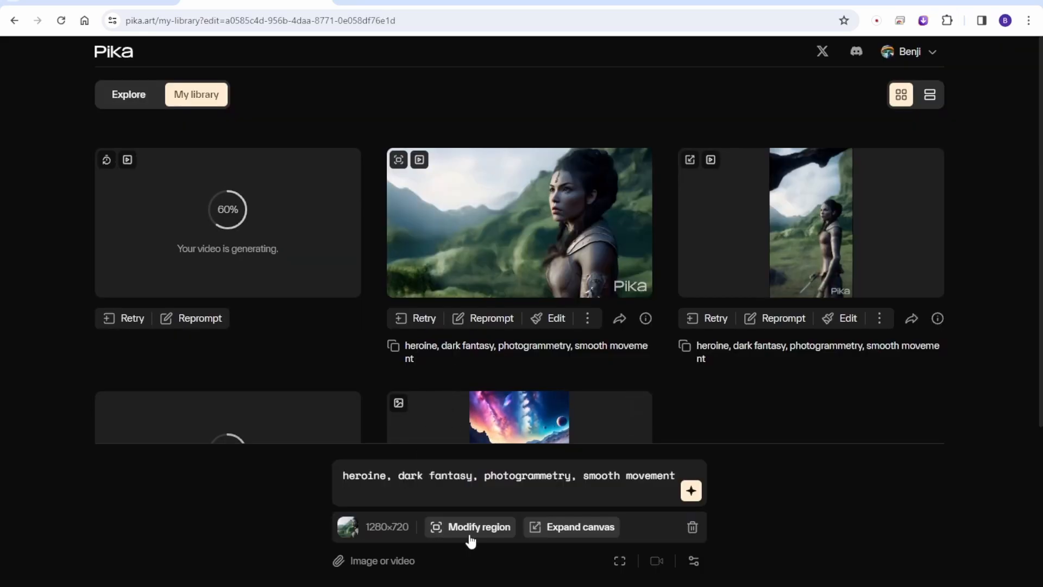
Queue a modify-region edit of the heroine's face with 'sad face' added to the prompt
left_click(478, 526)
type(",")
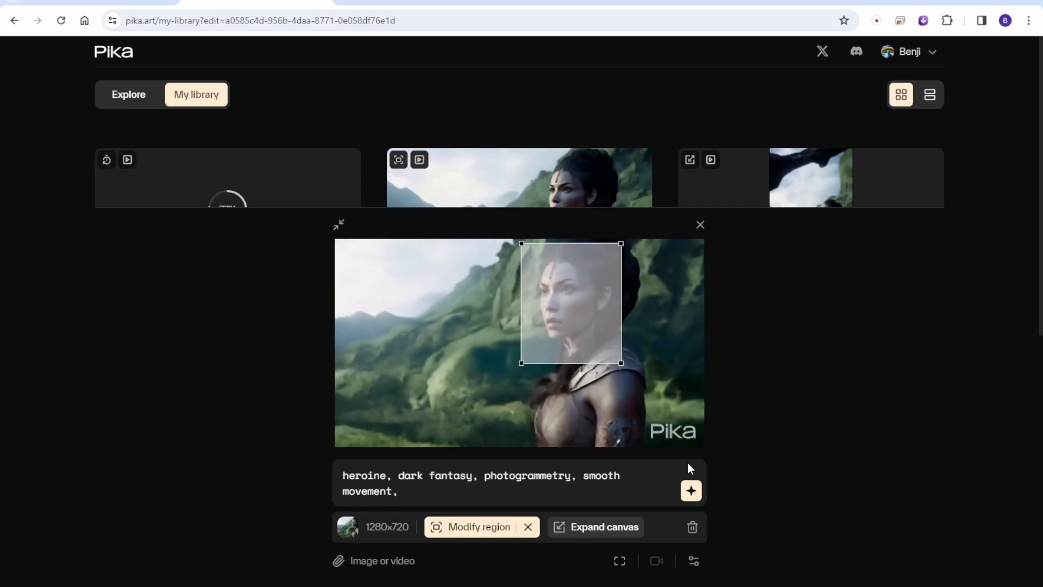
type("sad face")
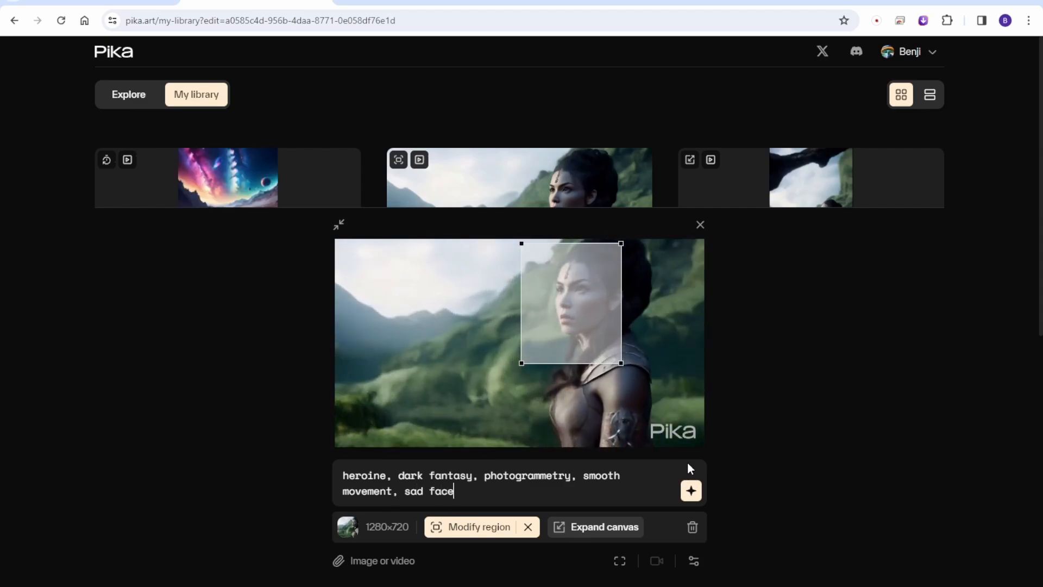
left_click(691, 490)
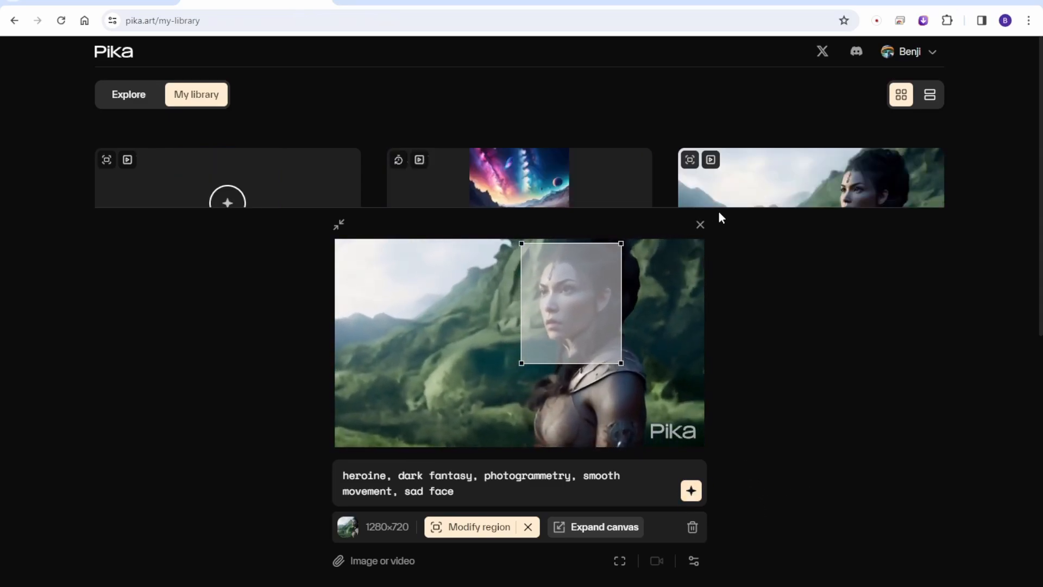
left_click(700, 224)
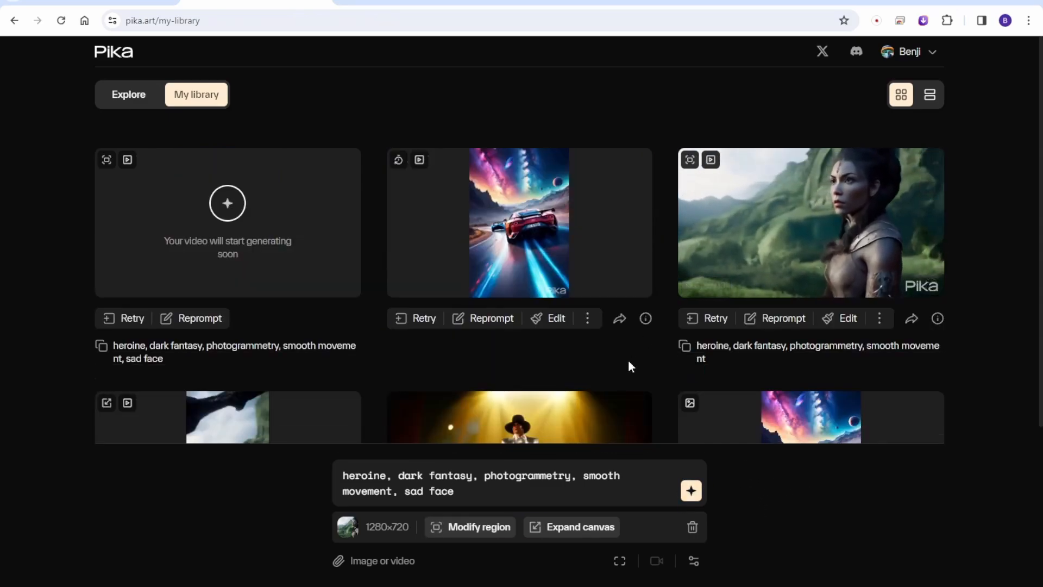
Preview the vertical heroine video and the moonwalk dance video in the enlarged viewer
scroll("down", 3)
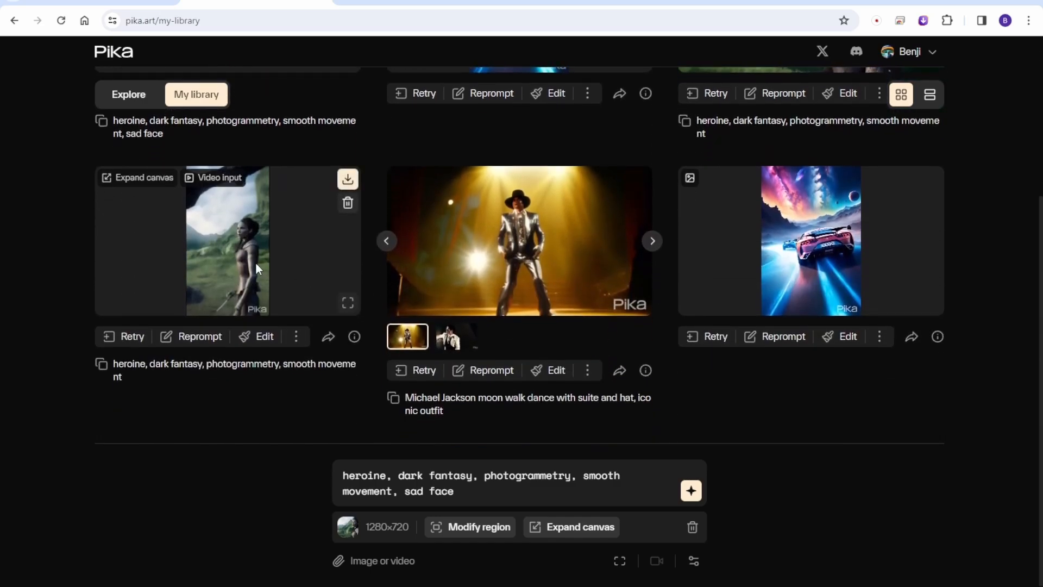
mouse_move(228, 213)
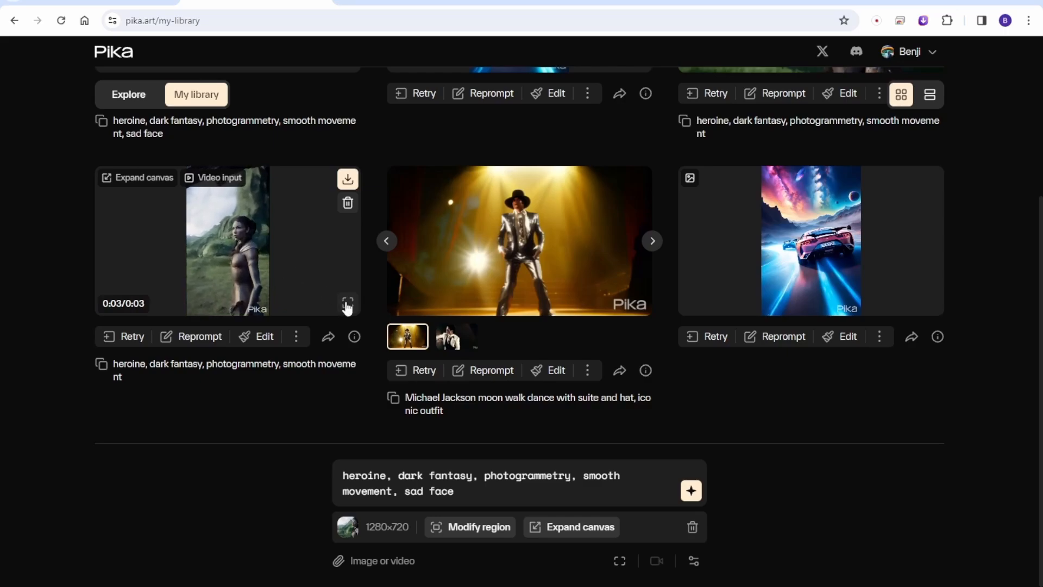
left_click(348, 304)
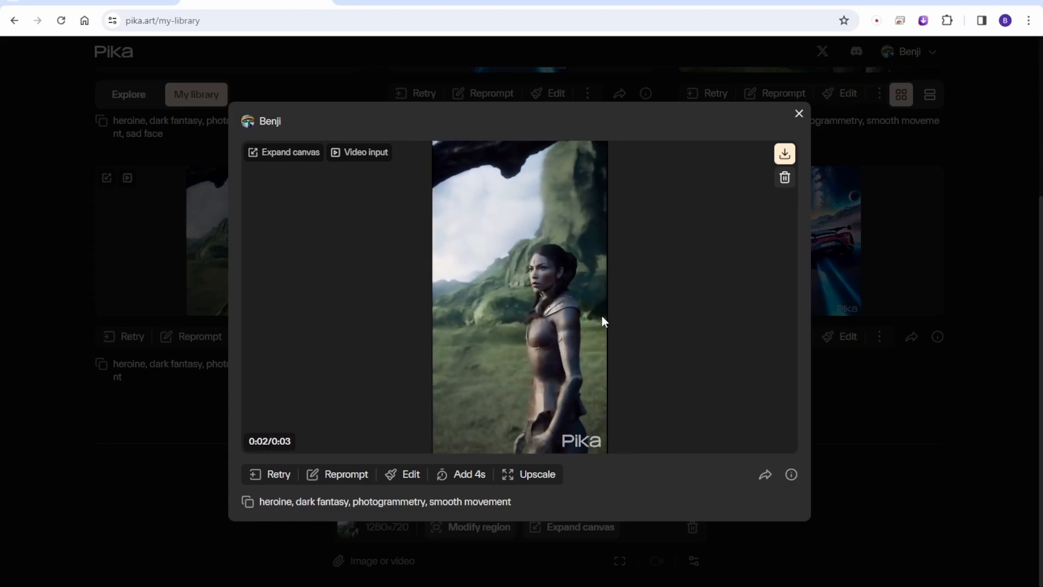
left_click(799, 113)
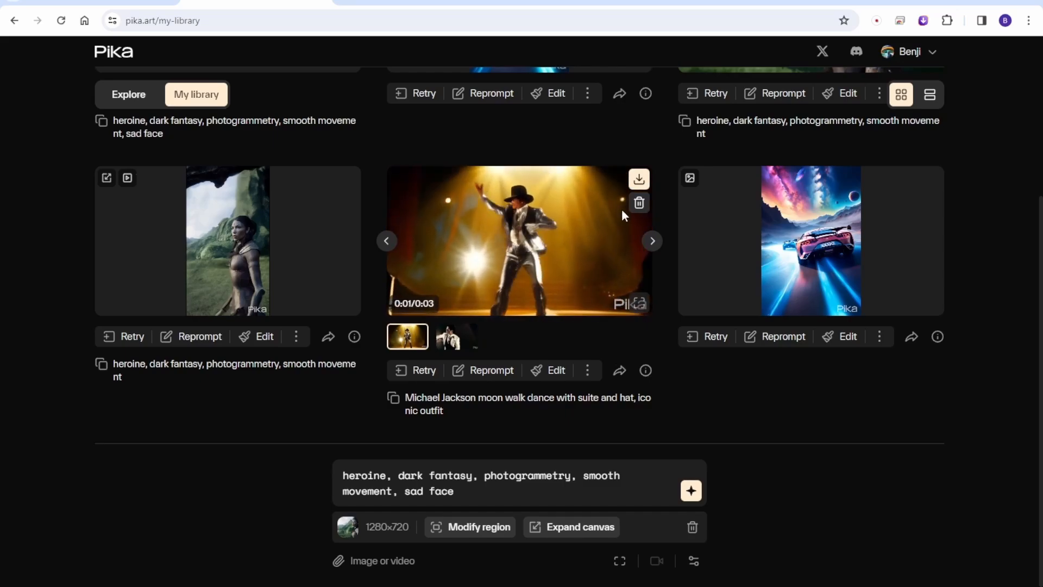
left_click(518, 241)
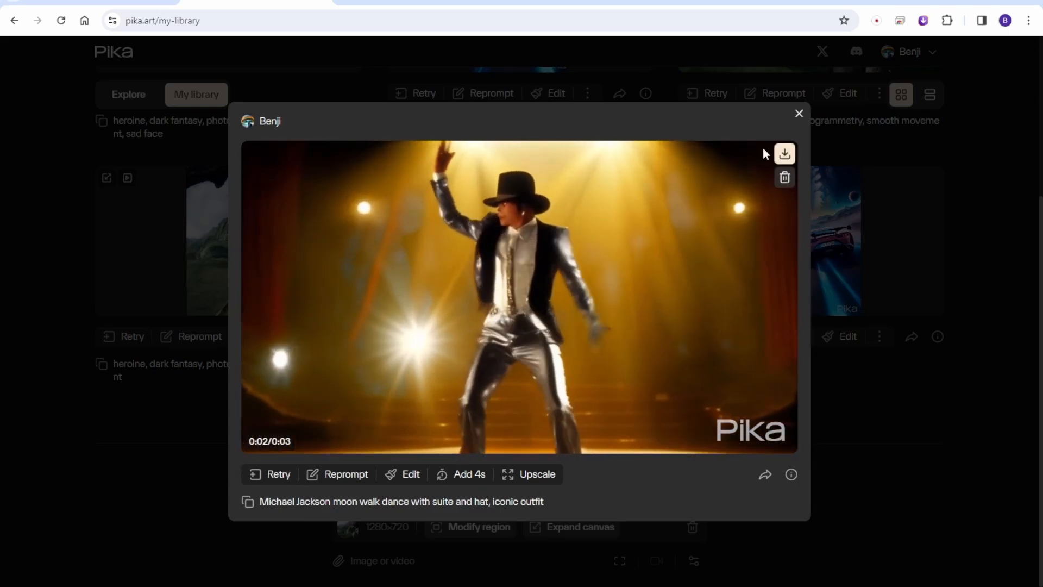
left_click(798, 113)
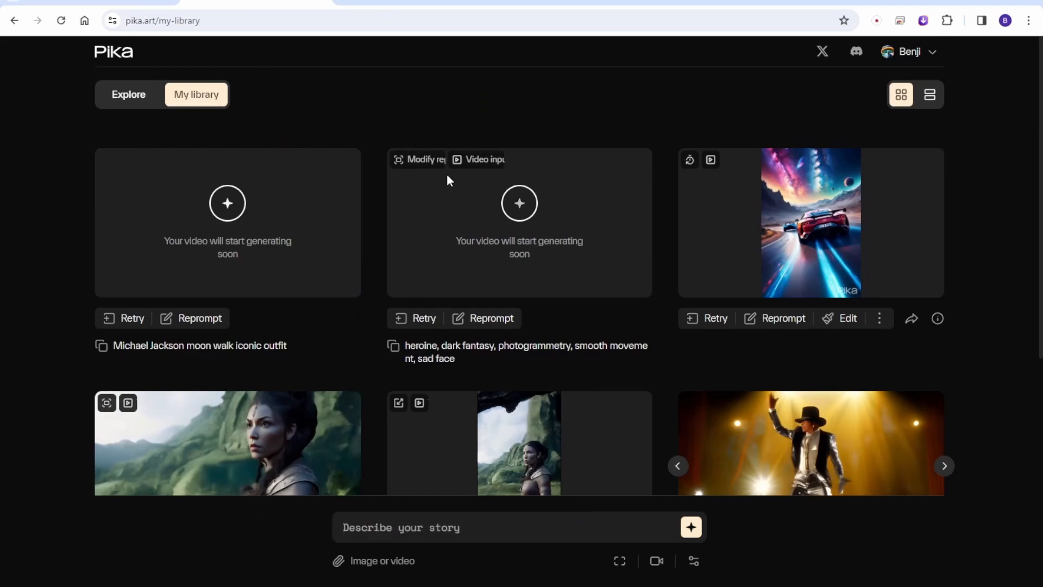
Open the extended 7-second car video in the enlarged viewer
left_click(810, 222)
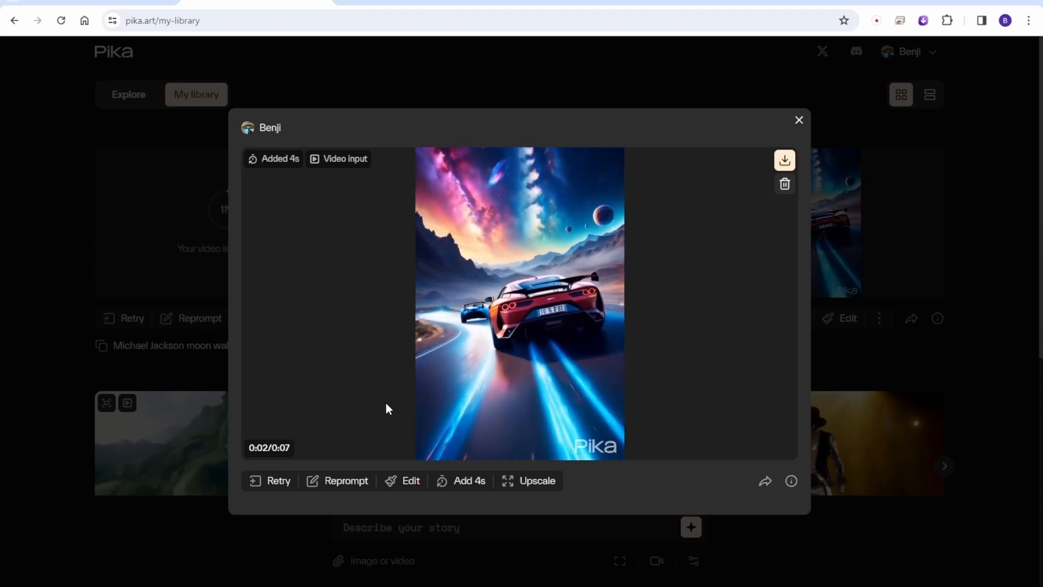
Browse Explore and preview the mallard ducks video and the glowing-orb girl video
left_click(799, 120)
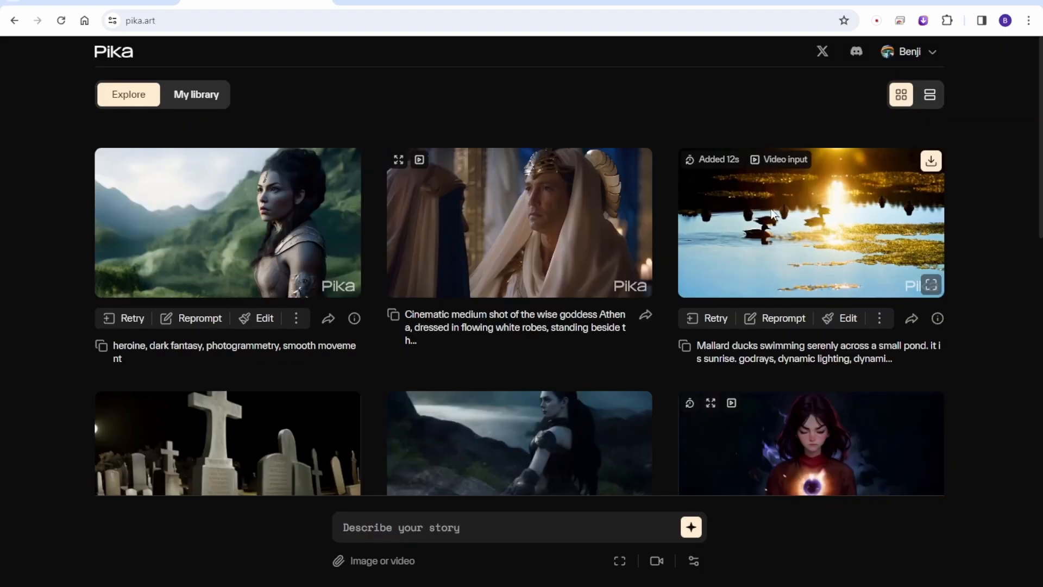
left_click(811, 222)
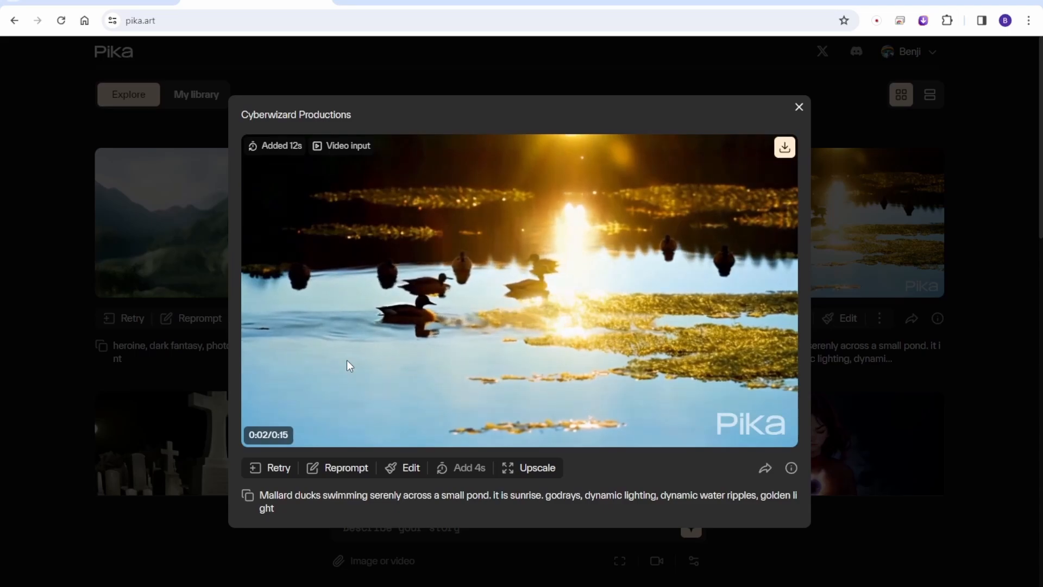
left_click(799, 108)
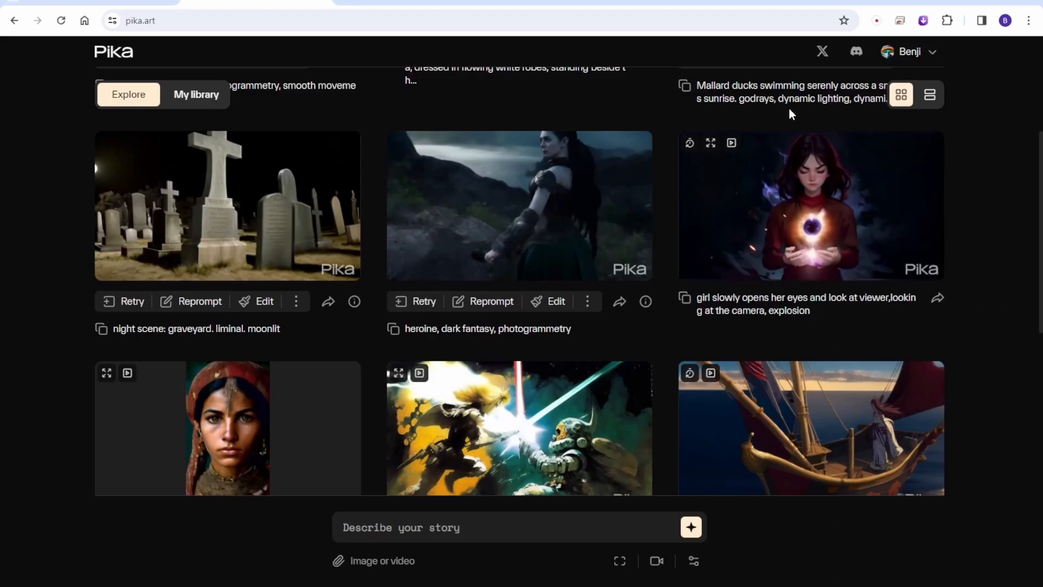
mouse_move(773, 146)
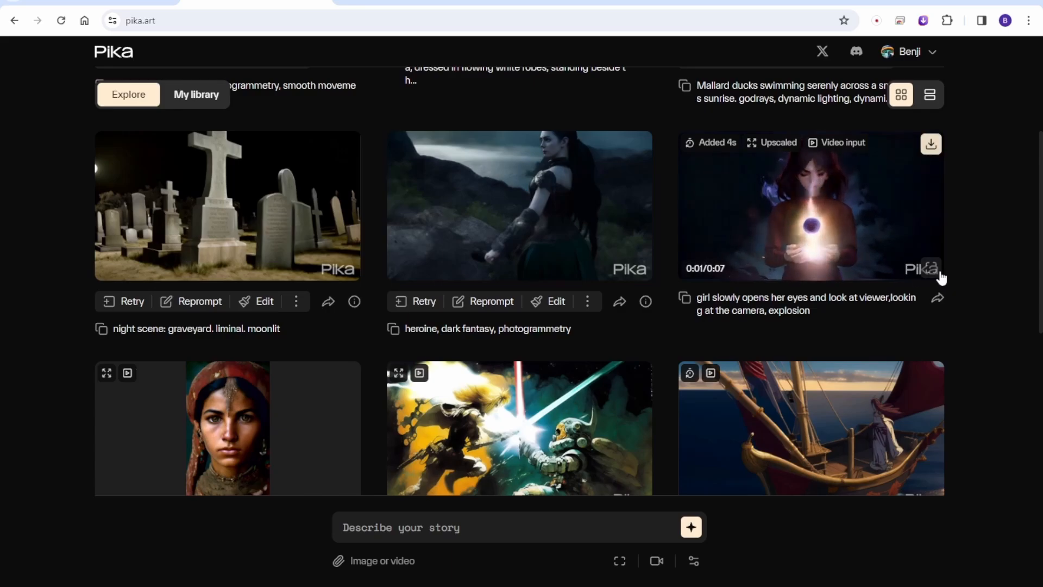
left_click(810, 206)
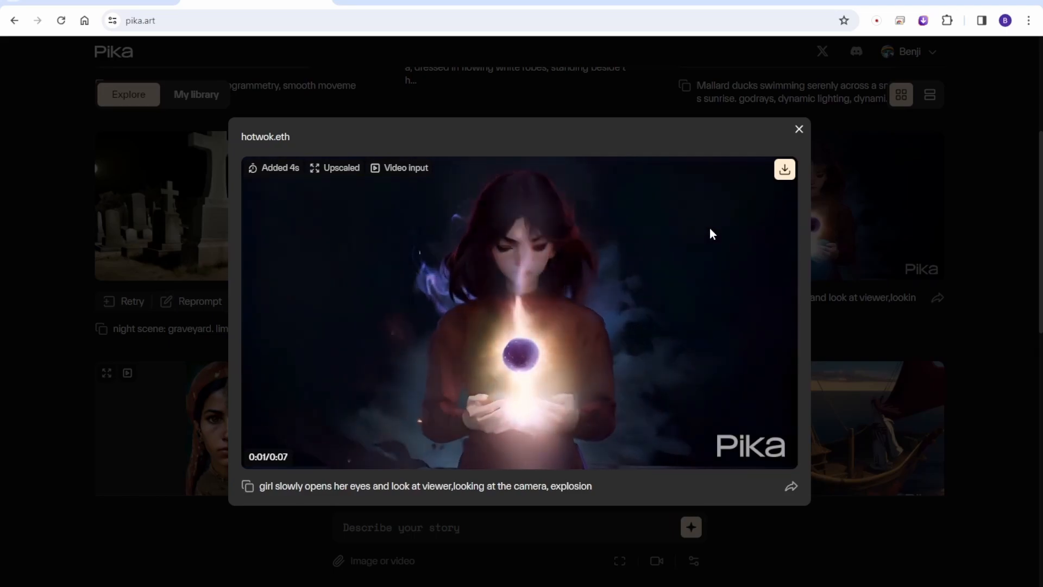
left_click(799, 128)
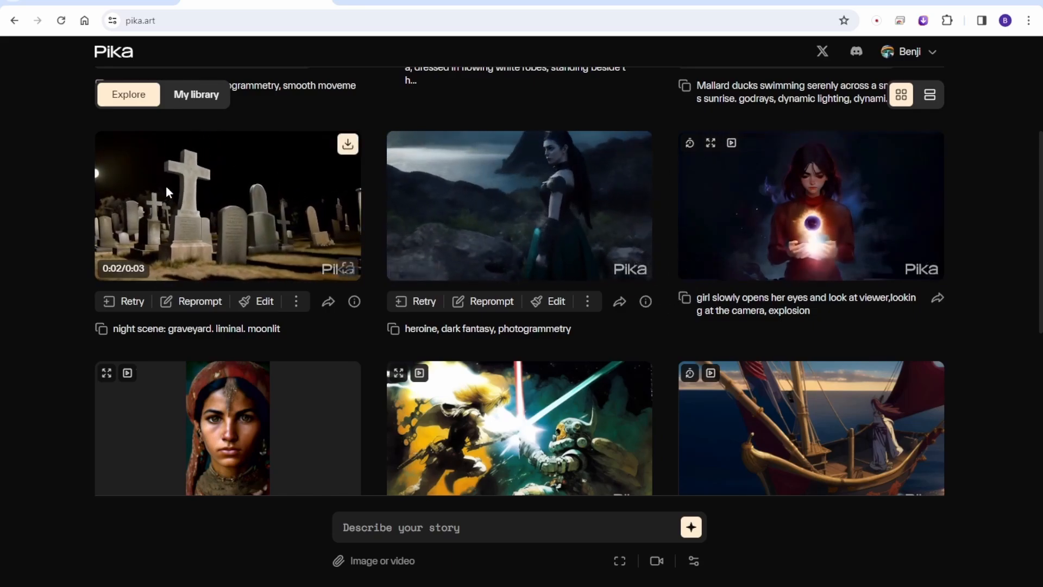
Download the Pexels couple-in-the-rain photo at Medium size
scroll("down", 3)
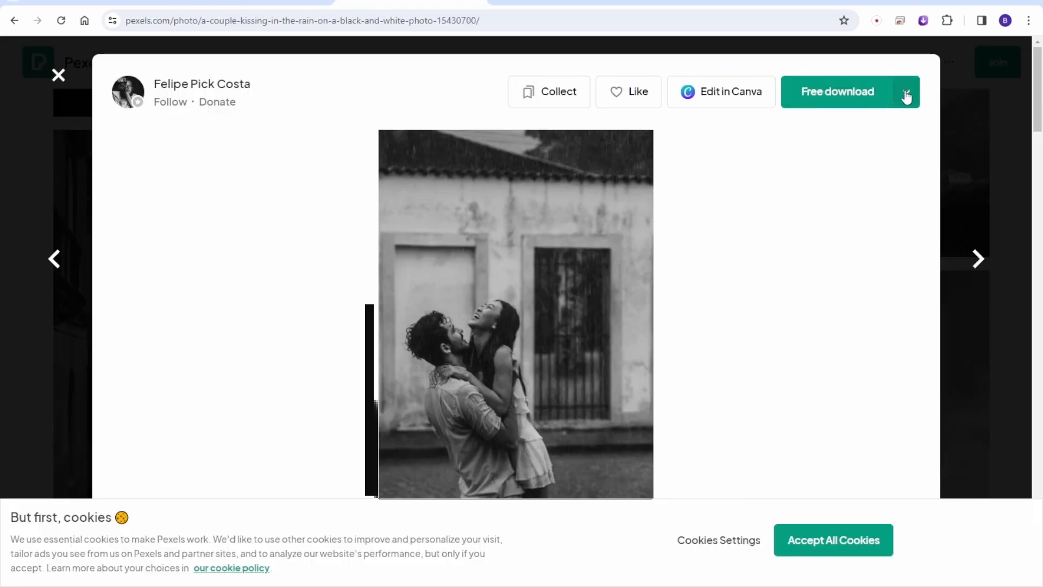
left_click(905, 91)
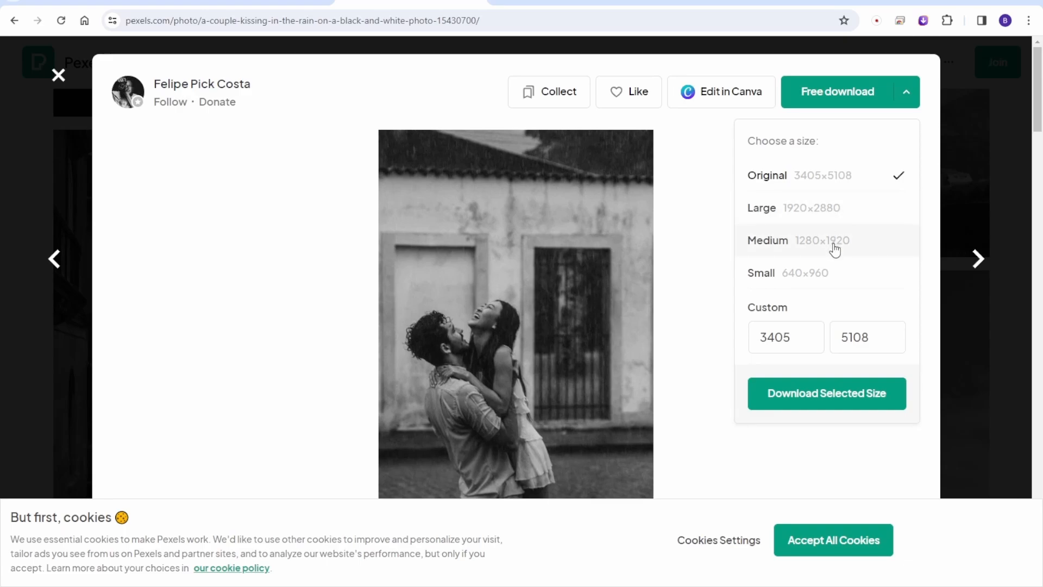
left_click(768, 240)
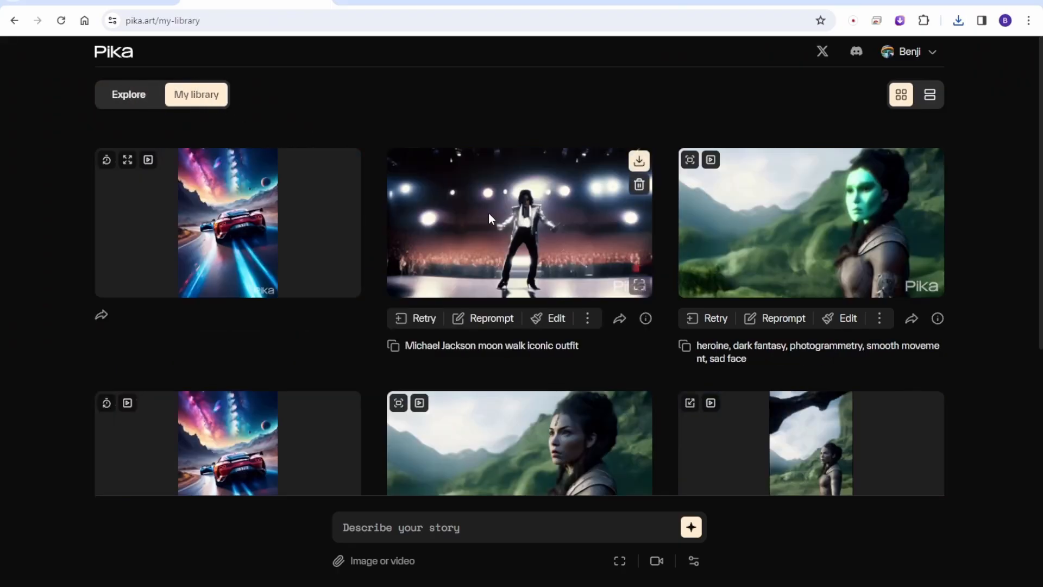
mouse_move(685, 217)
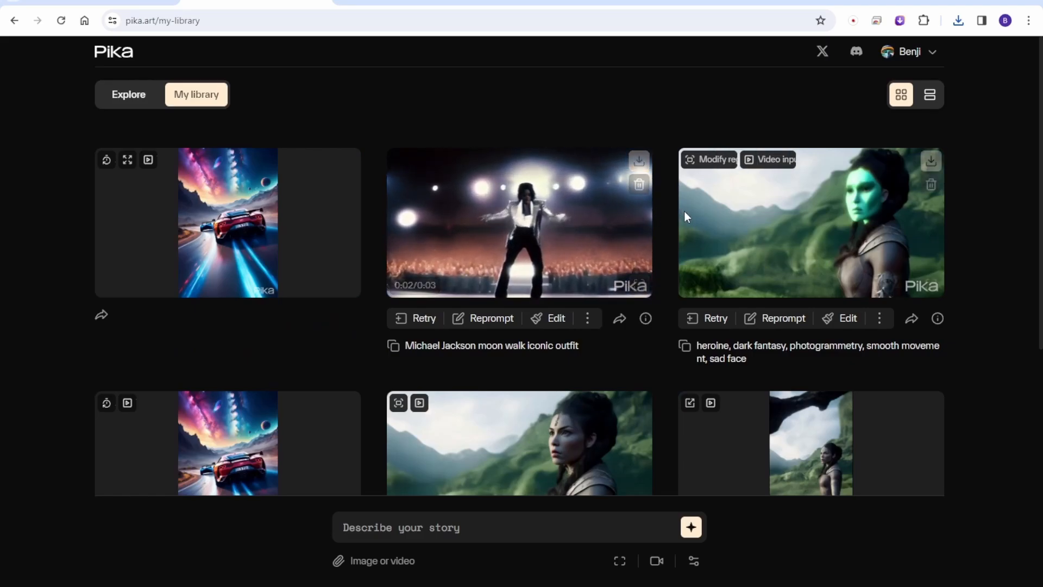
mouse_move(692, 289)
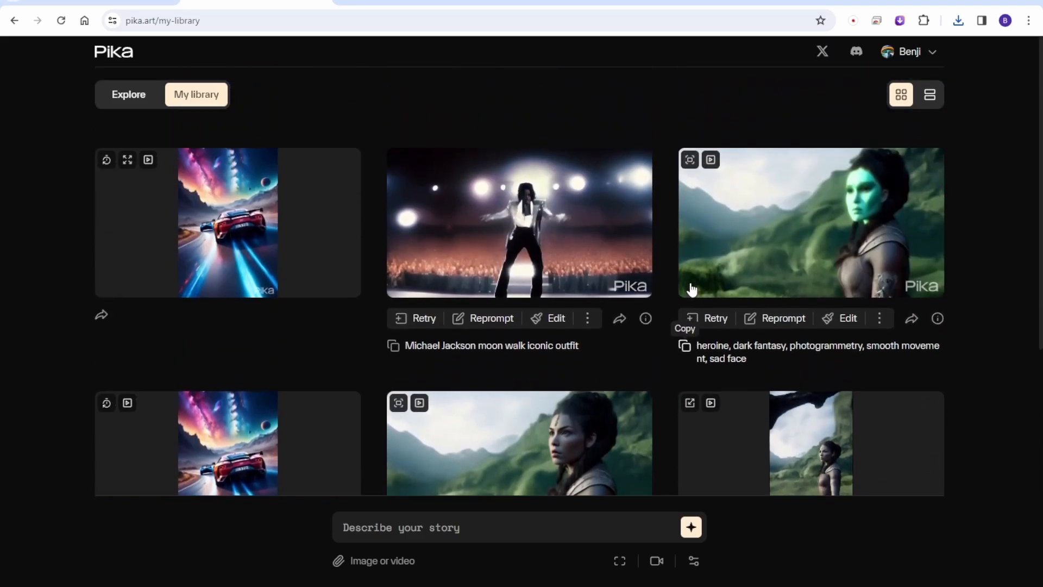
mouse_move(196, 233)
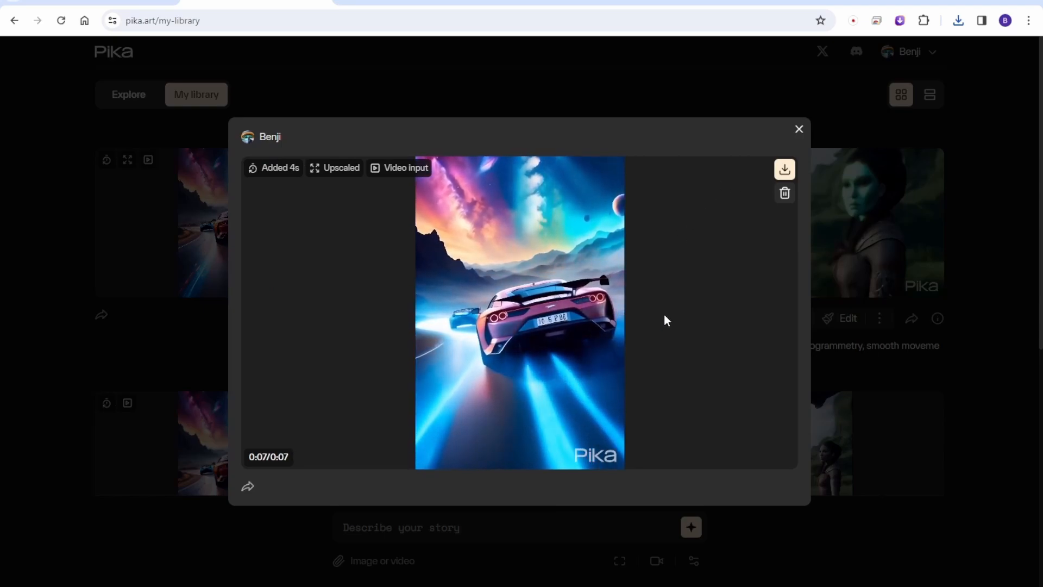
left_click(799, 128)
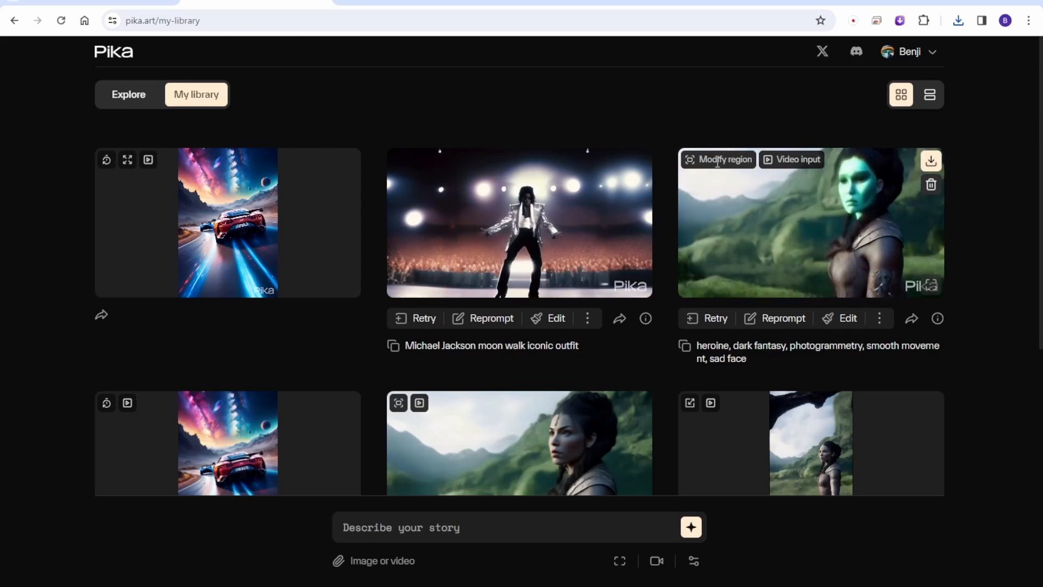
Enter 'romance mood, singing in the rain' into the Describe your story prompt box
left_click(718, 159)
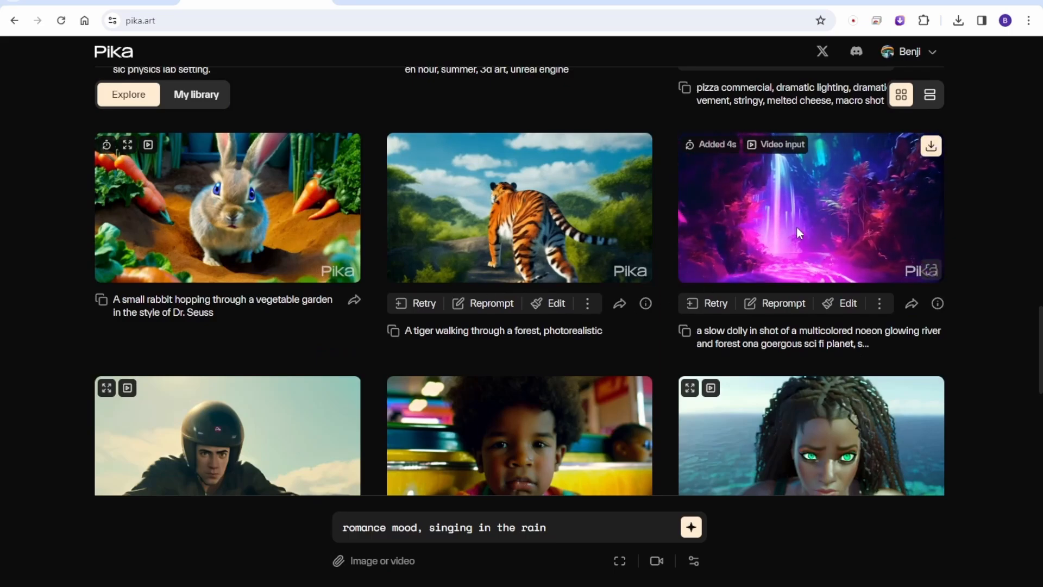
Generate the romance mood video, then copy the neon river video's prompt into the box for reuse
left_click(809, 207)
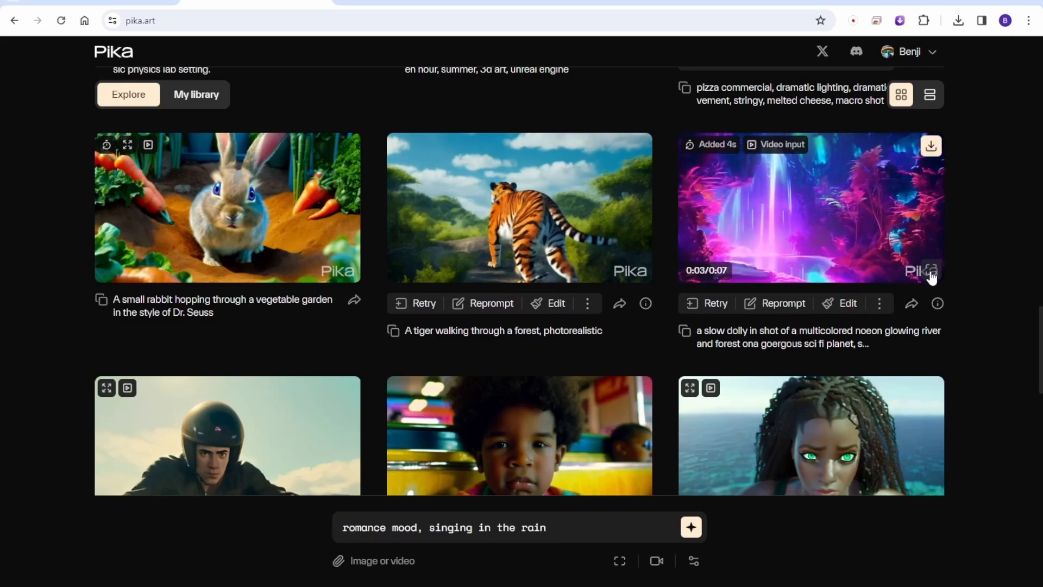
left_click(810, 206)
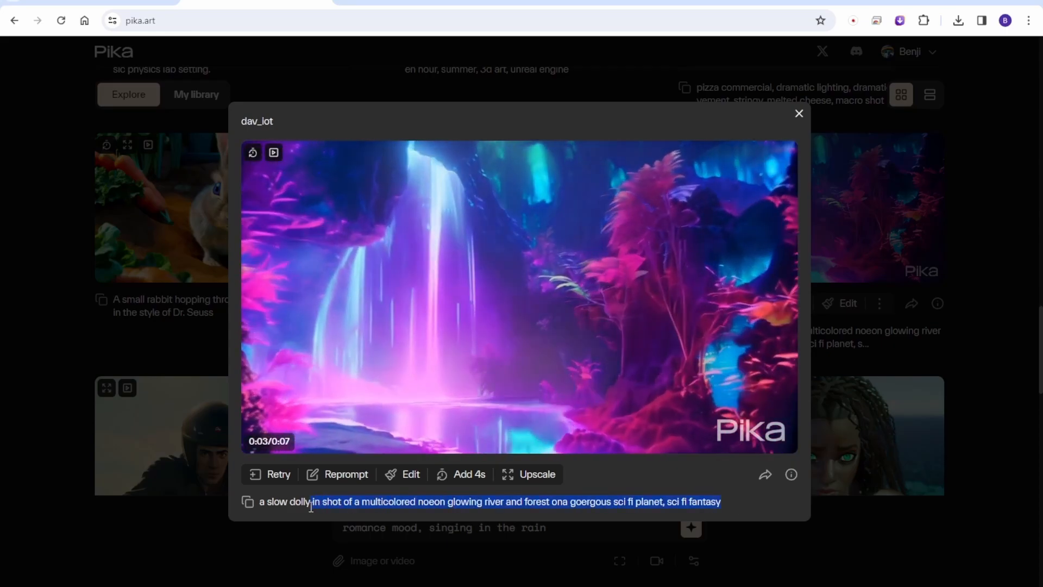
left_click(798, 114)
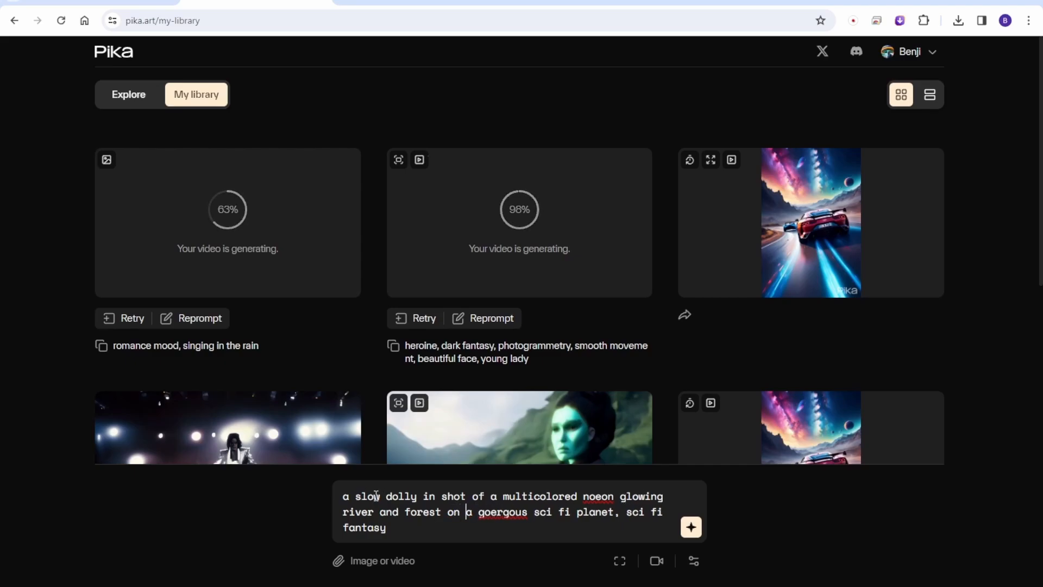
Generate the edited slow zoom-out neon river video and preview the heroine clip
left_click(691, 527)
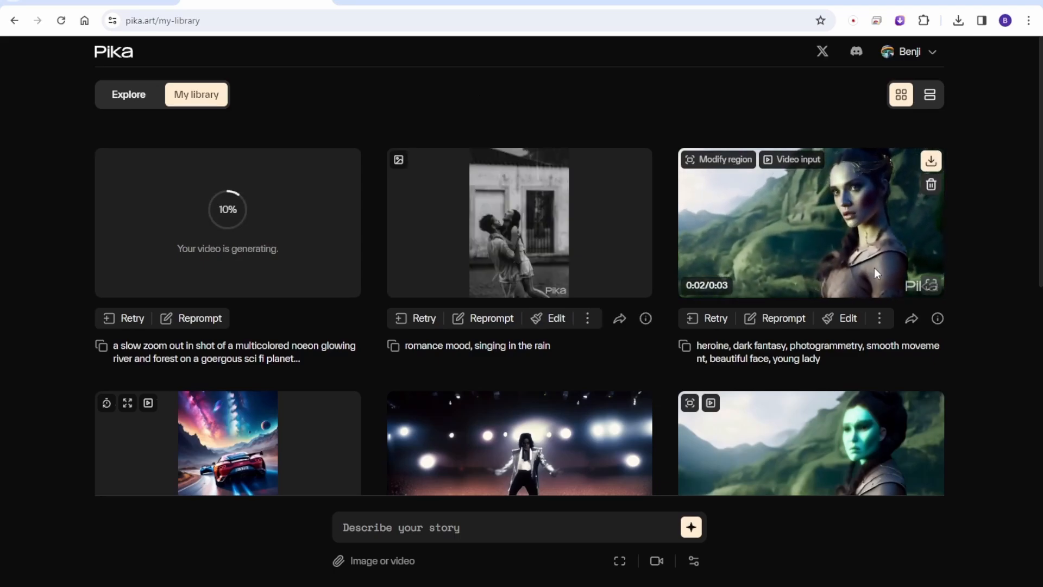
left_click(810, 222)
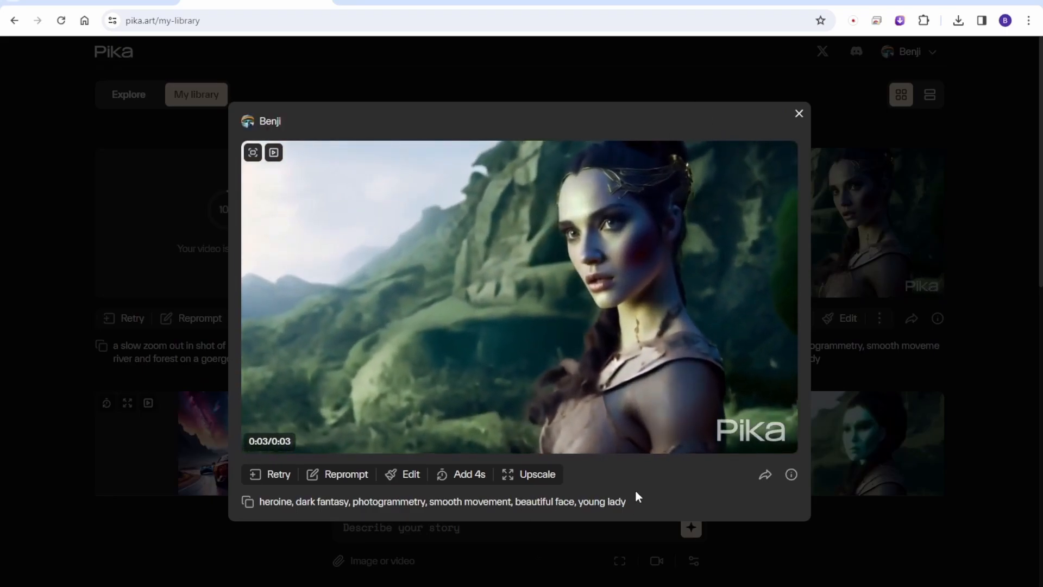
left_click(798, 113)
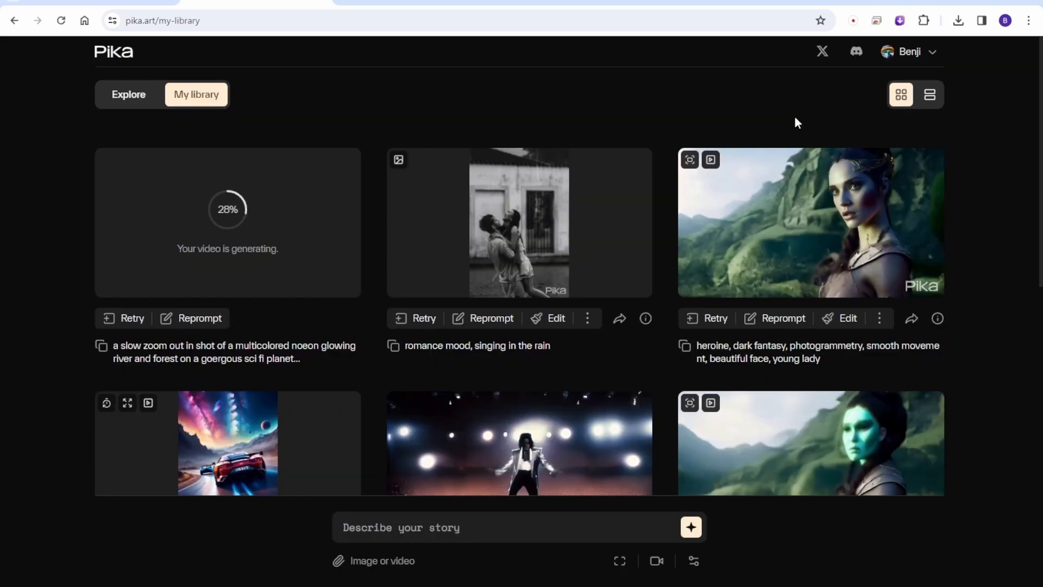
Load the black-and-white romance video as the source for a new edit
scroll("down", 3)
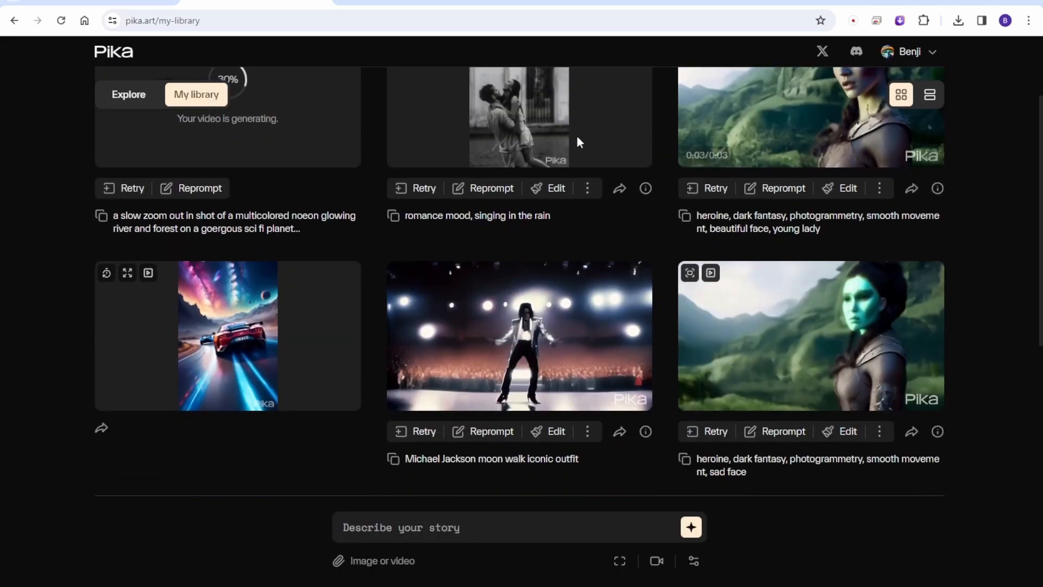
left_click(519, 116)
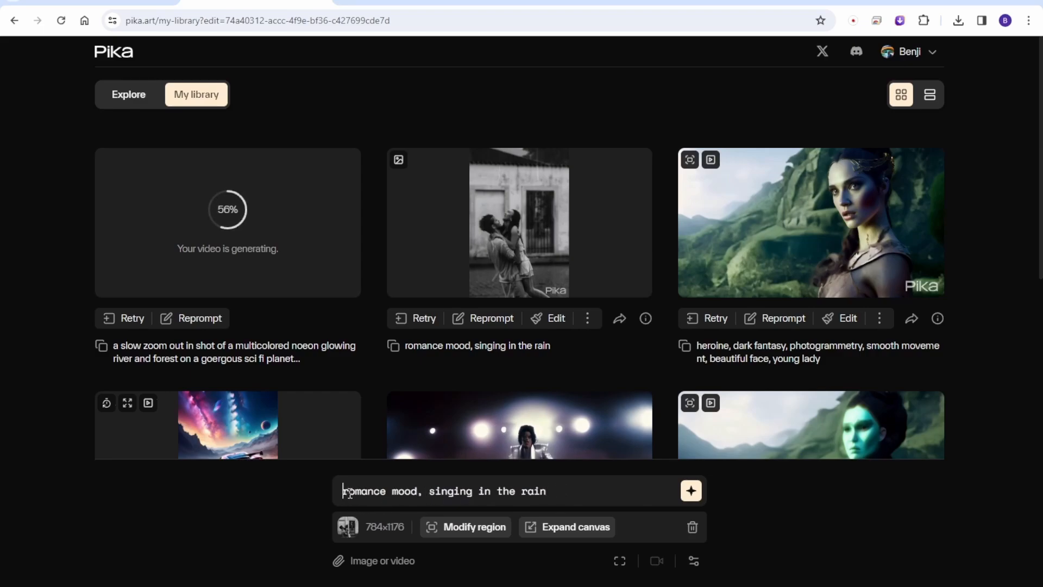
Extend the romance prompt with 'photo realistic, raw photo, young couple dating, hugging' and generate it
type(",")
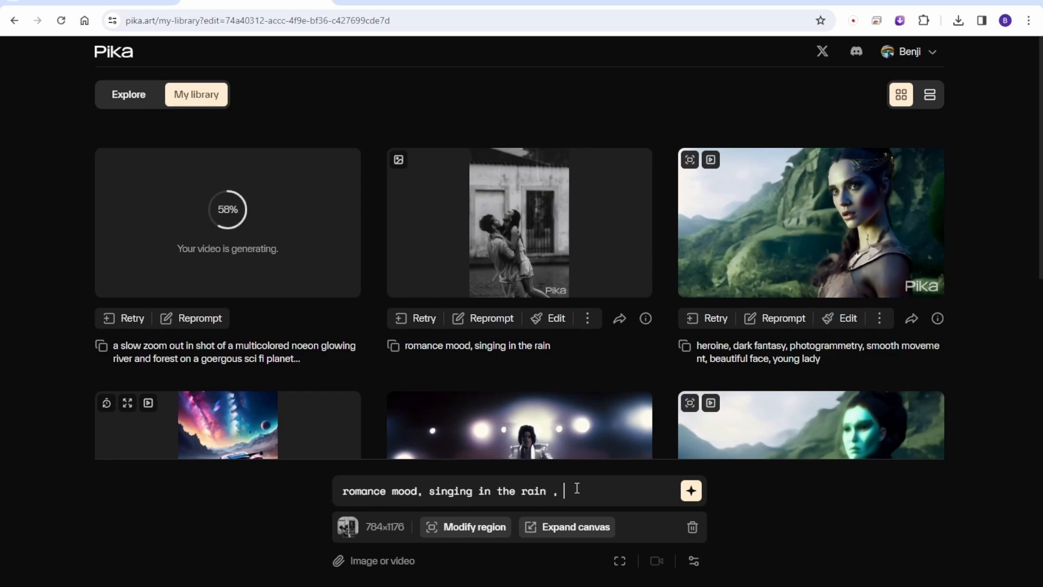
type("photo r")
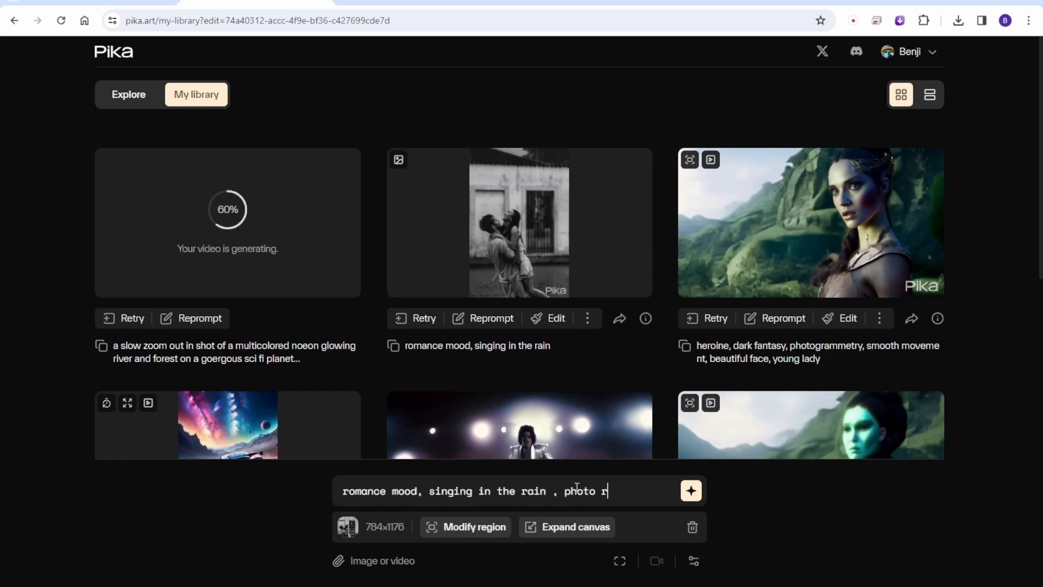
type("ealis")
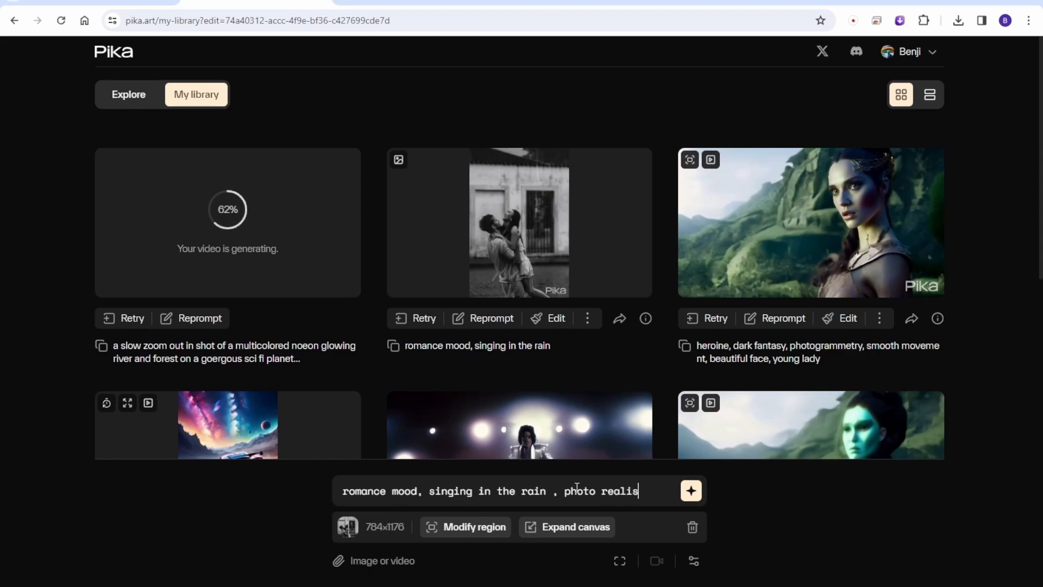
type("tic.")
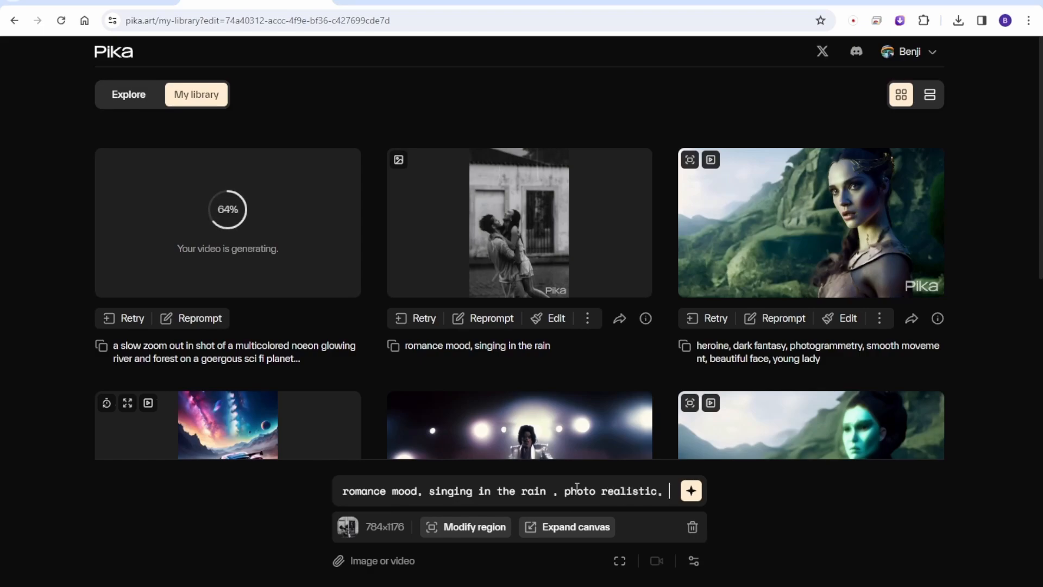
type("raw")
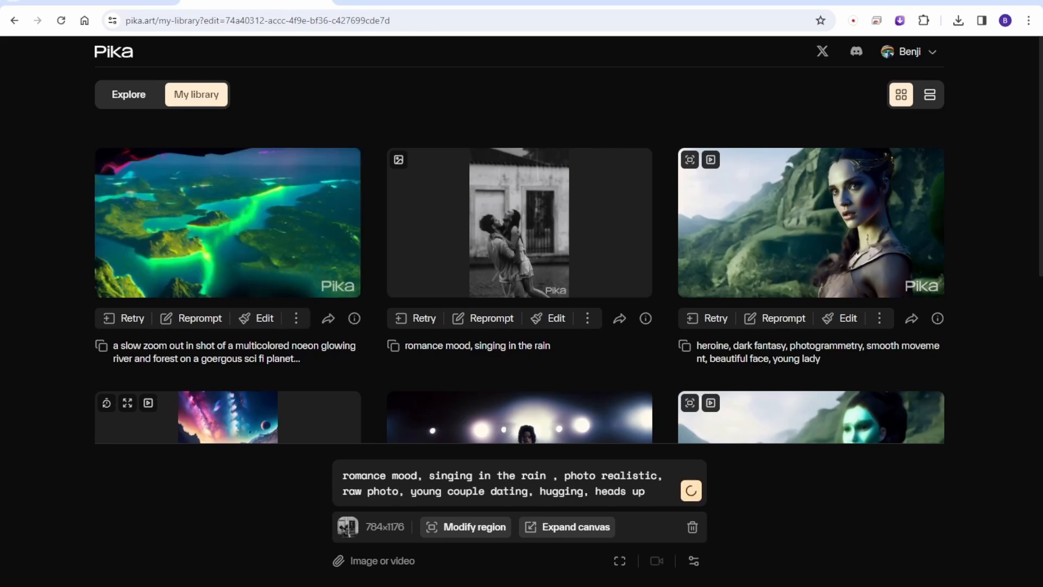
left_click(689, 490)
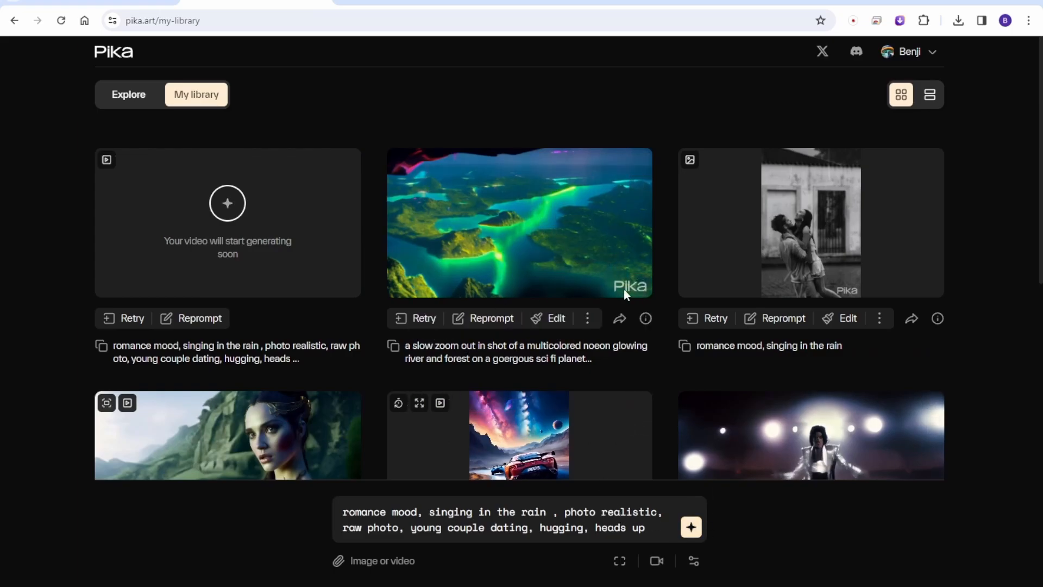
Open the finished neon river zoom-out clip in the enlarged viewer
left_click(520, 222)
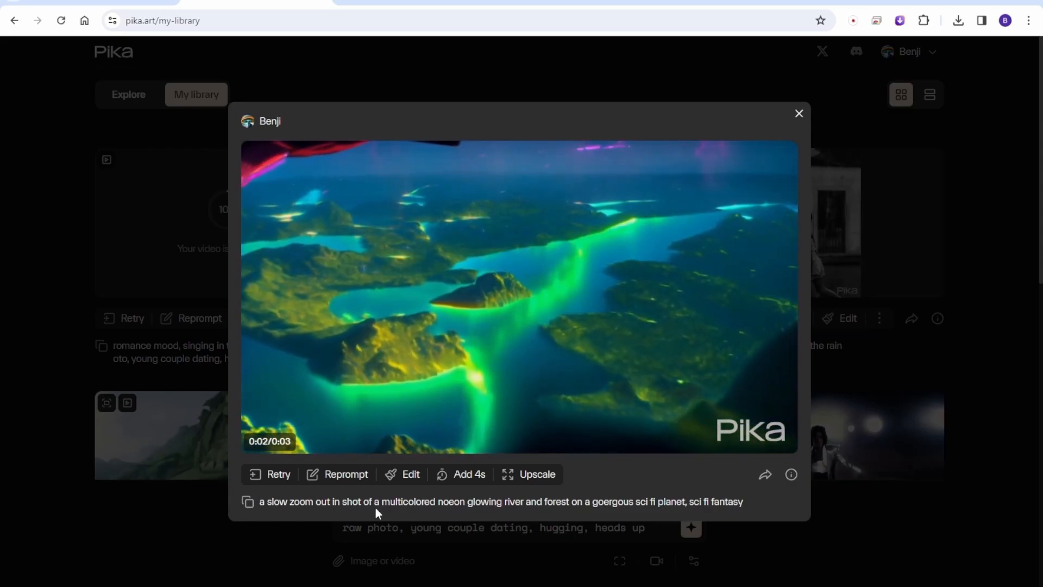
Generate a 3D cyberpunk neon super car racing video from the new prompt
left_click(798, 113)
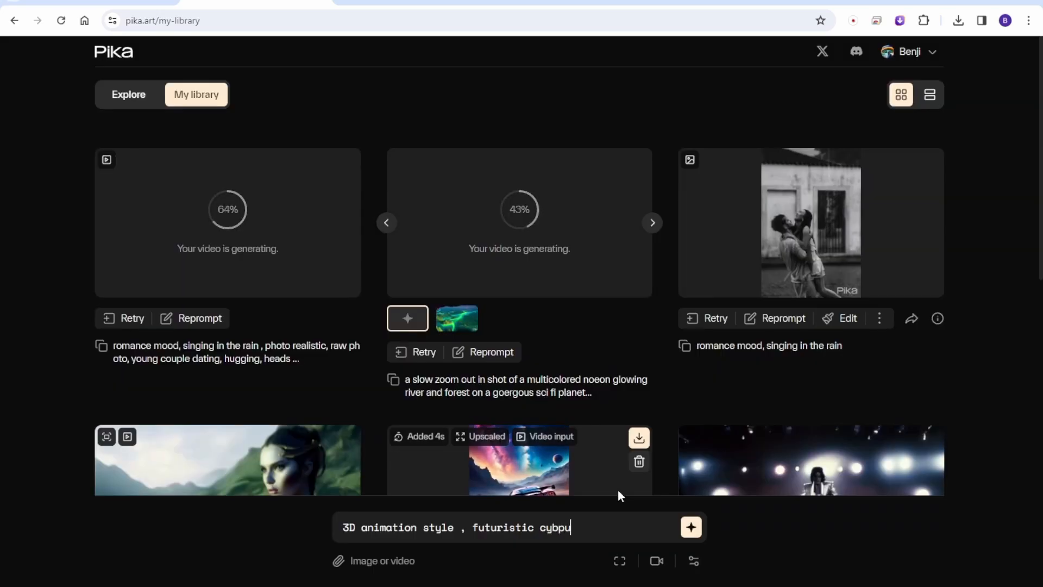
type("nk")
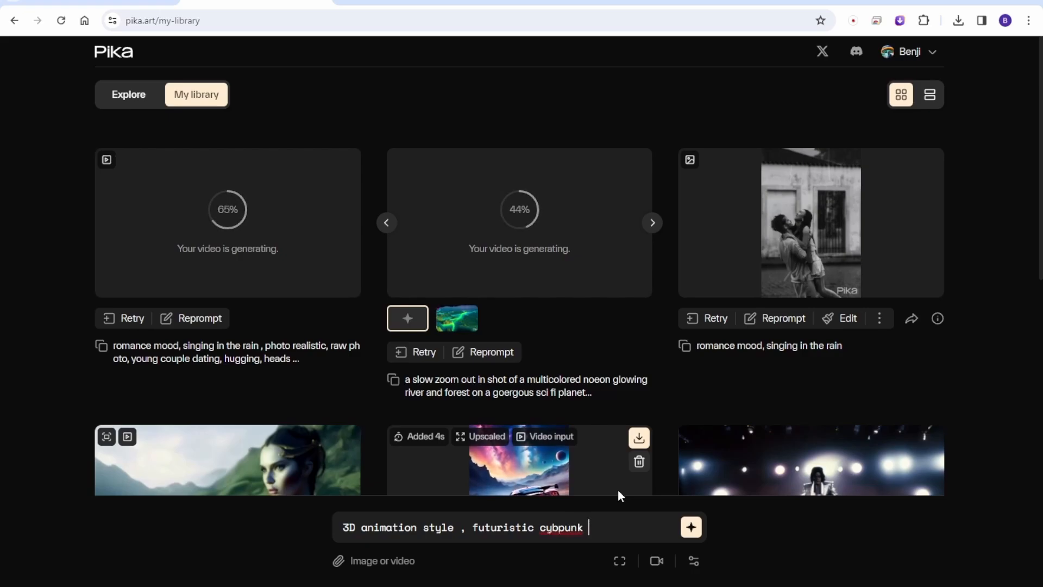
left_click(690, 526)
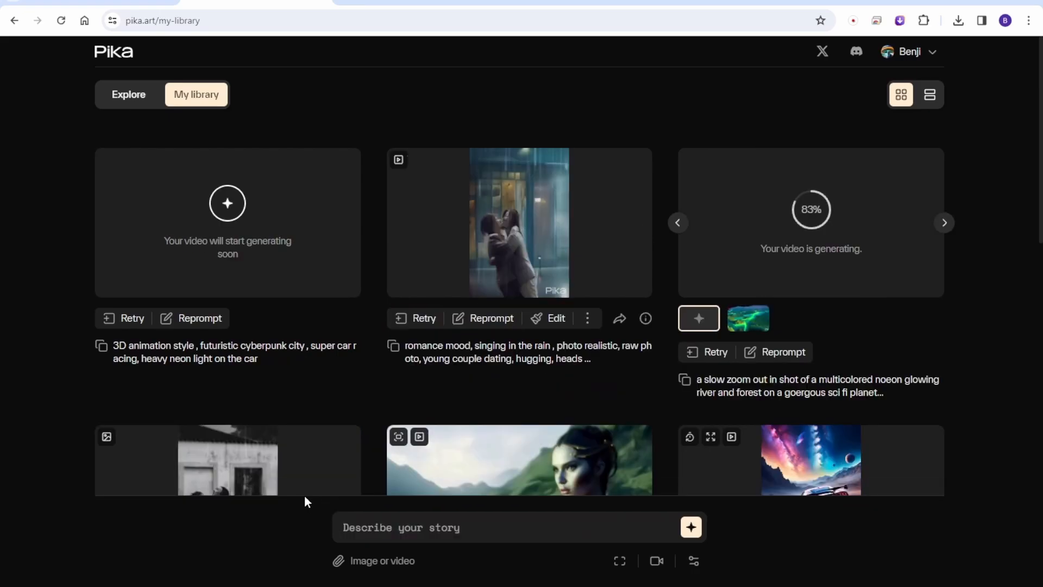
mouse_move(505, 226)
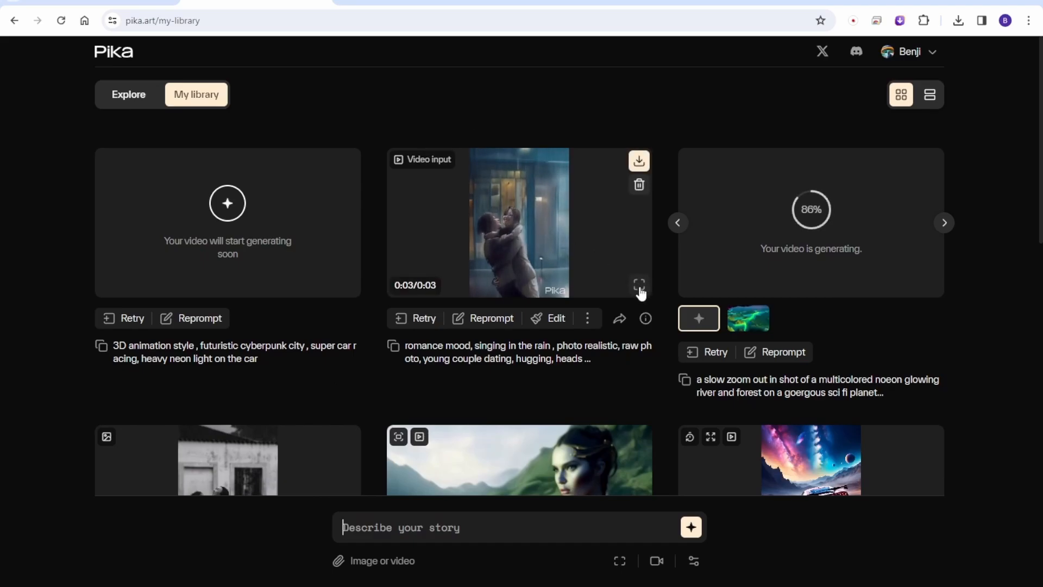
Preview the rainy couple and black-and-white couple videos, then open the finished cyberpunk car video
left_click(637, 285)
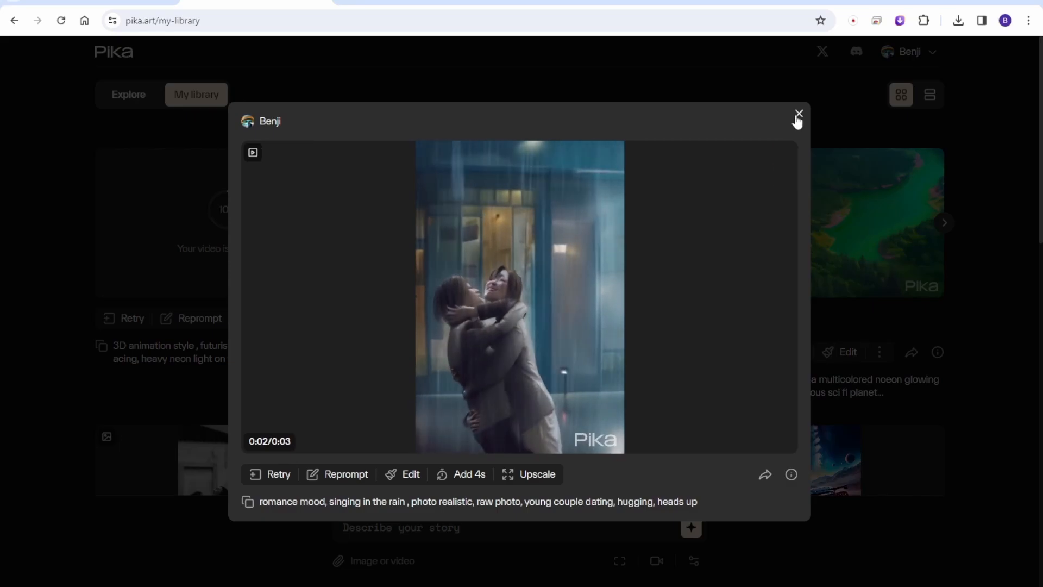
left_click(798, 114)
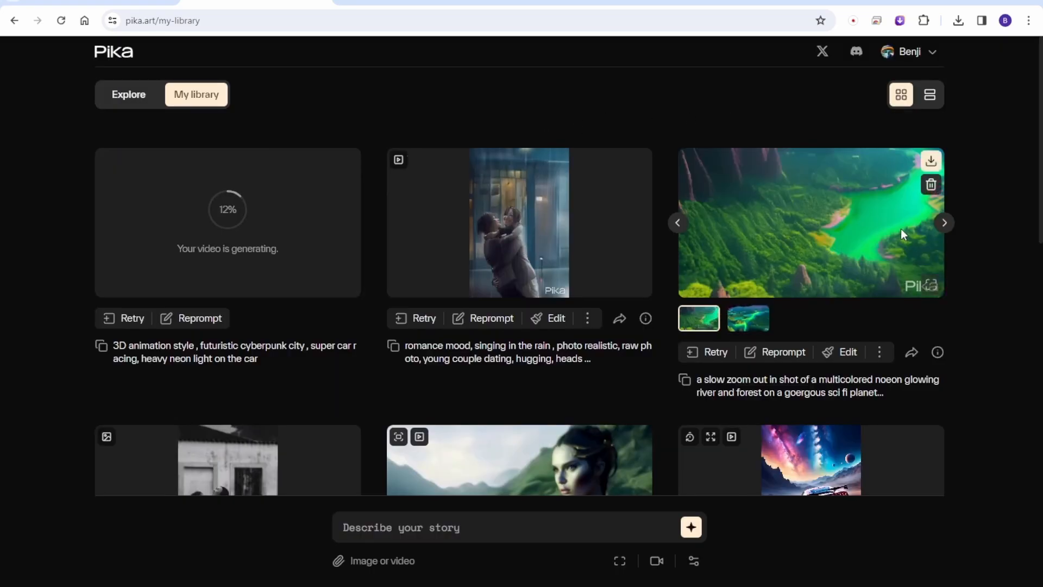
left_click(810, 223)
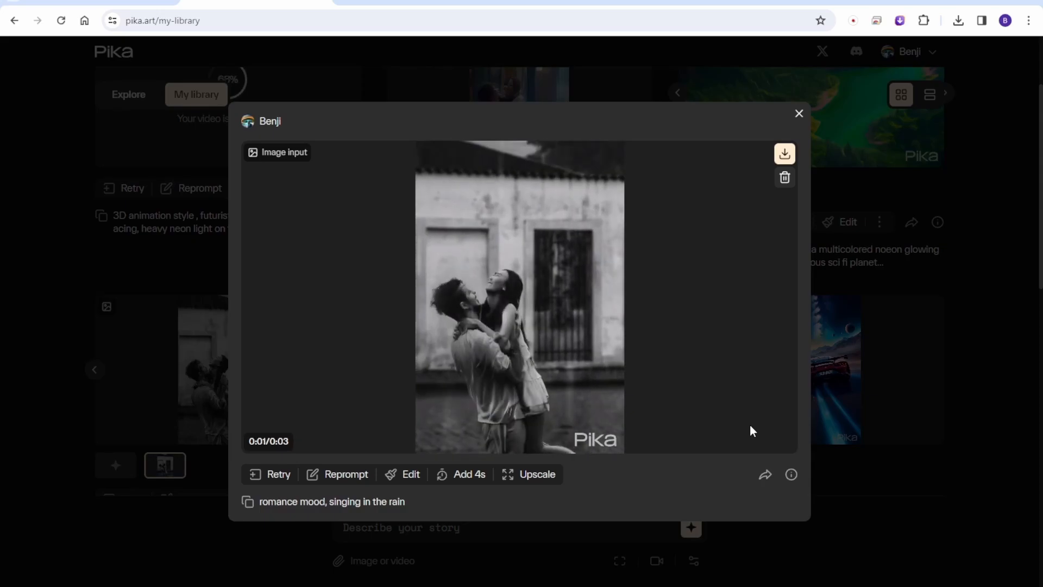
left_click(798, 113)
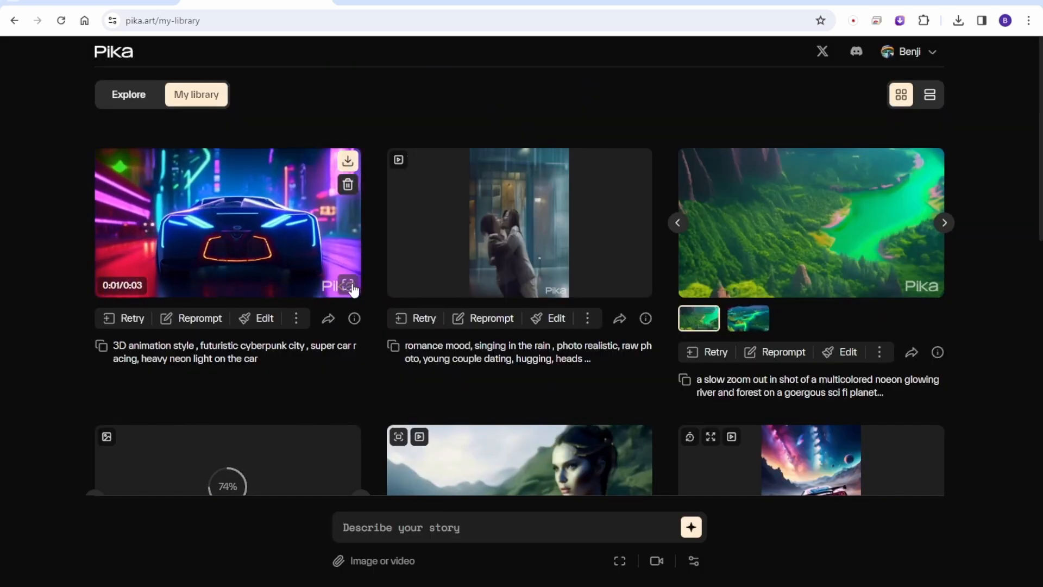
left_click(348, 285)
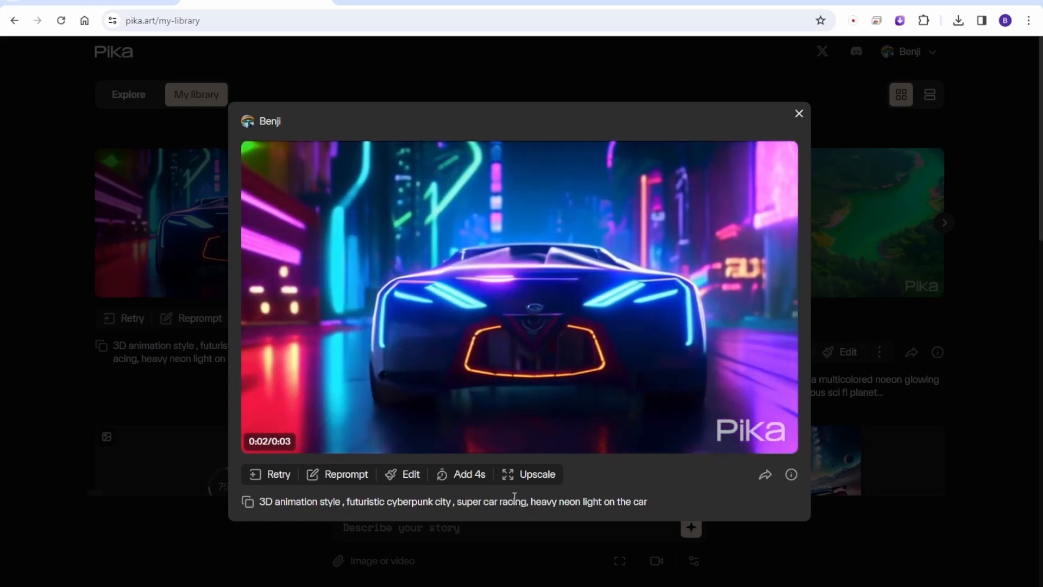
Extend the cyberpunk car clip by 4 seconds to a 7-second video
left_click(799, 113)
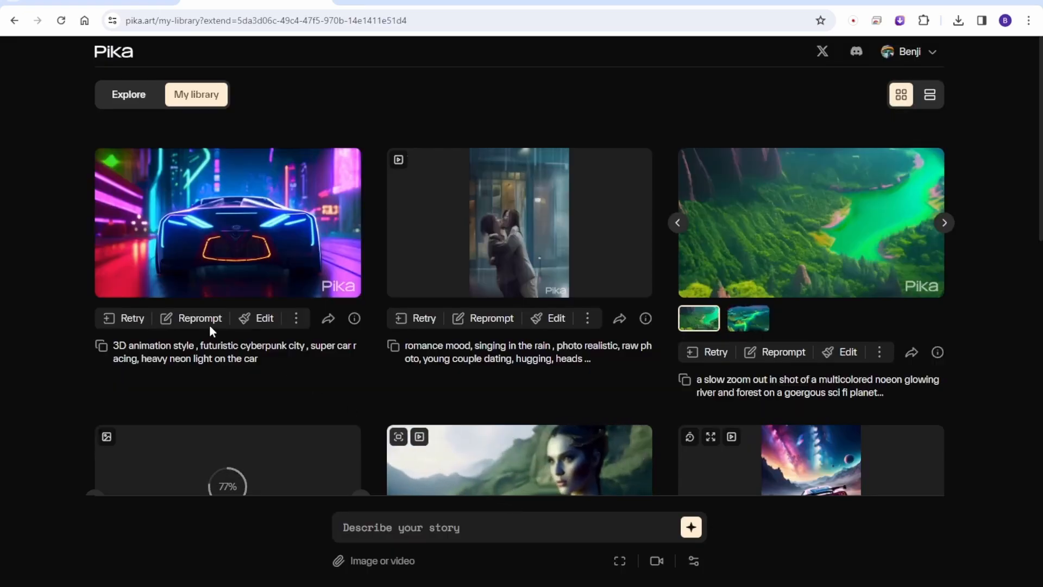
left_click(227, 223)
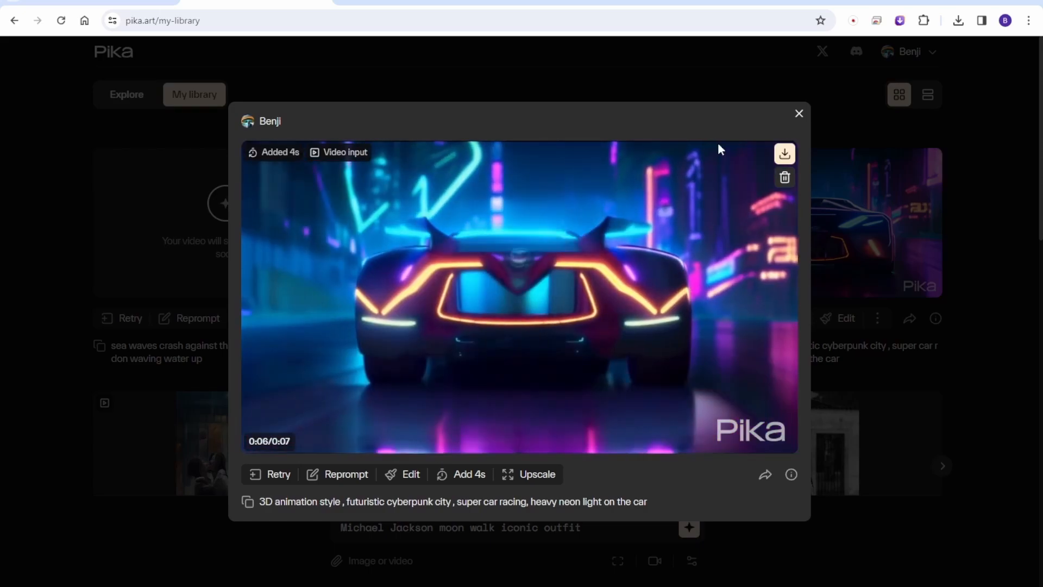
Close the car preview and open the Poseidon crashing-waves video, hovering its Upscale option
left_click(799, 113)
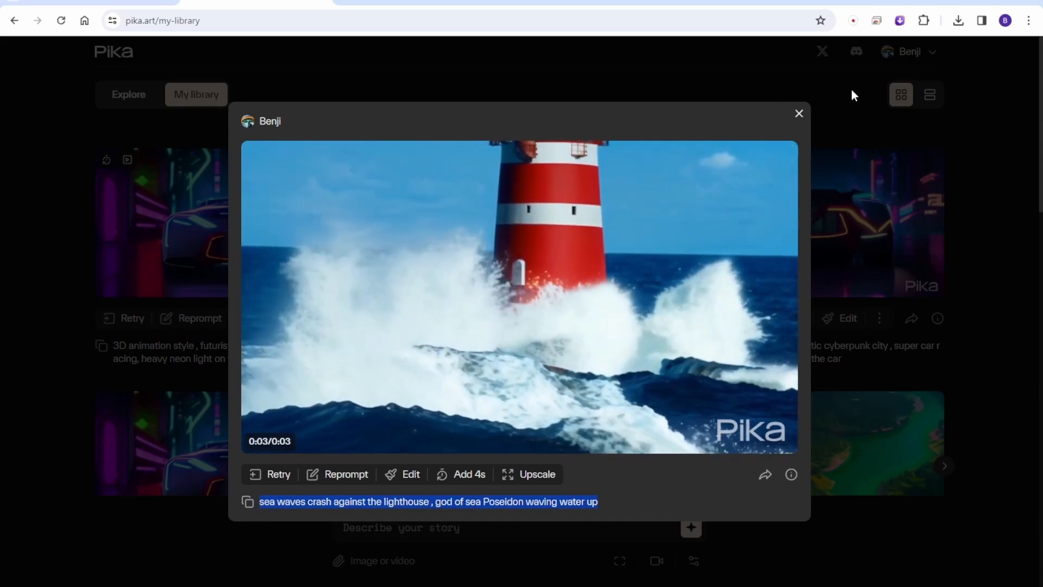
left_click(799, 113)
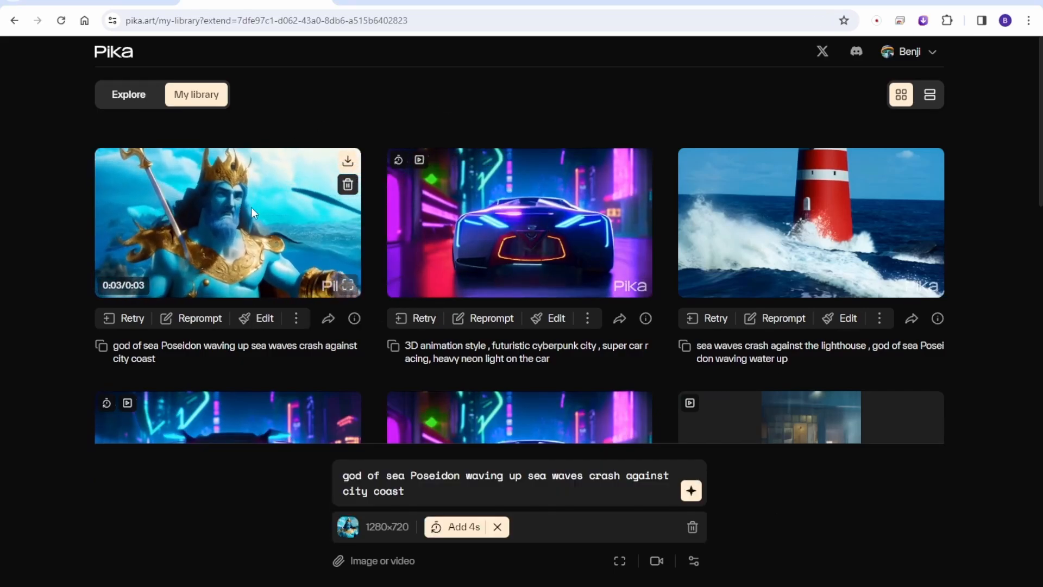
left_click(226, 222)
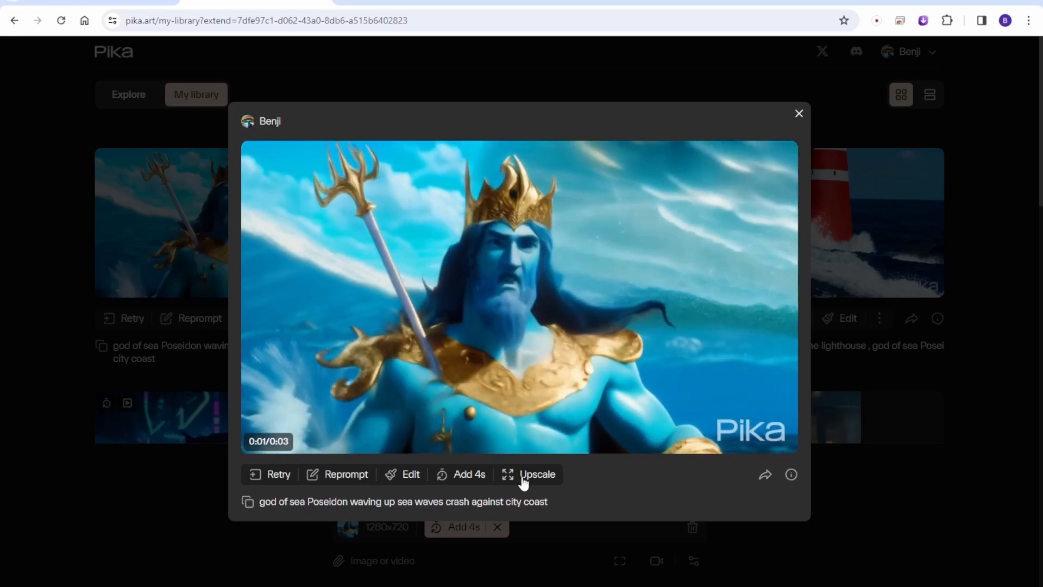
left_click(799, 113)
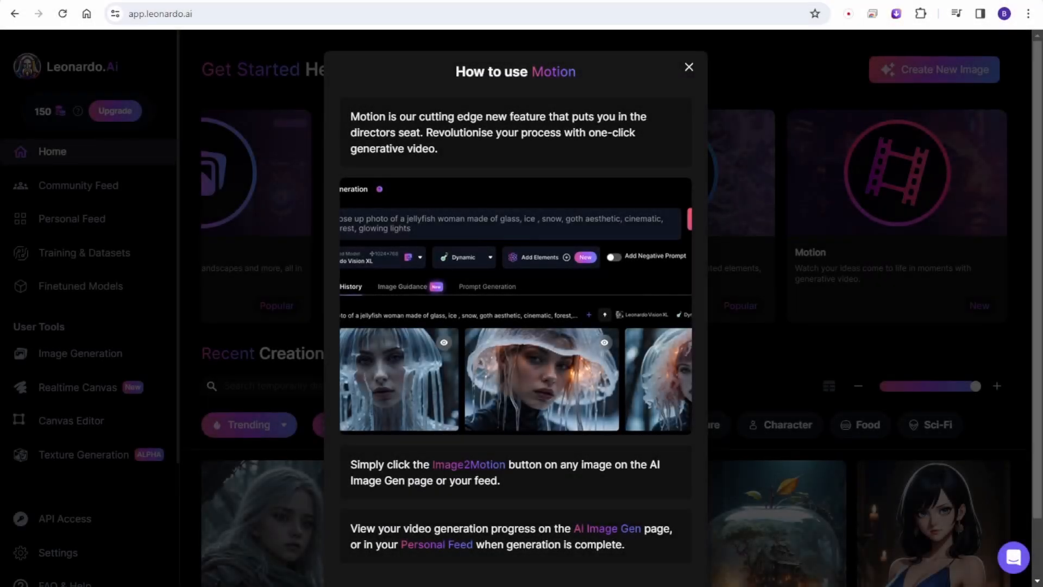
Dismiss Leonardo.AI's 'How to use Motion' popup with 'Got it!' to reach the home page
scroll("down", 3)
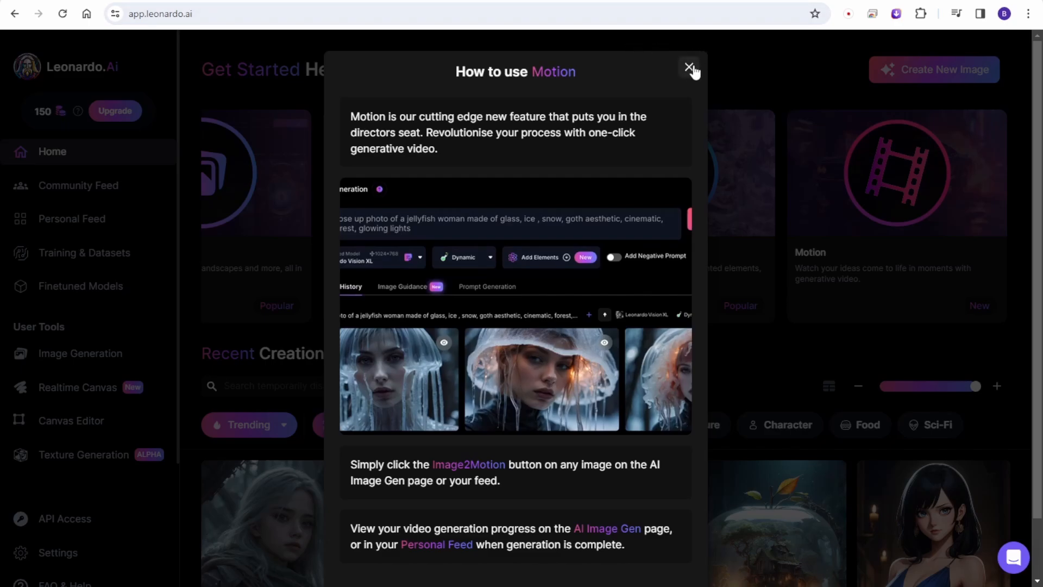
scroll("down", 3)
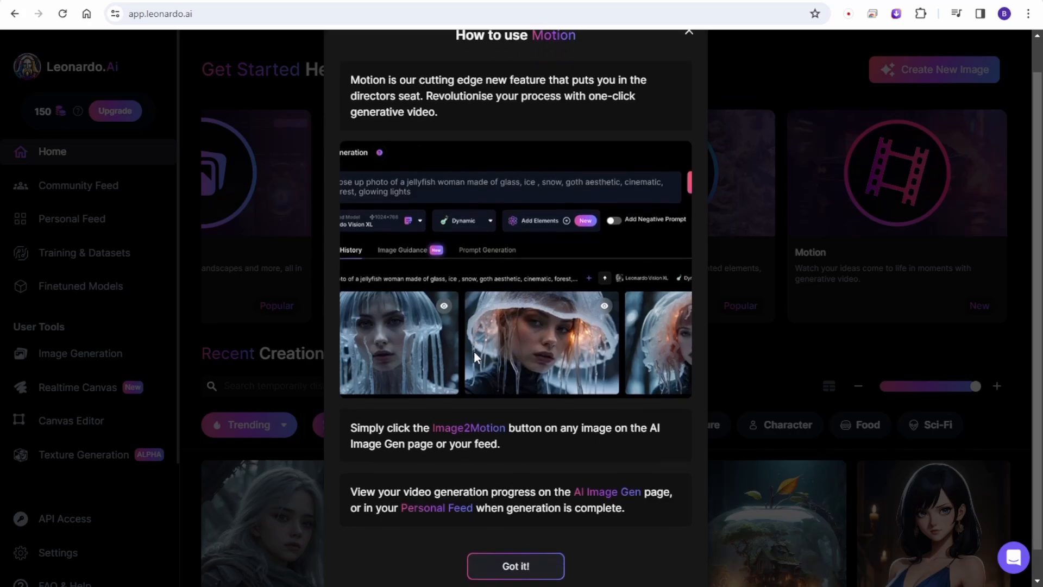
left_click(514, 566)
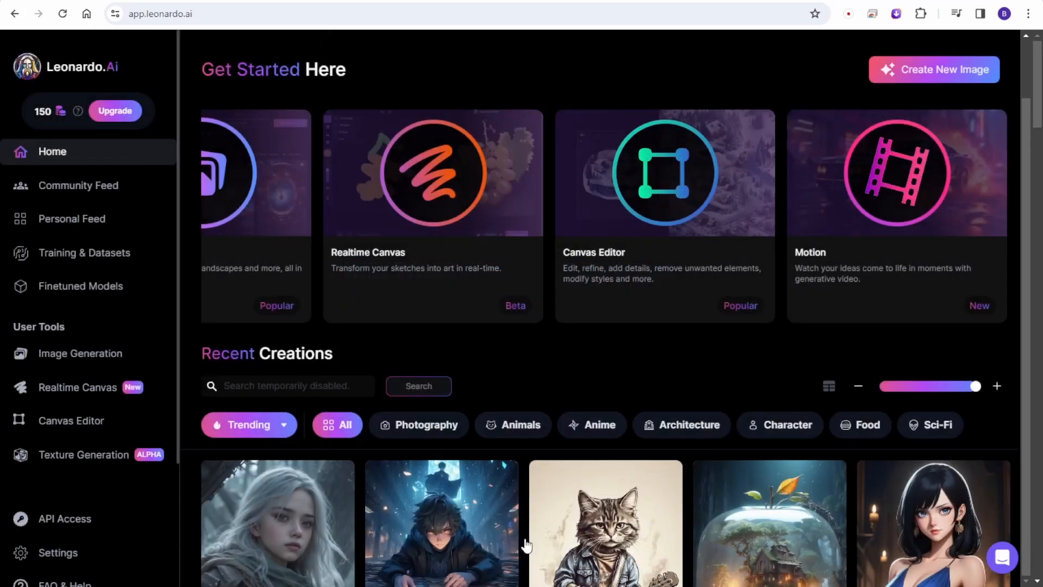
mouse_move(843, 140)
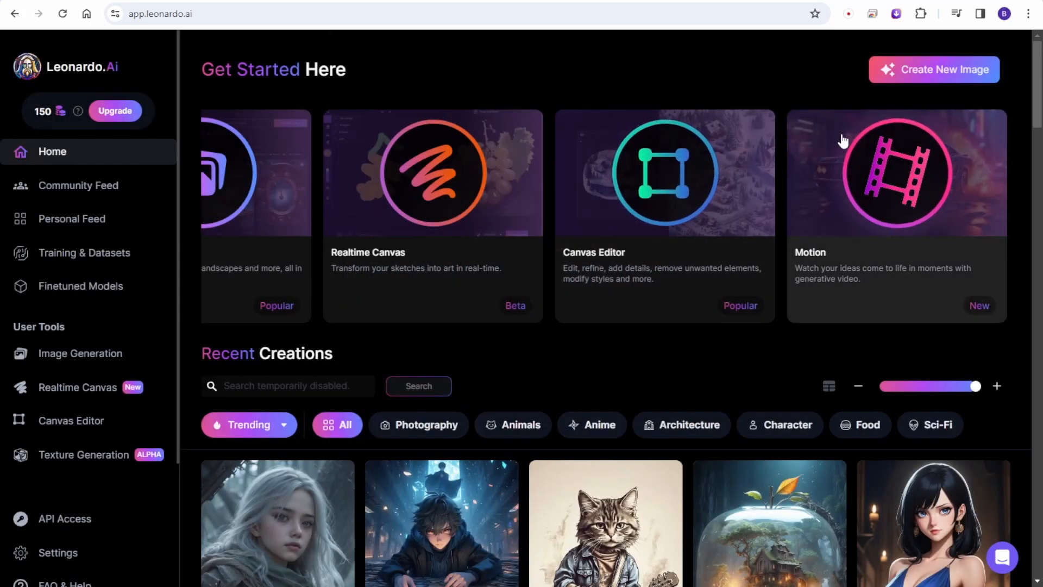
Generate a Motion MP4 from the astronaut robot image, view it, then return to the home feed
left_click(80, 353)
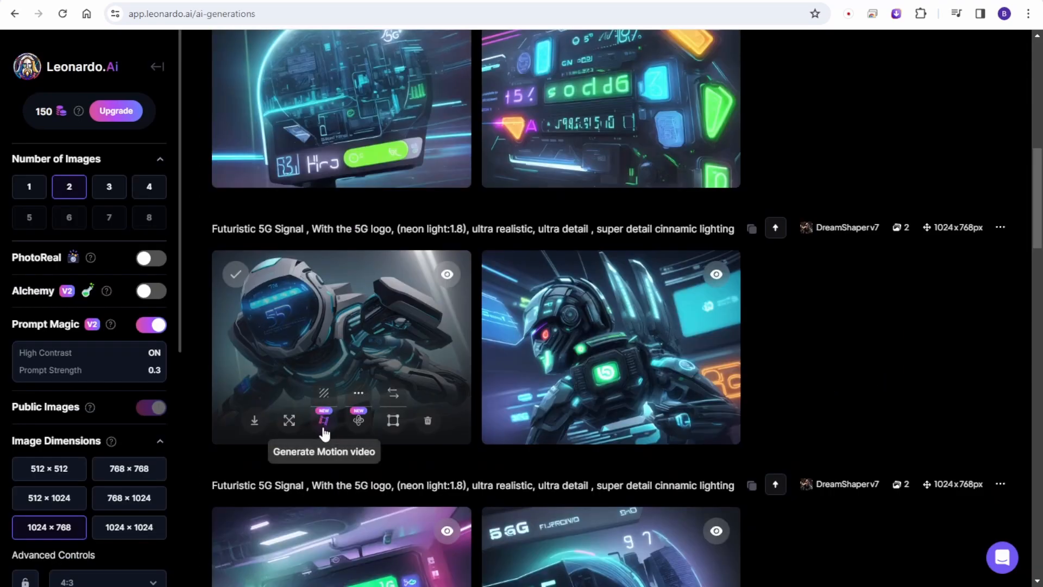
mouse_move(601, 429)
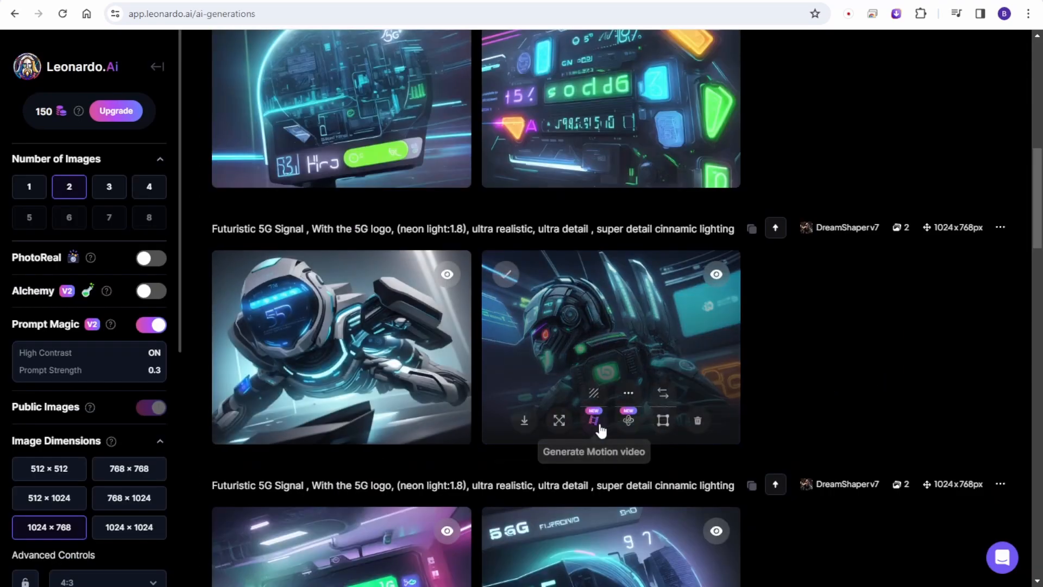
mouse_move(628, 420)
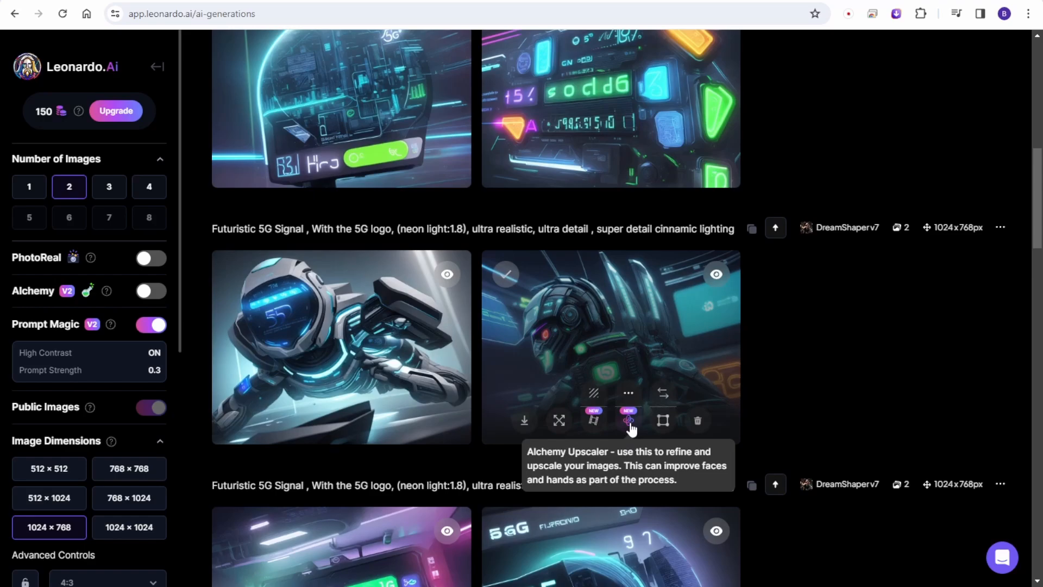
mouse_move(593, 420)
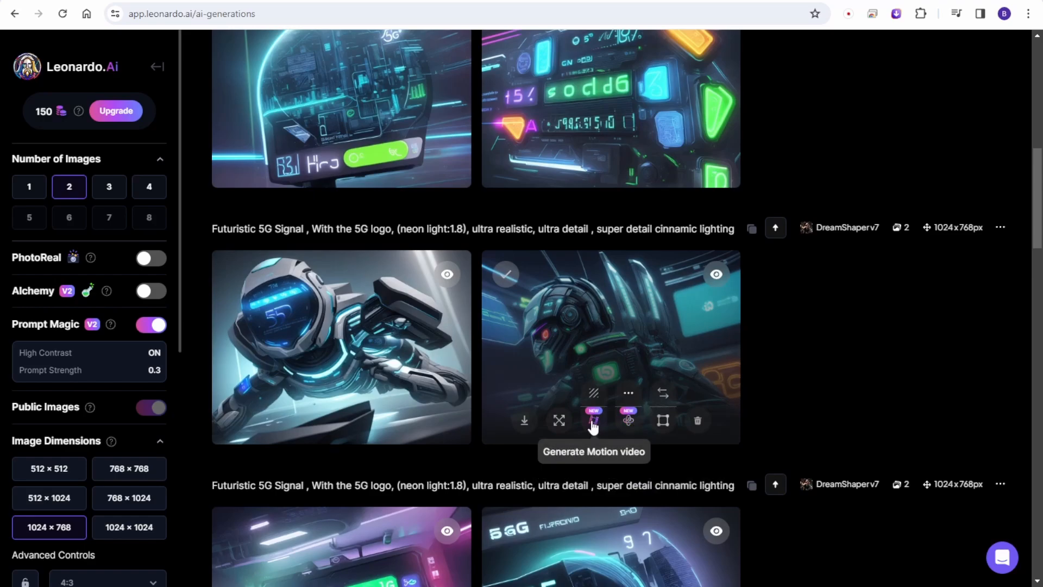
scroll("down", 3)
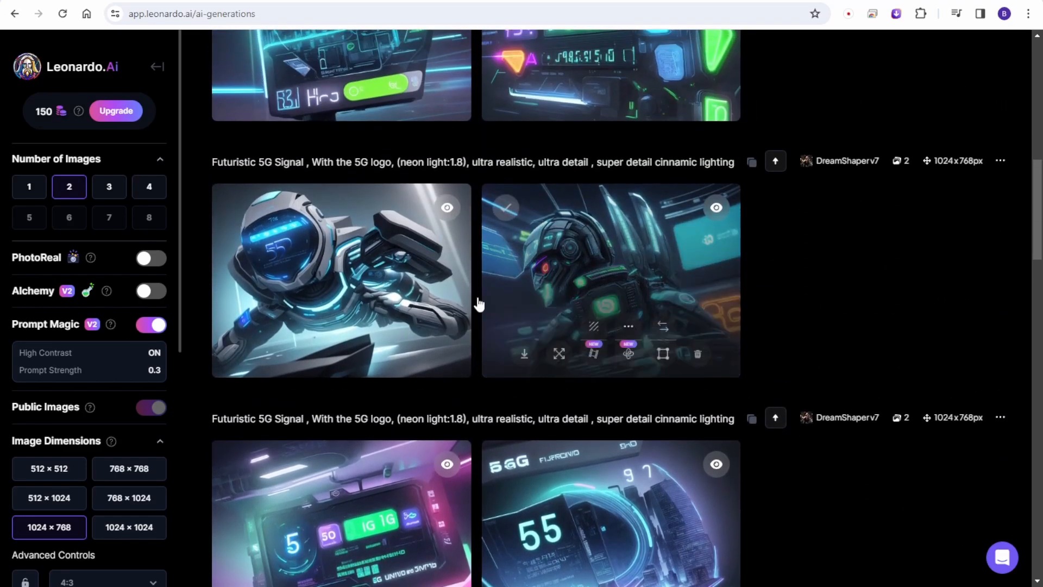
left_click(628, 353)
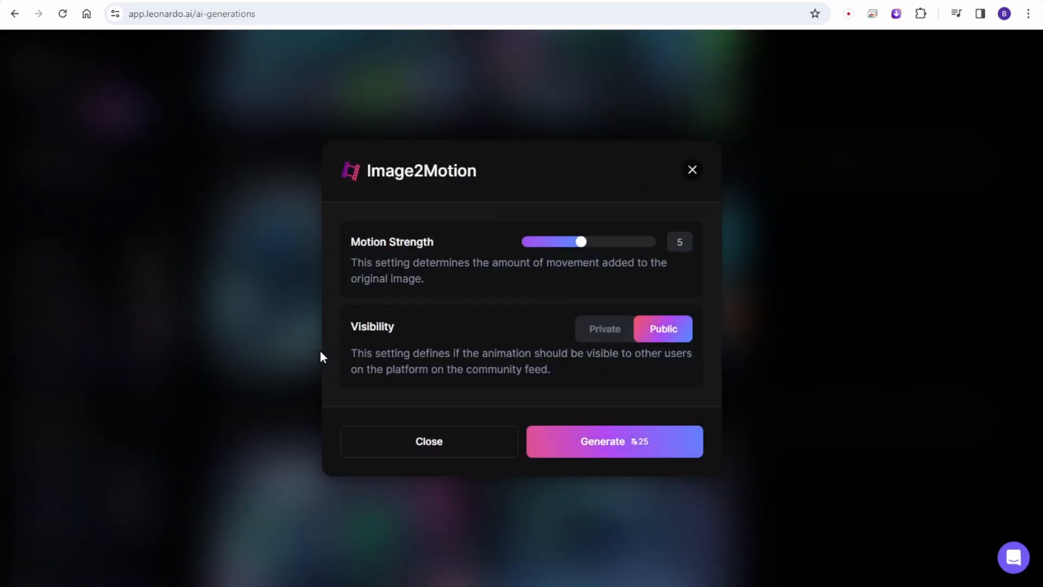
mouse_move(388, 258)
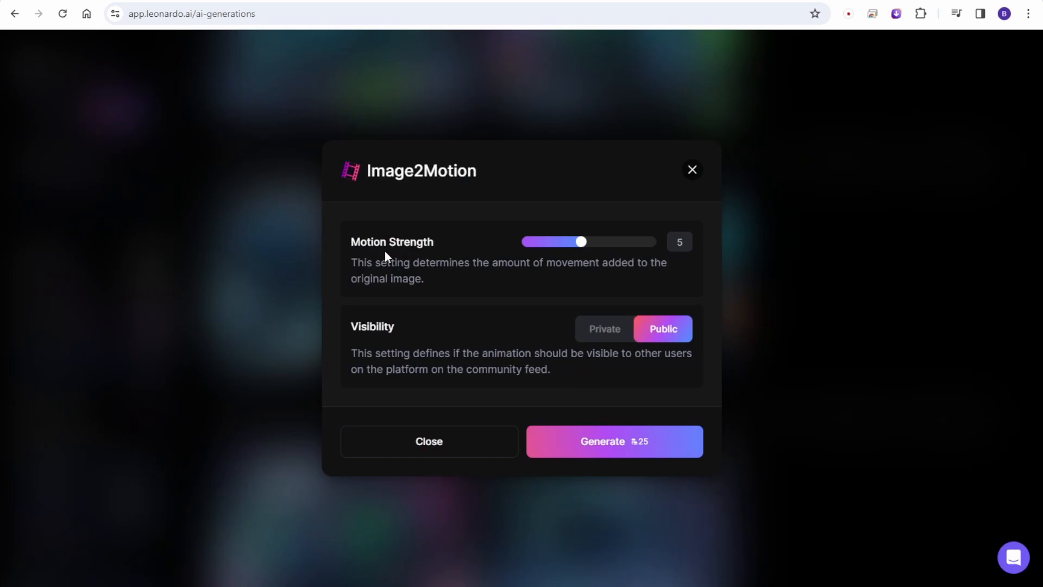
mouse_move(466, 265)
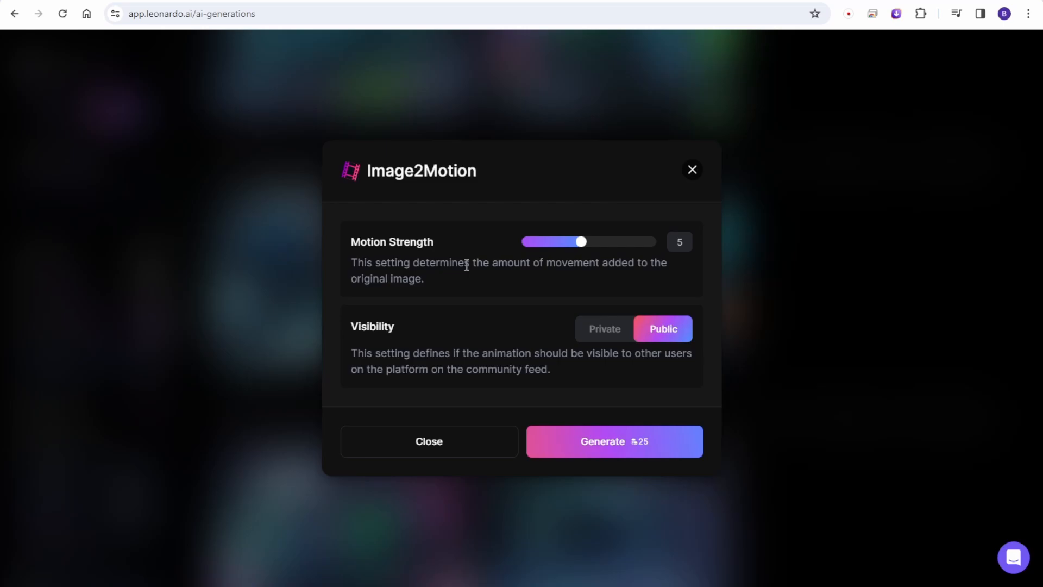
mouse_move(606, 247)
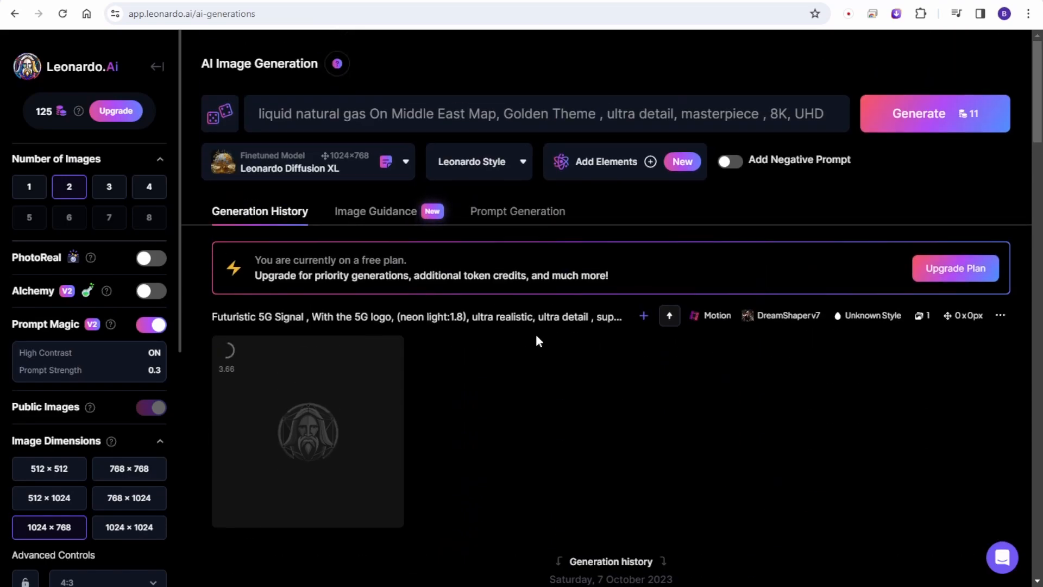
scroll("down", 3)
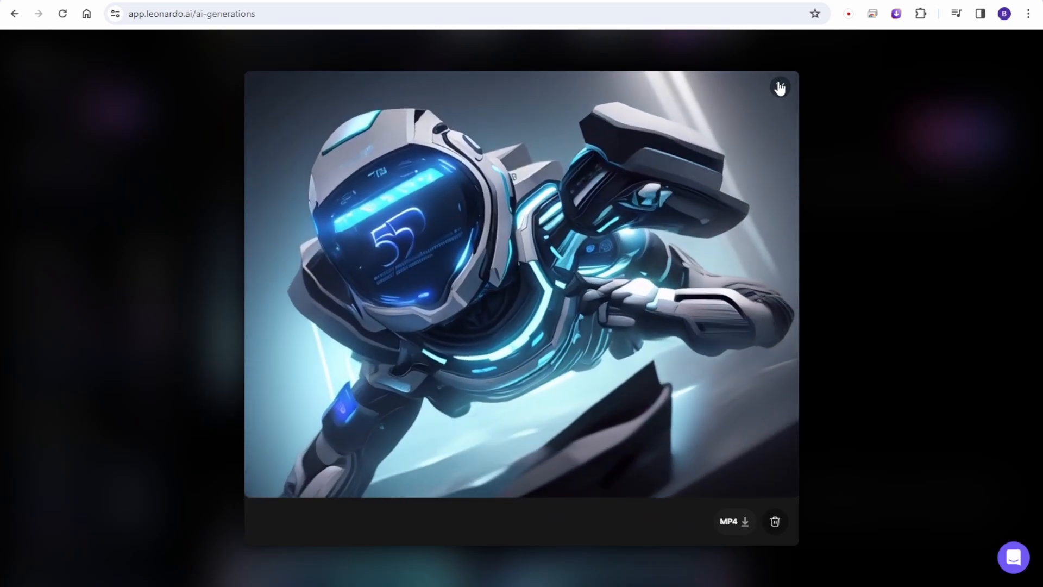
left_click(779, 87)
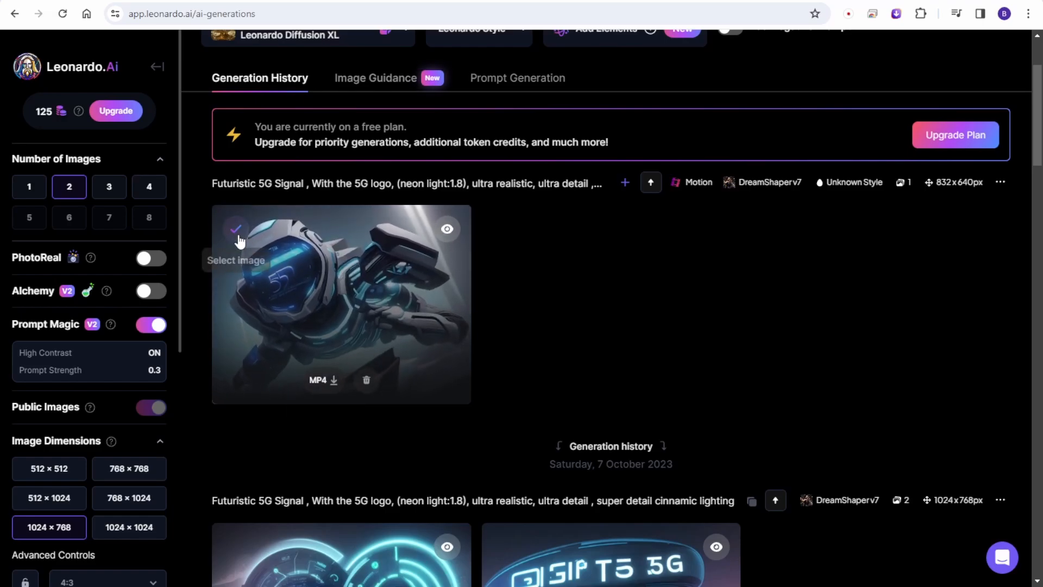
left_click(235, 229)
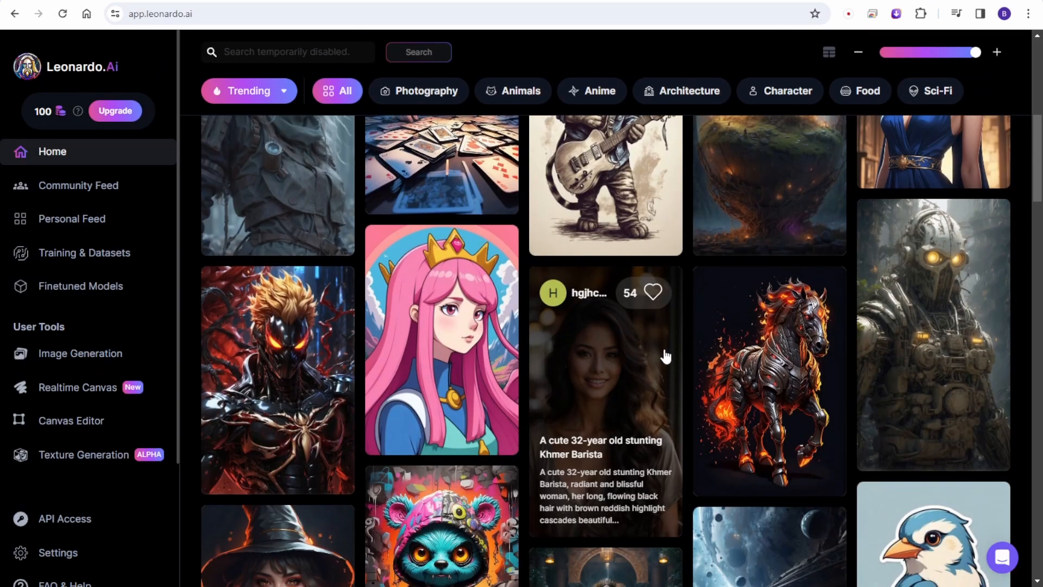
Generate an Image2Motion video from the robed witch image in the feed, view it and close it
scroll("down", 3)
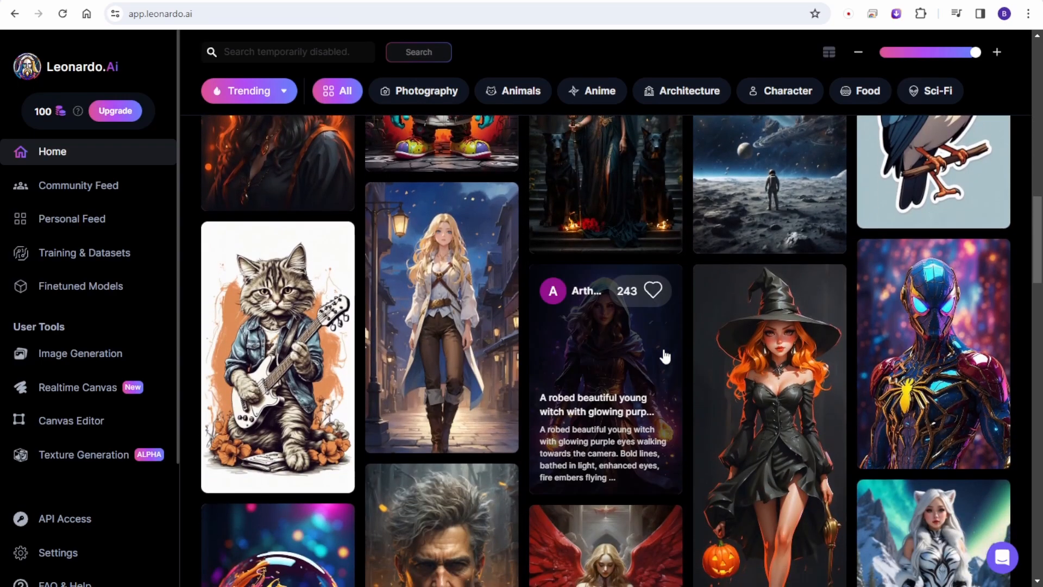
left_click(604, 352)
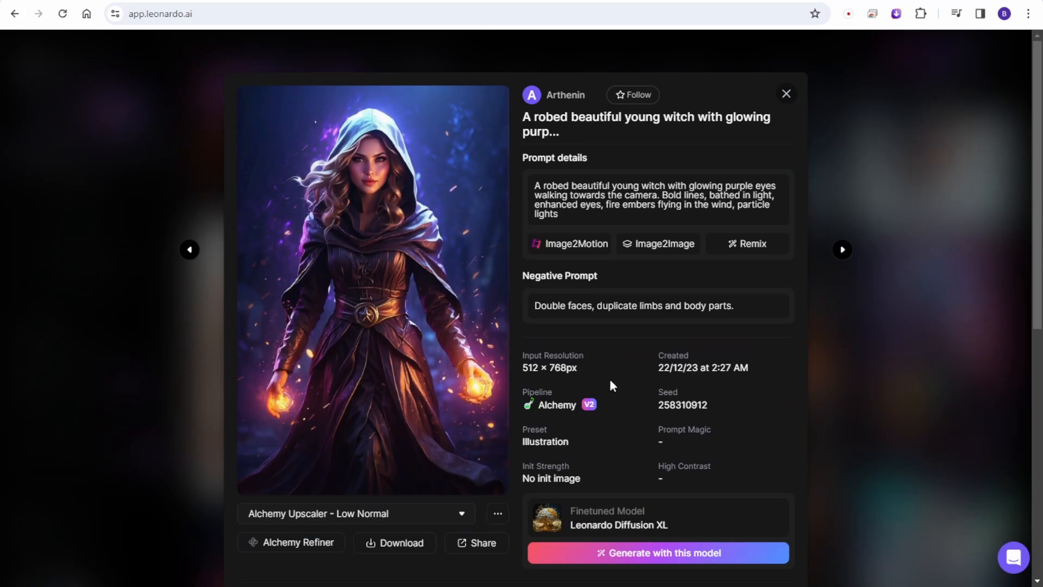
mouse_move(576, 243)
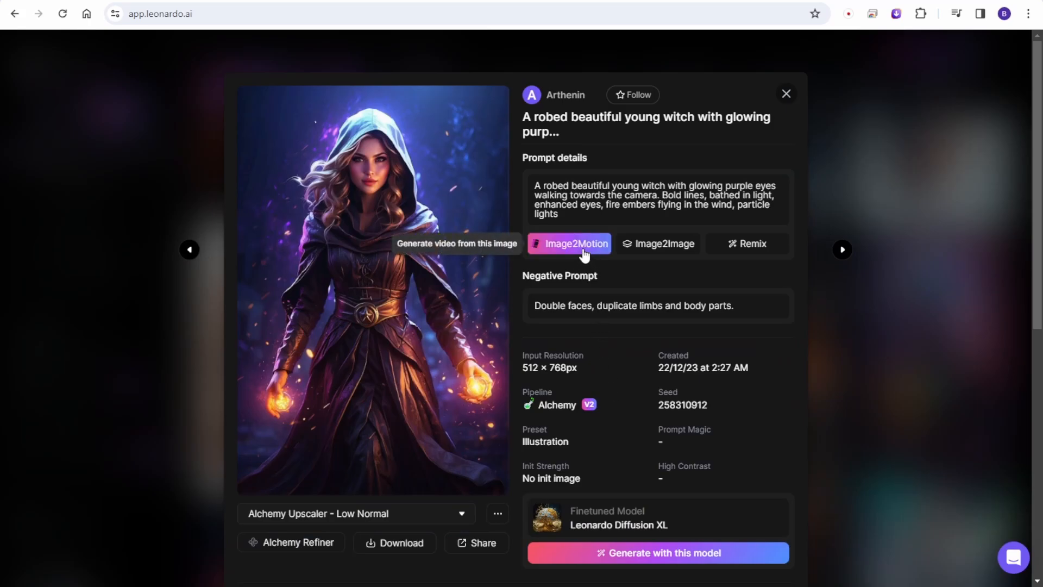
left_click(568, 243)
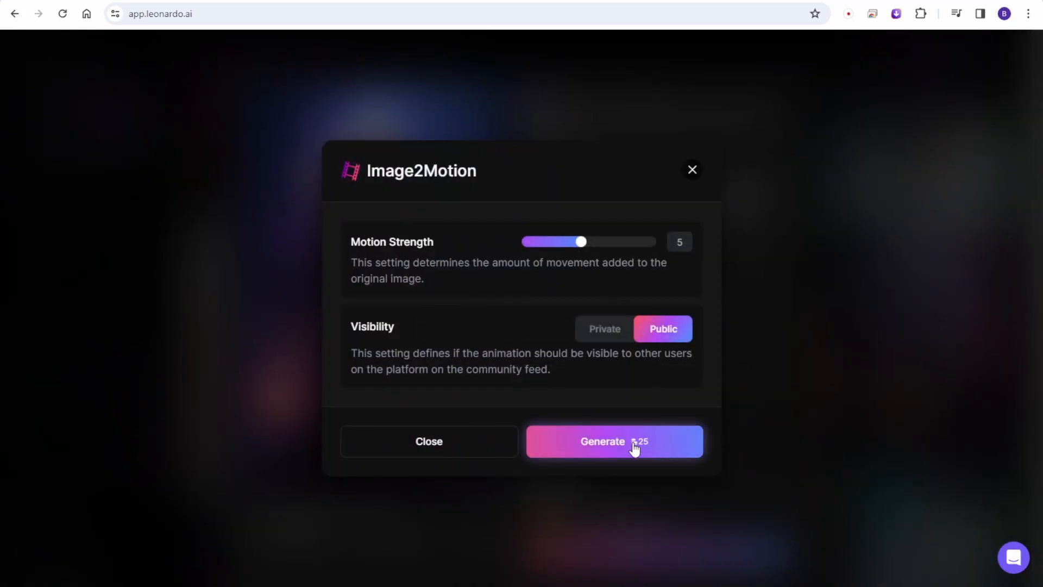
left_click(613, 441)
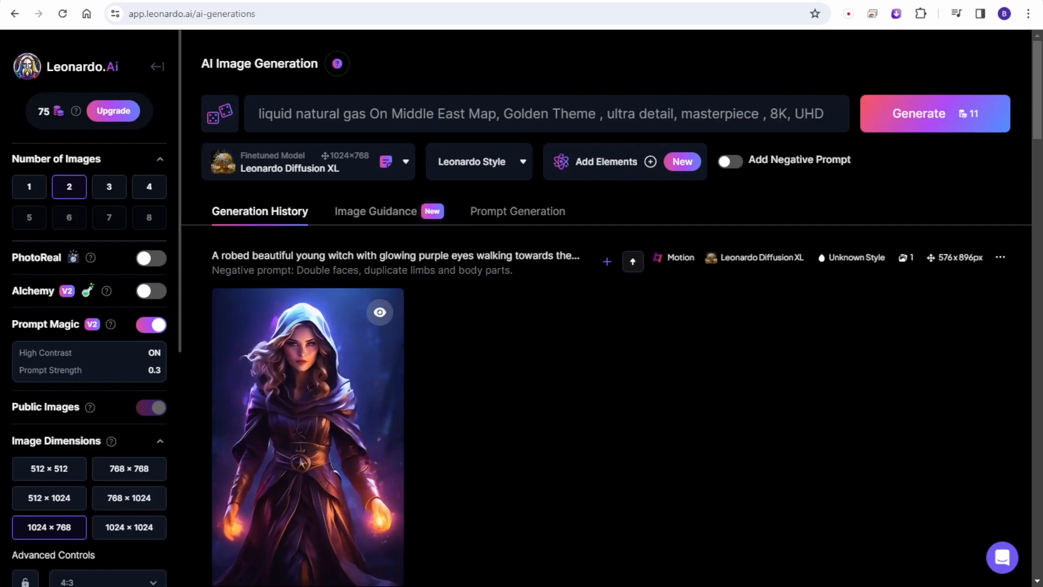
scroll("down", 3)
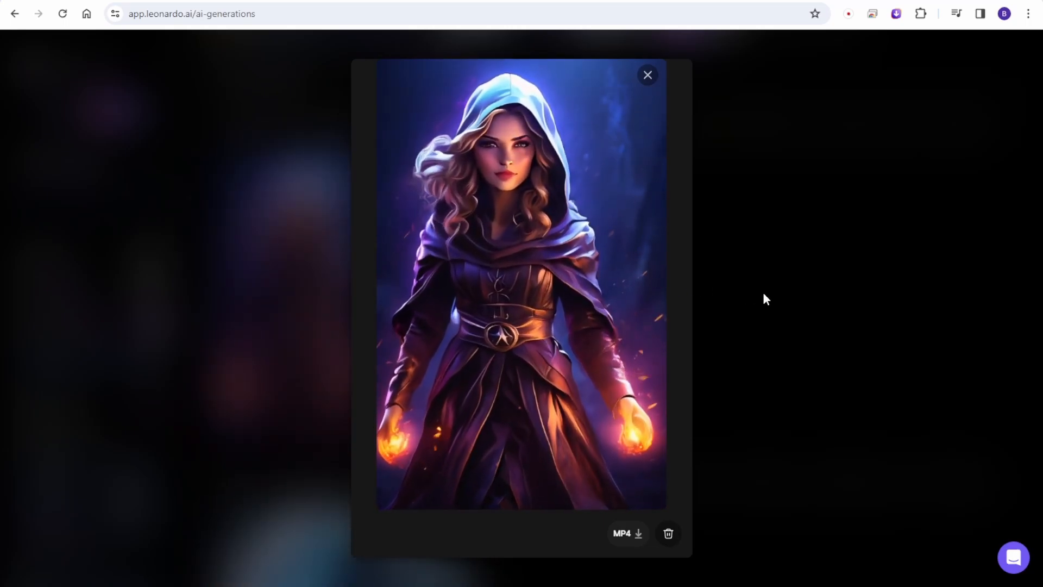
left_click(645, 75)
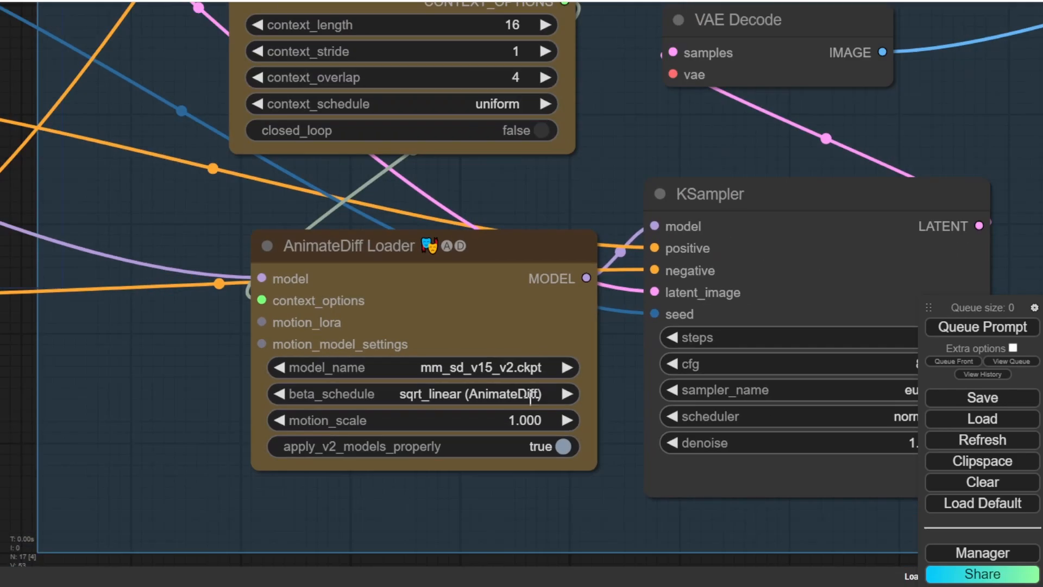
Scroll the canvas around the AnimateDiff Loader node set to v3_sd15_mm.ckpt
scroll("down", 3)
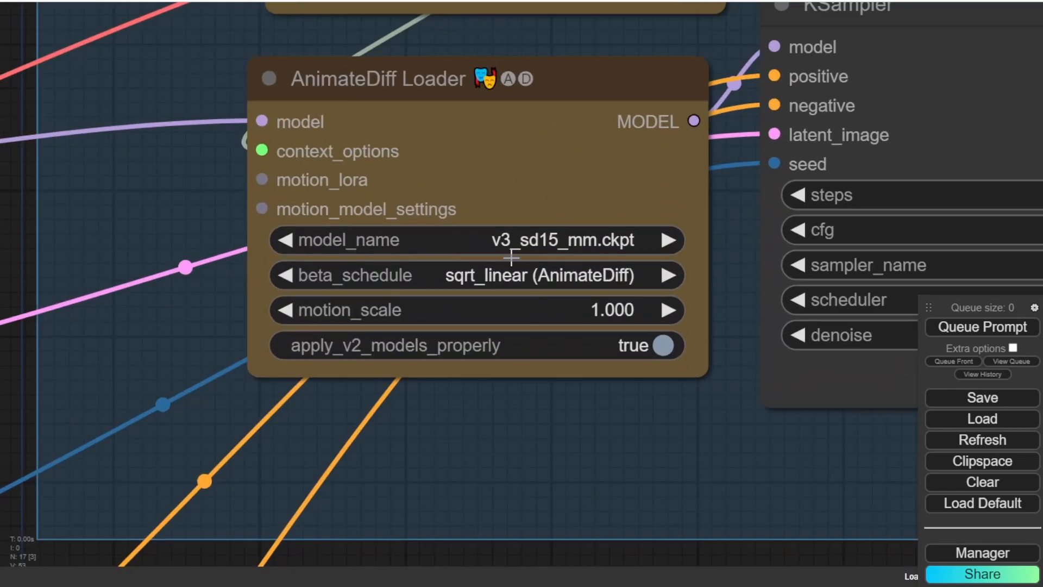
scroll("up", 3)
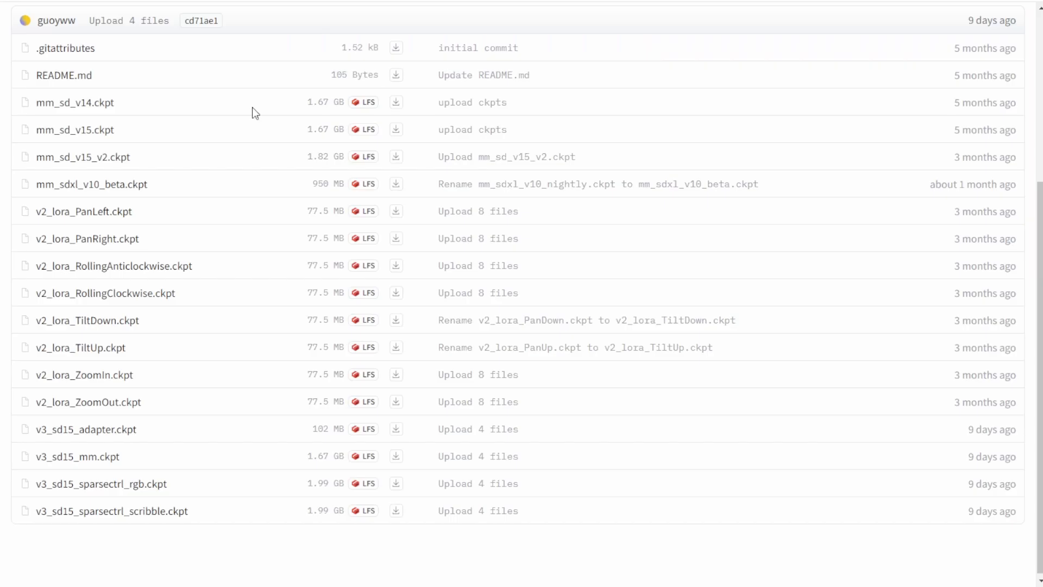
Browse the Hugging Face animatediff Files list from mm_sd_v14.ckpt to v3_sd15_sparsectrl_scribble.ckpt
scroll("up", 3)
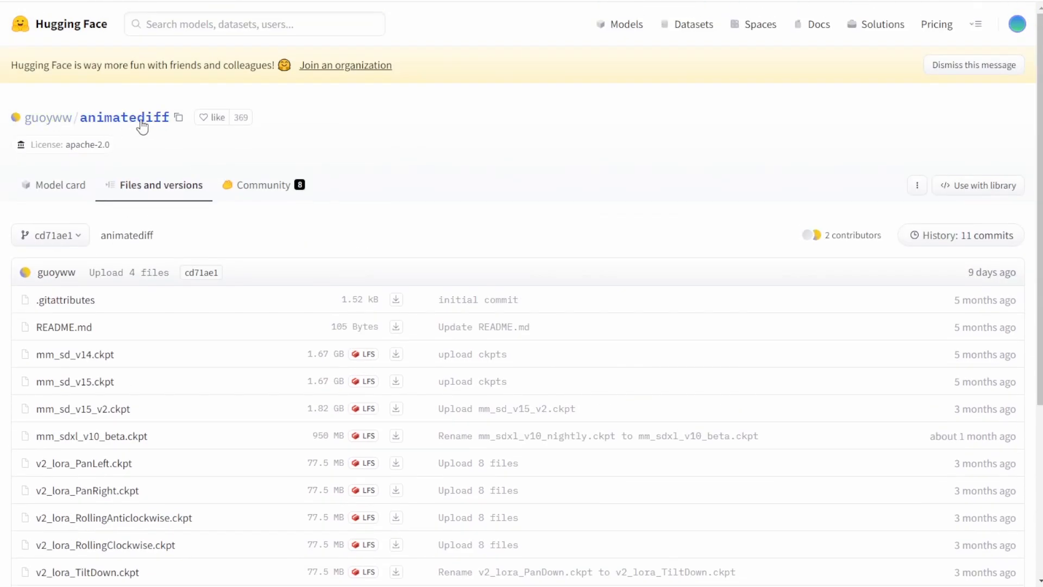
scroll("down", 3)
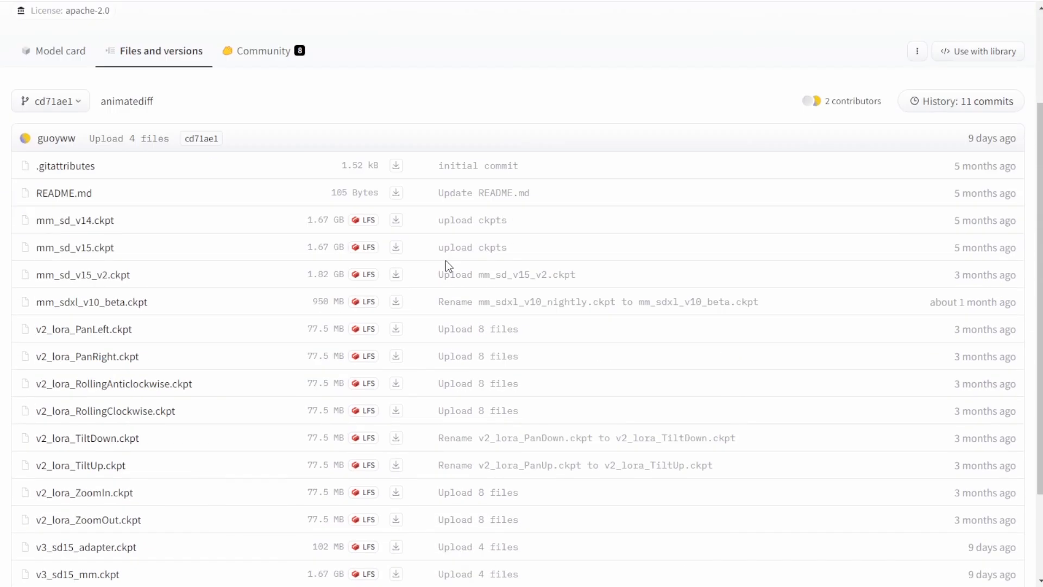
scroll("down", 3)
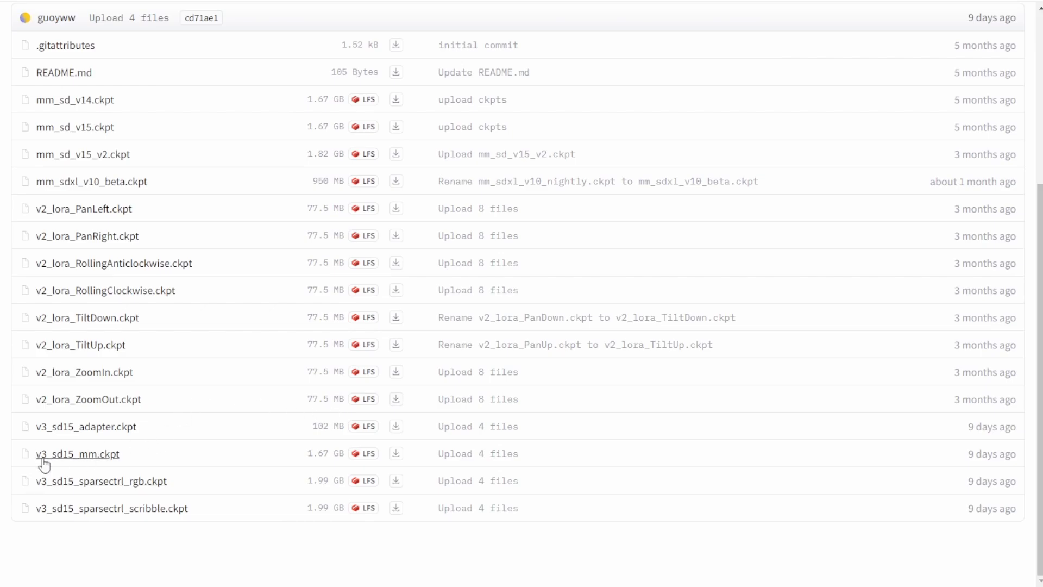
mouse_move(105, 463)
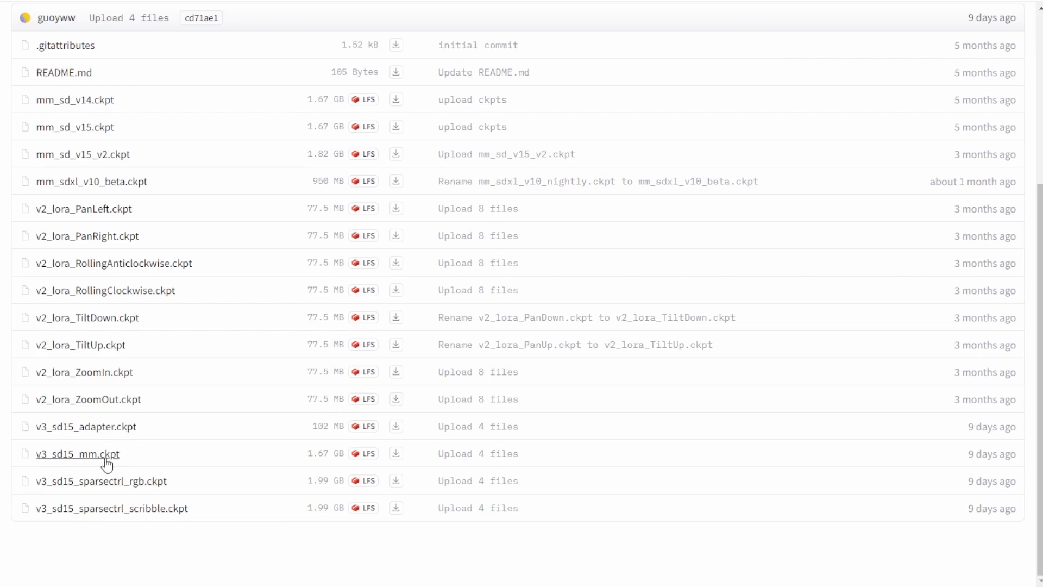
mouse_move(115, 485)
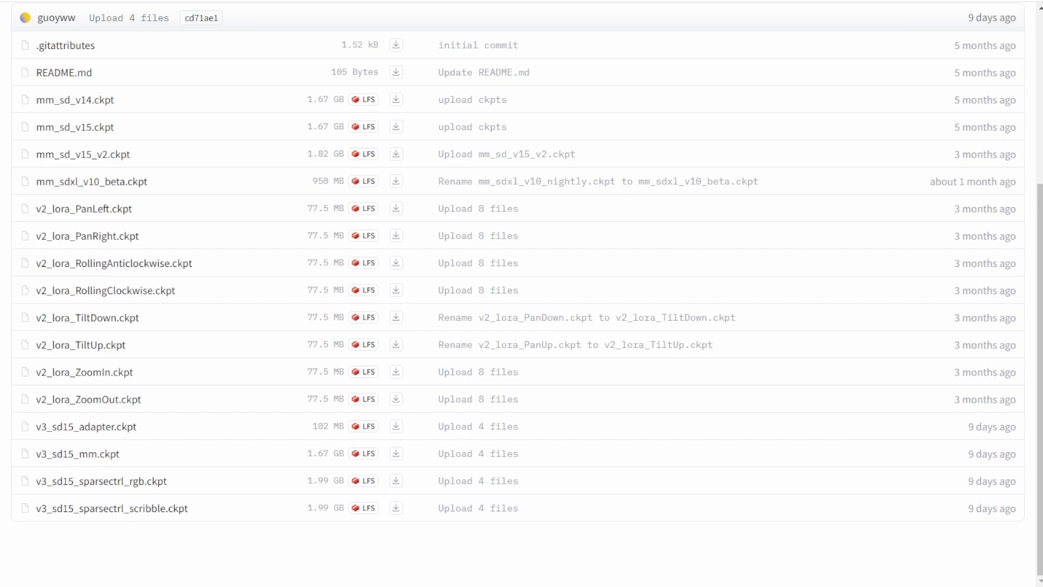
mouse_move(201, 516)
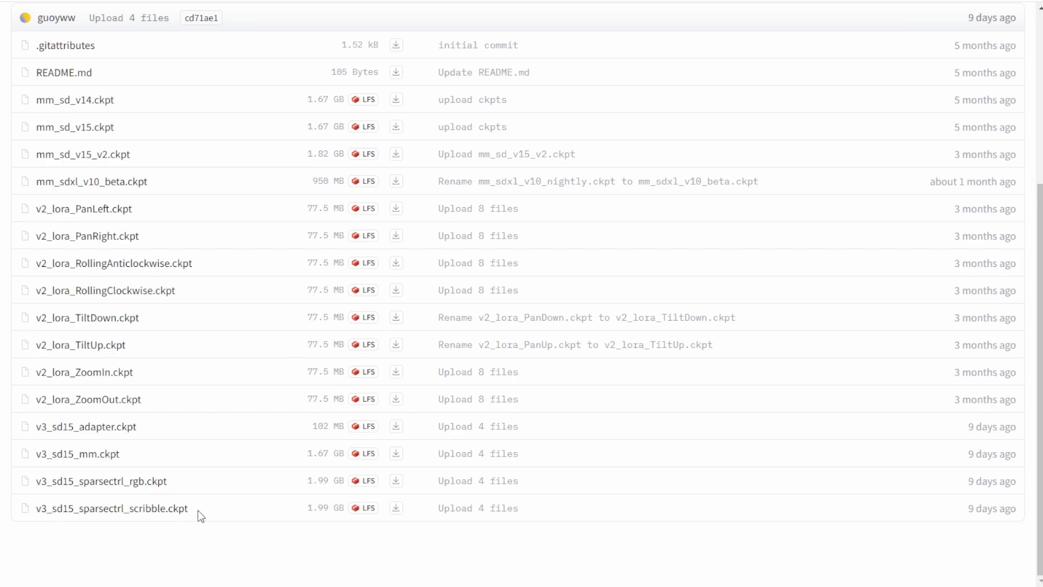
mouse_move(591, 123)
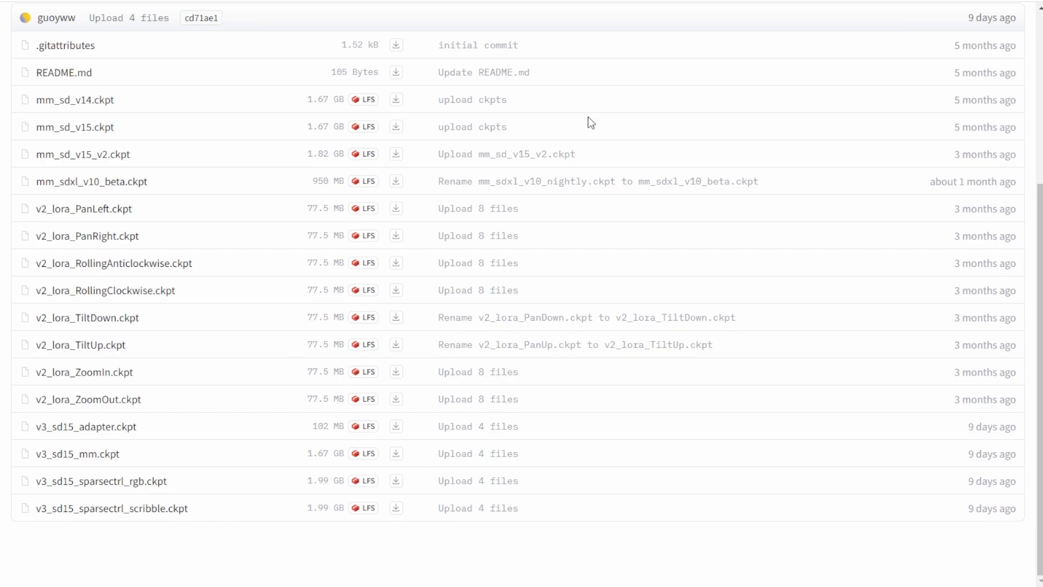
scroll("up", 3)
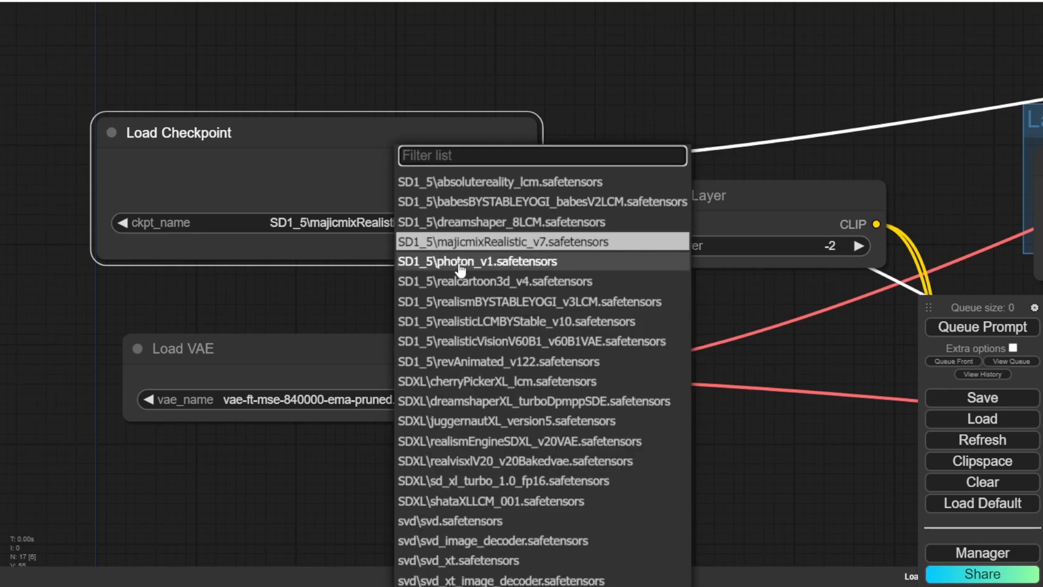
Set the Load Checkpoint ckpt_name to SD1_5\photon_v1.safetensors
left_click(466, 261)
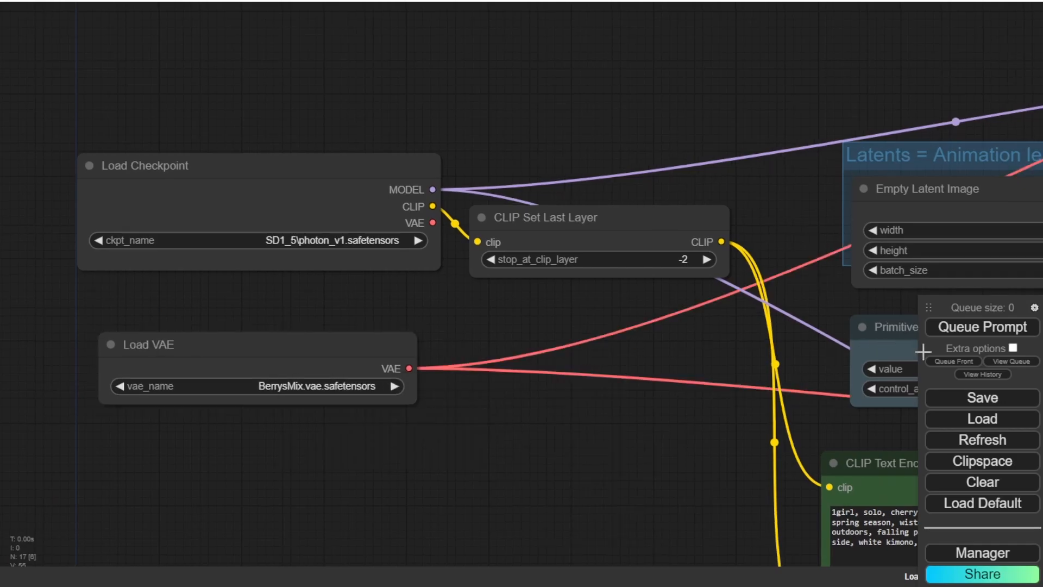
left_click(981, 327)
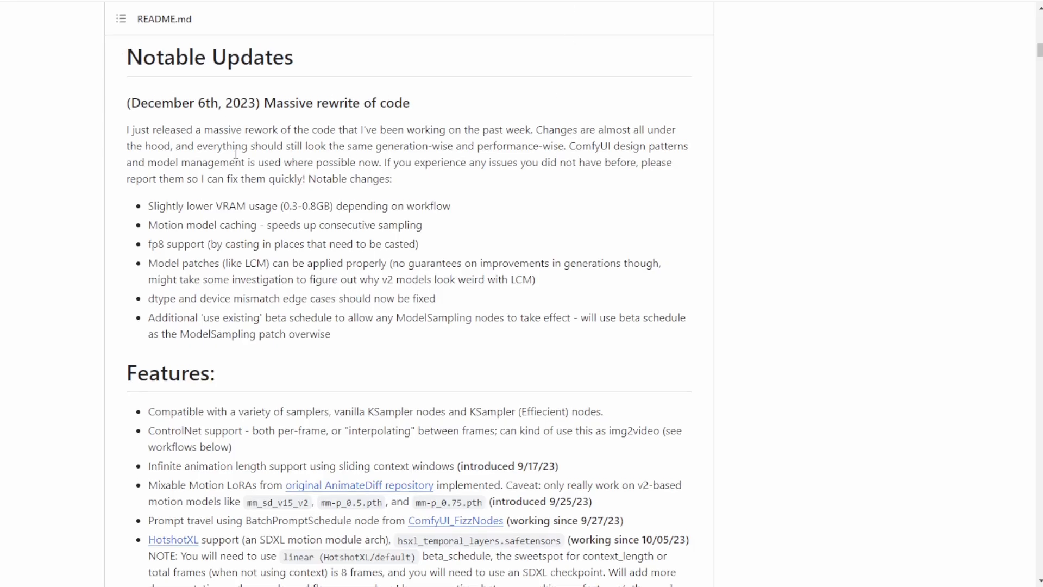
Scroll the ComfyUI-AnimateDiff-Evolved README to the Notable Updates about the December 6th, 2023 rewrite
scroll("up", 3)
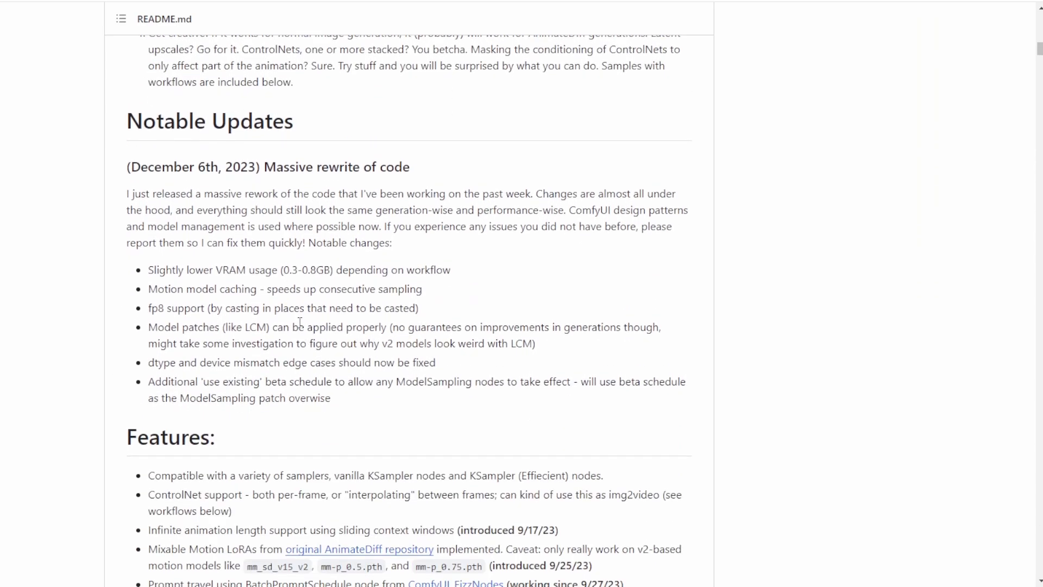
mouse_move(707, 157)
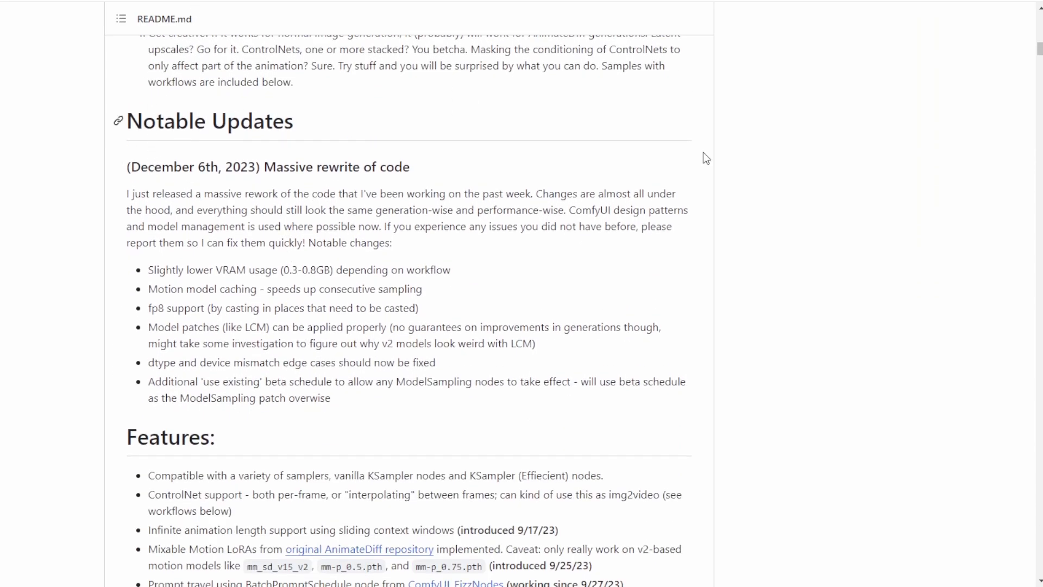
scroll("up", 3)
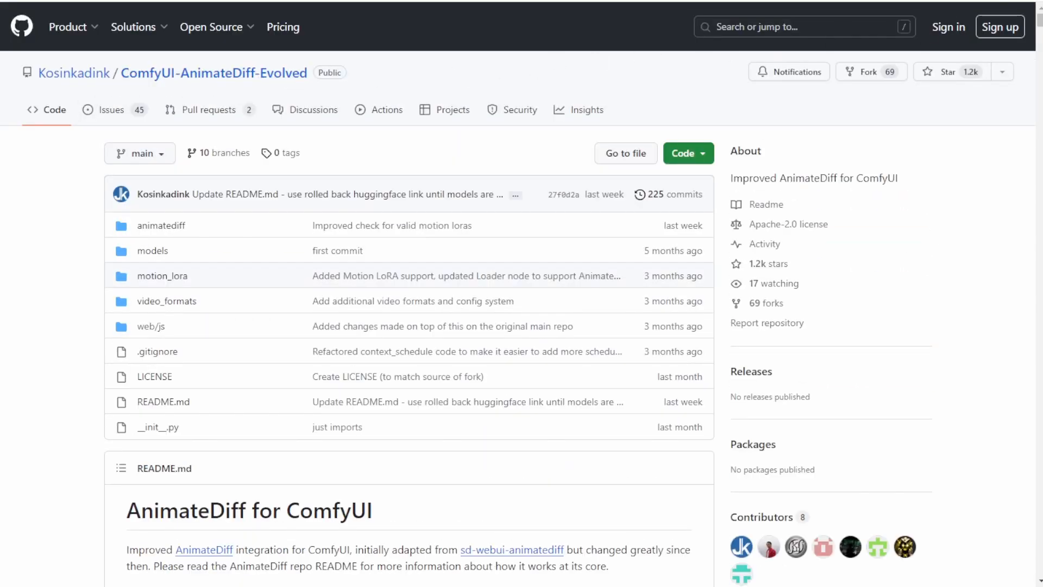
scroll("down", 3)
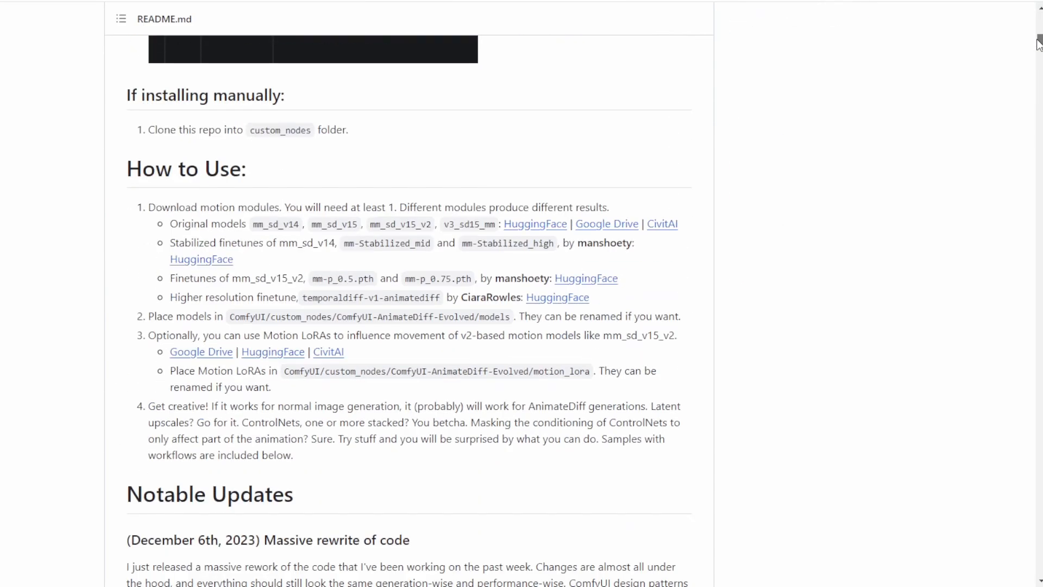
scroll("down", 3)
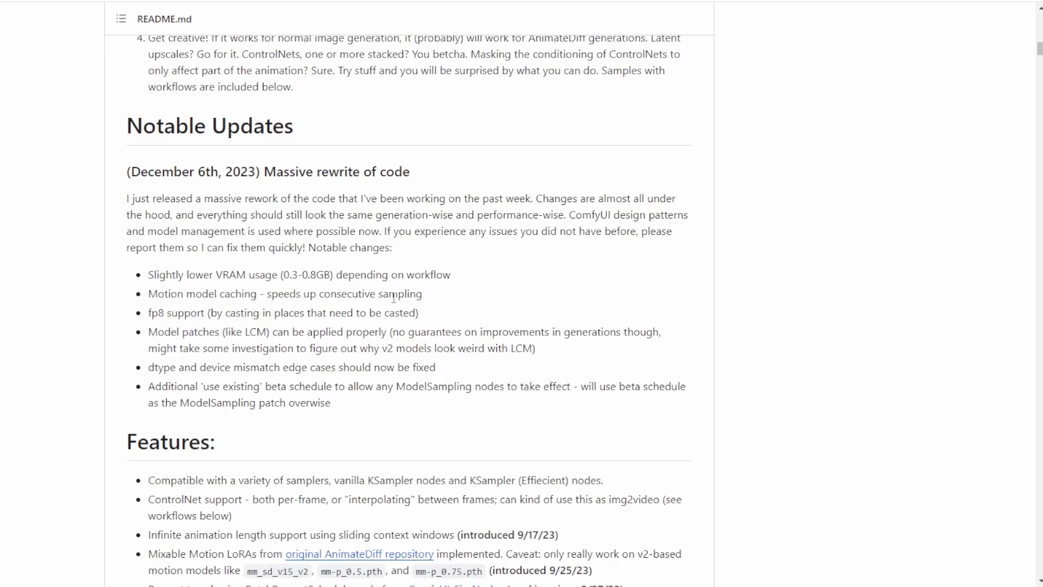
mouse_move(429, 298)
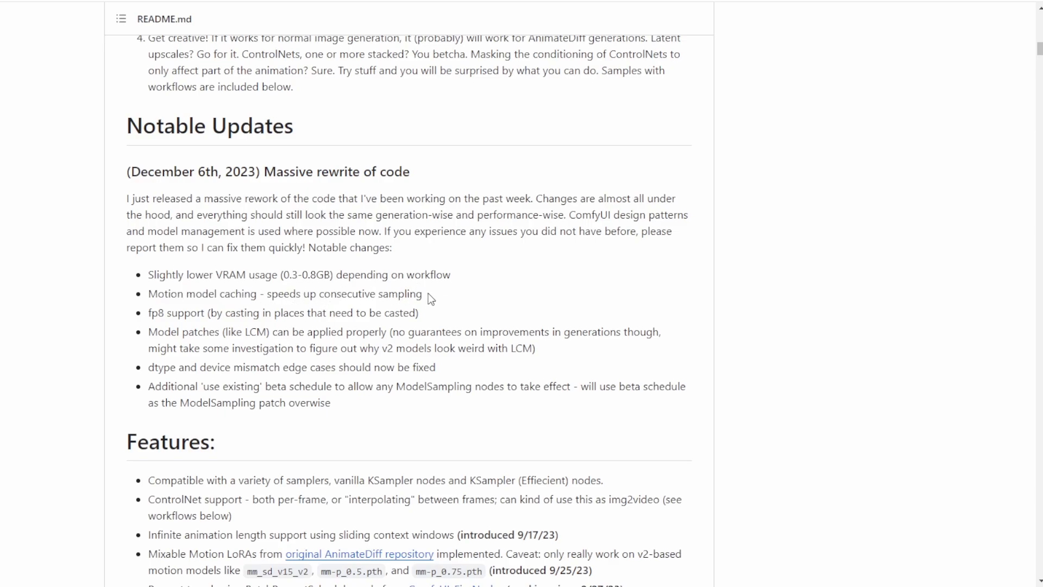
mouse_move(152, 309)
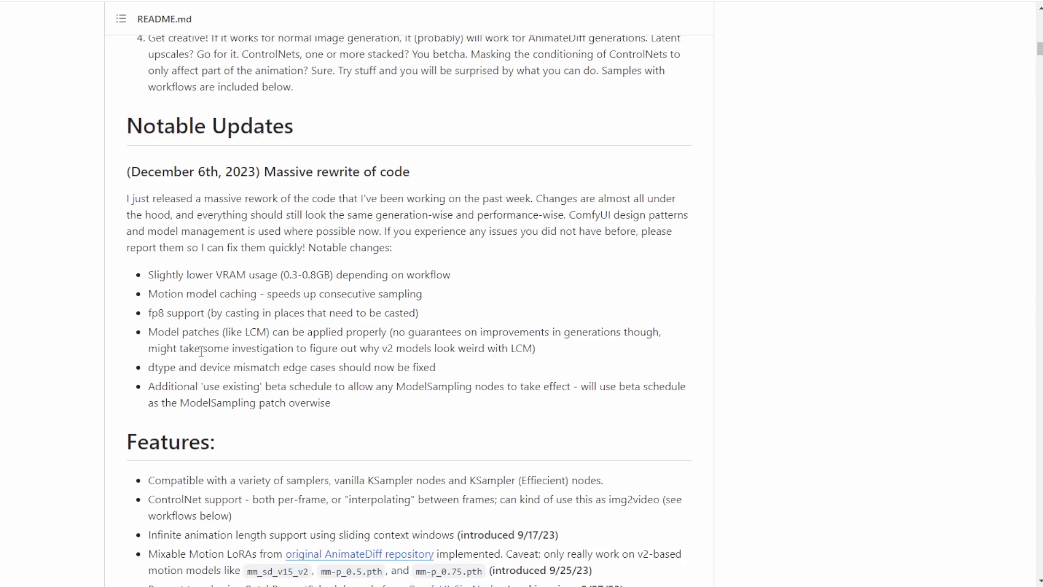
mouse_move(259, 351)
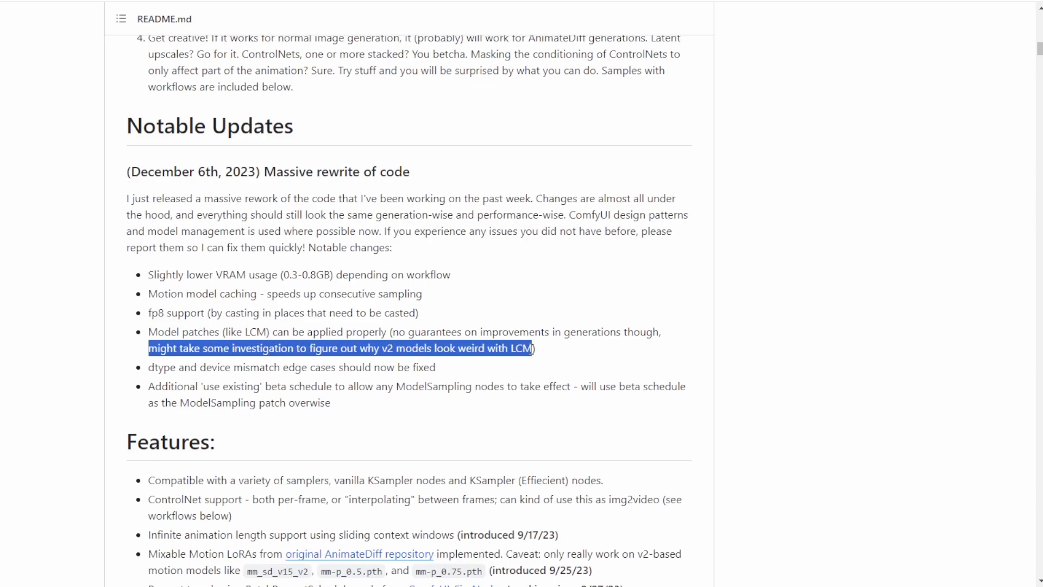
mouse_move(523, 370)
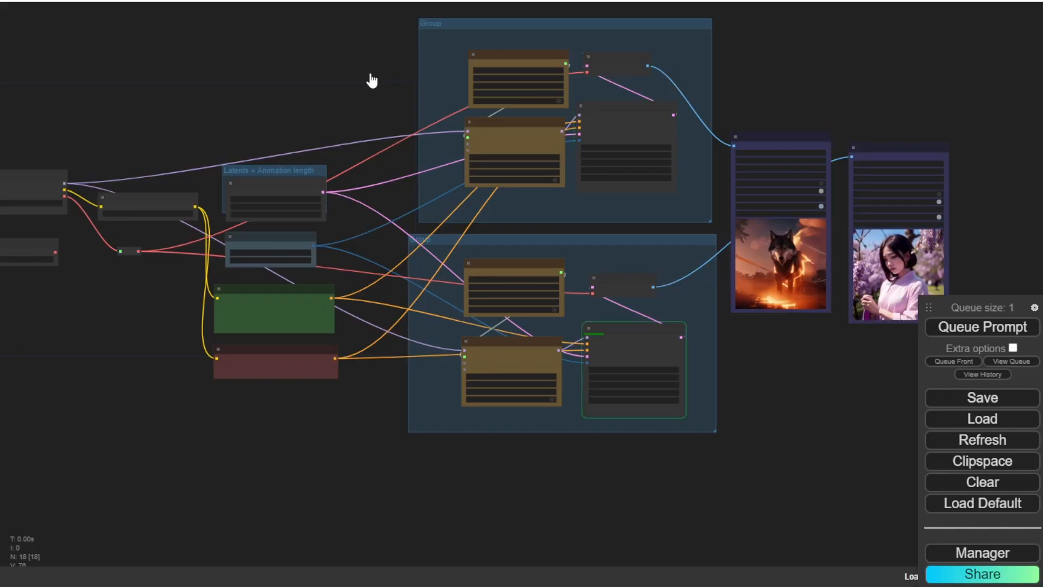
Scroll the canvas to view the AnimateDiff workflow with its wolf and blossom-girl output previews
scroll("up", 3)
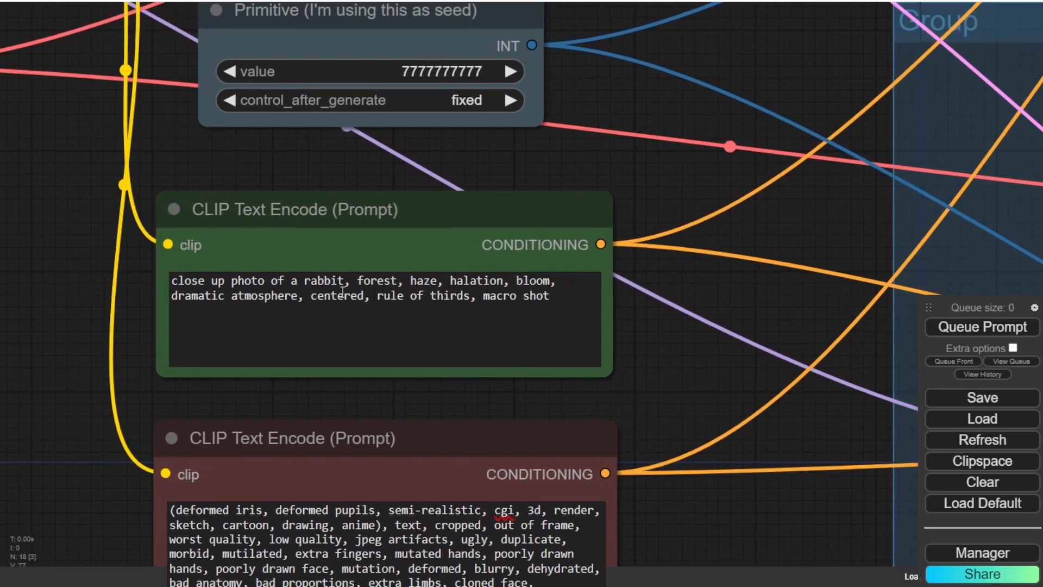
Replace the rabbit positive prompt with "photo of offroad car, forest, sunset, clouds"
left_click(571, 309)
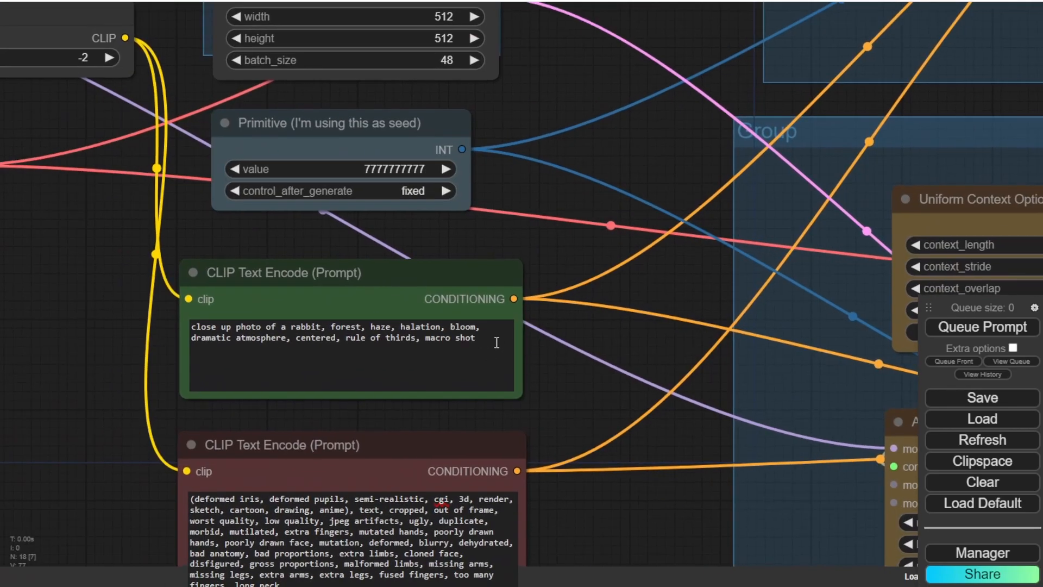
double_click(456, 337)
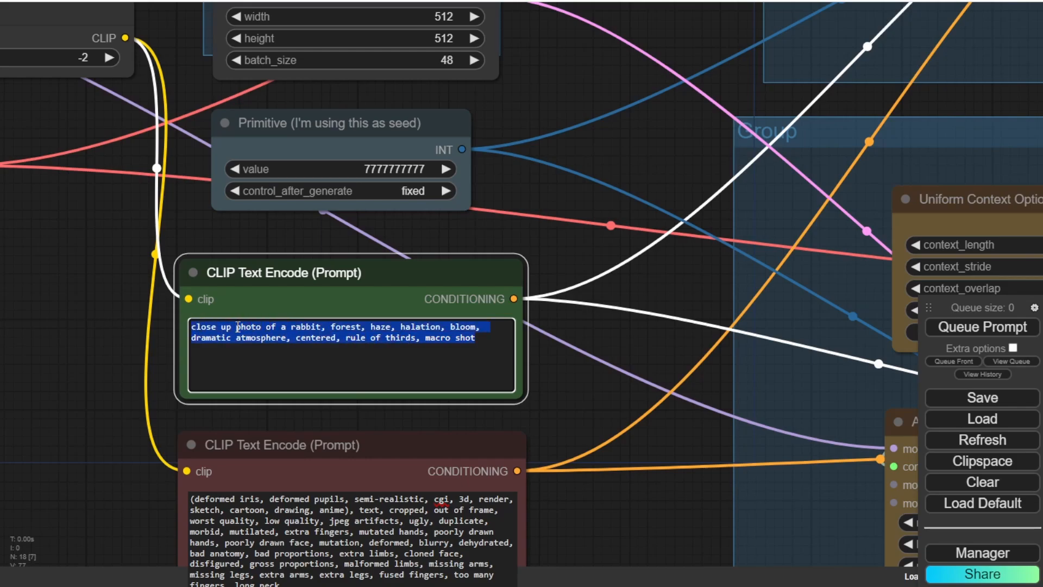
type("photo of offroad car, forest, sunset, clouds")
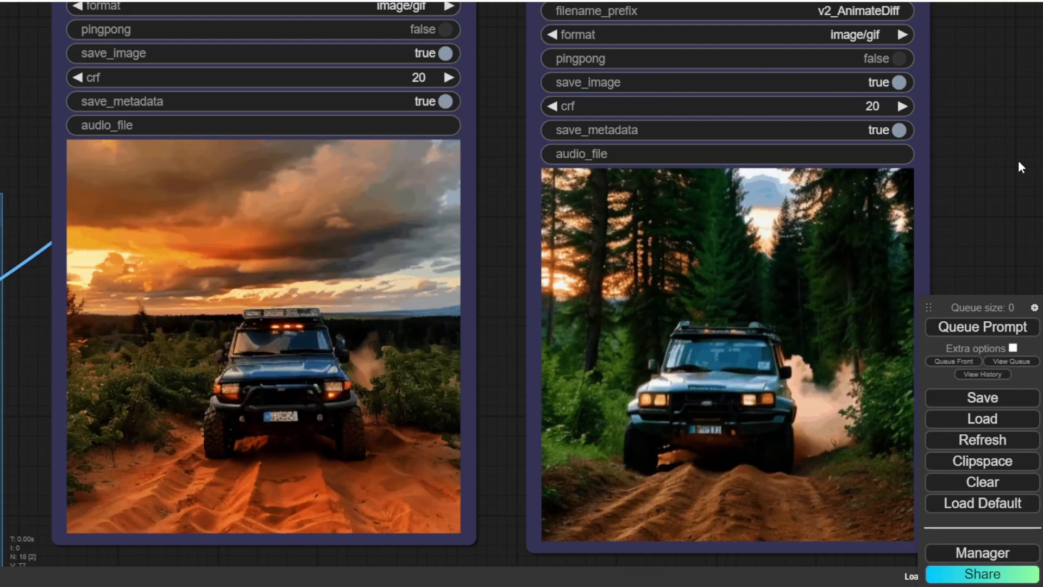
Scroll to the two Video Combine outputs showing the off-road SUV at sunset animations
scroll("down", 3)
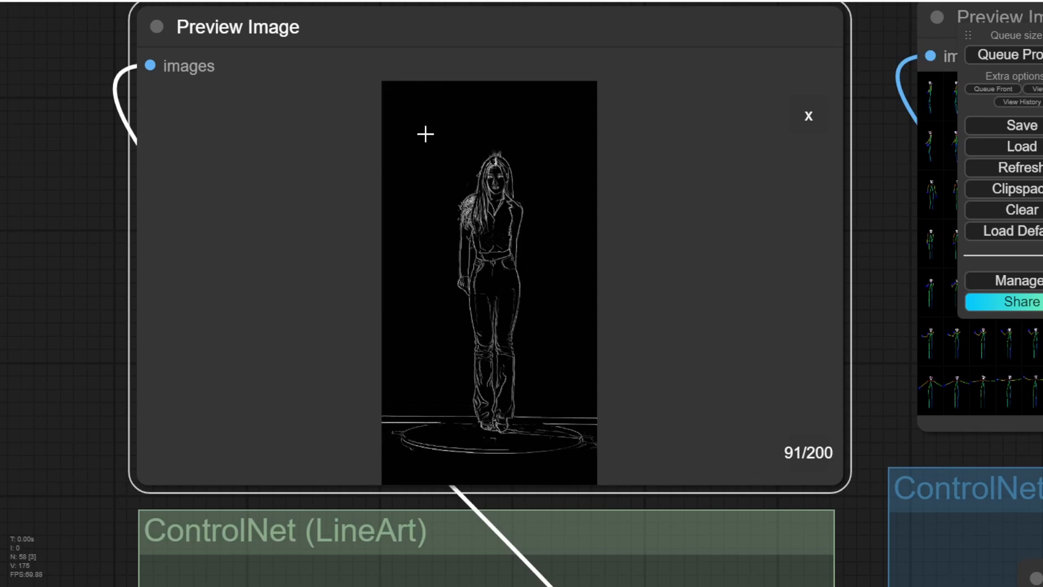
mouse_move(538, 408)
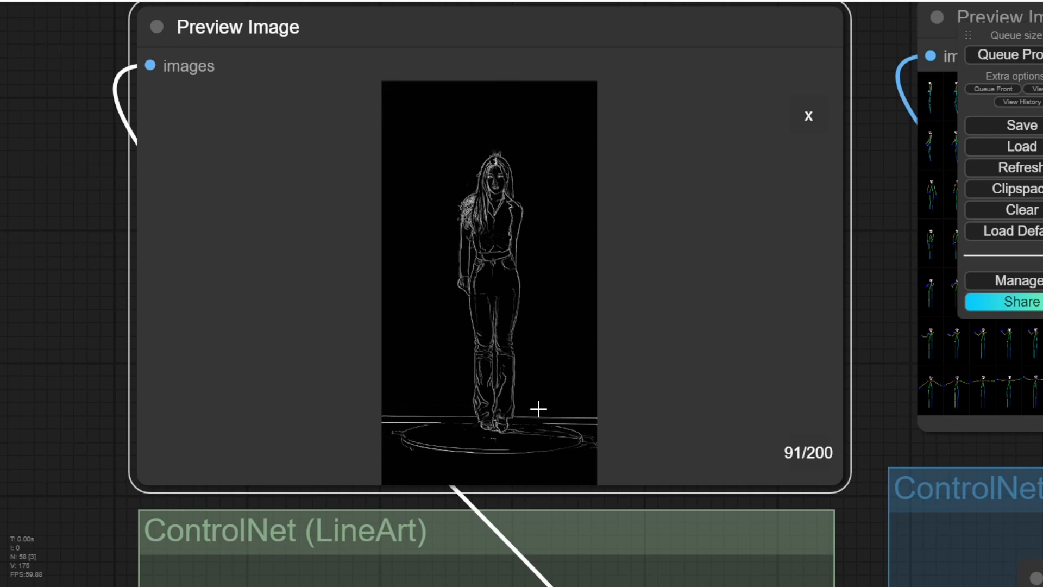
mouse_move(492, 294)
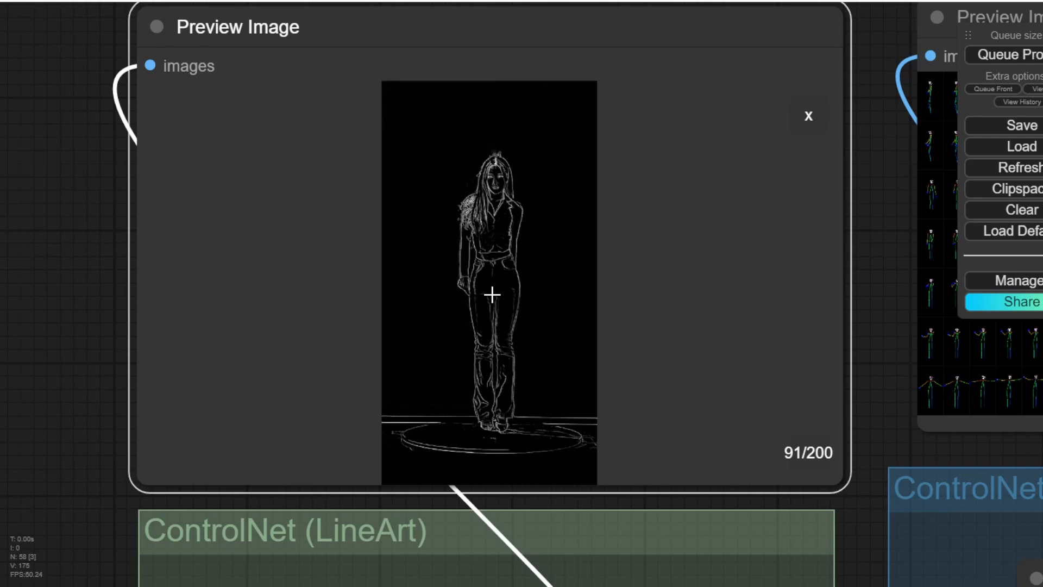
Scroll to the LineArt line-drawing and OpenPose skeleton preview images above the ControlNet groups
scroll("down", 3)
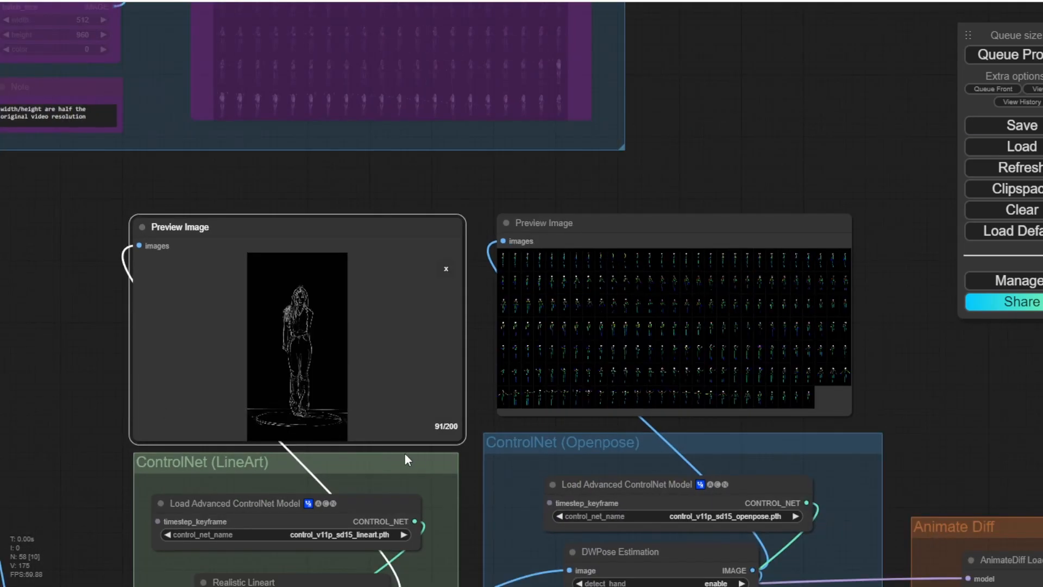